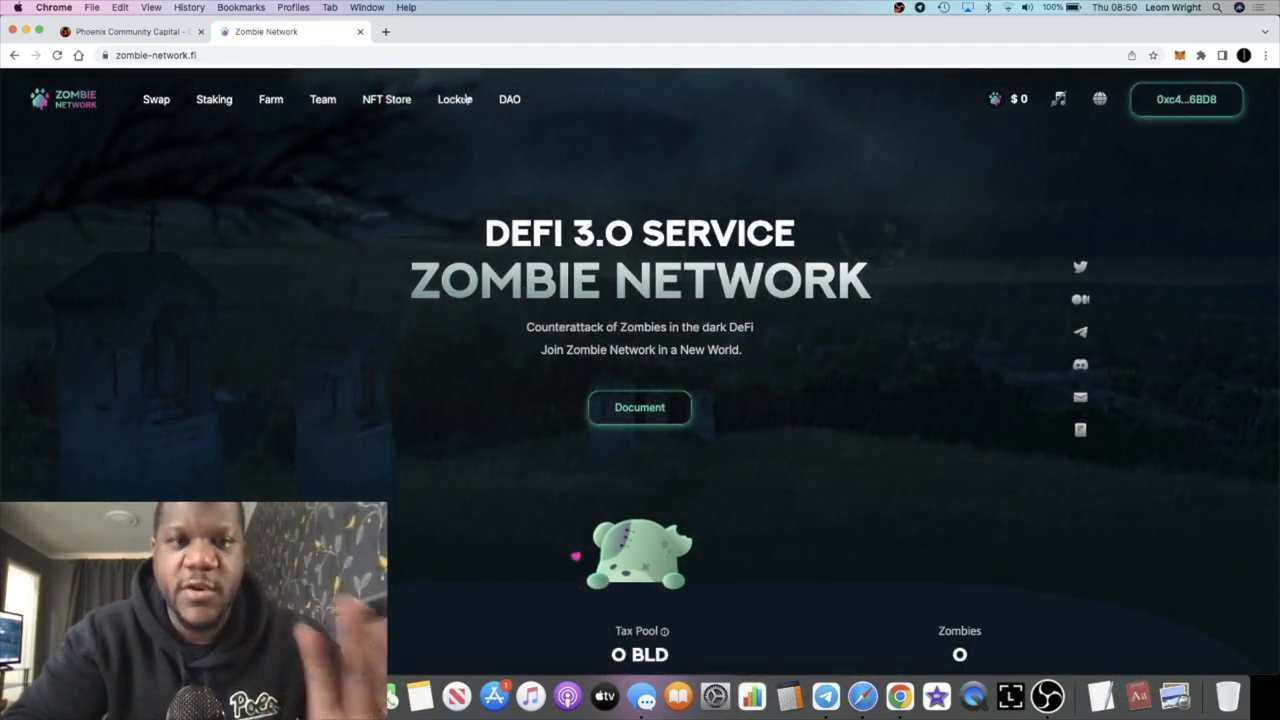
Open the Lockup page showing 985.221 BLD locked up and 0 BLD claimable.
click(454, 99)
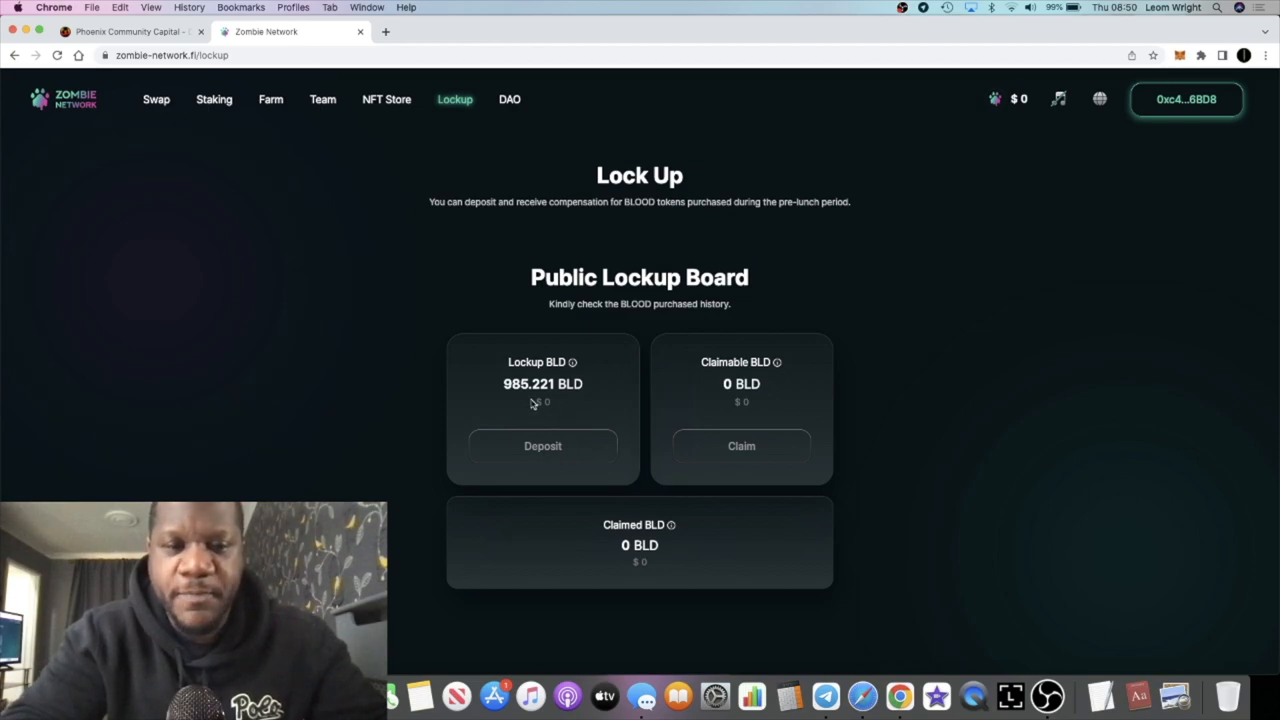
mouse_move(210, 105)
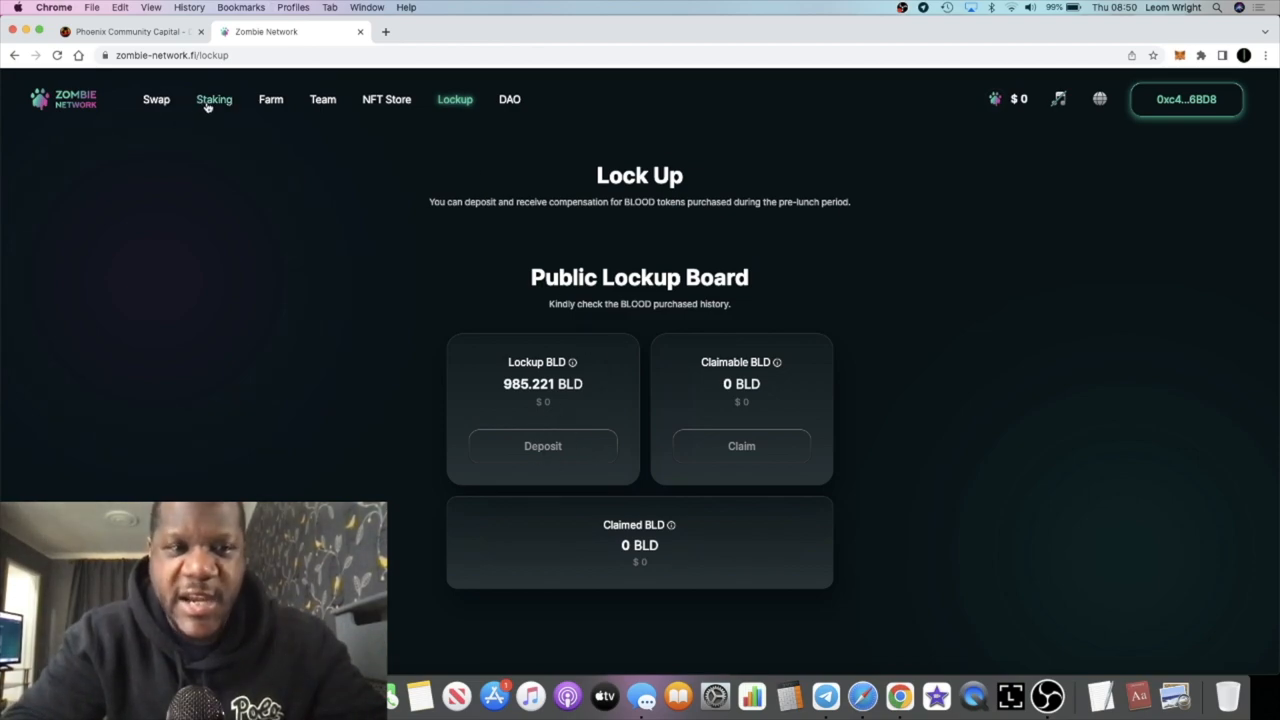
View the BLOOD Center staking page, then return to the homepage and scroll down.
click(213, 99)
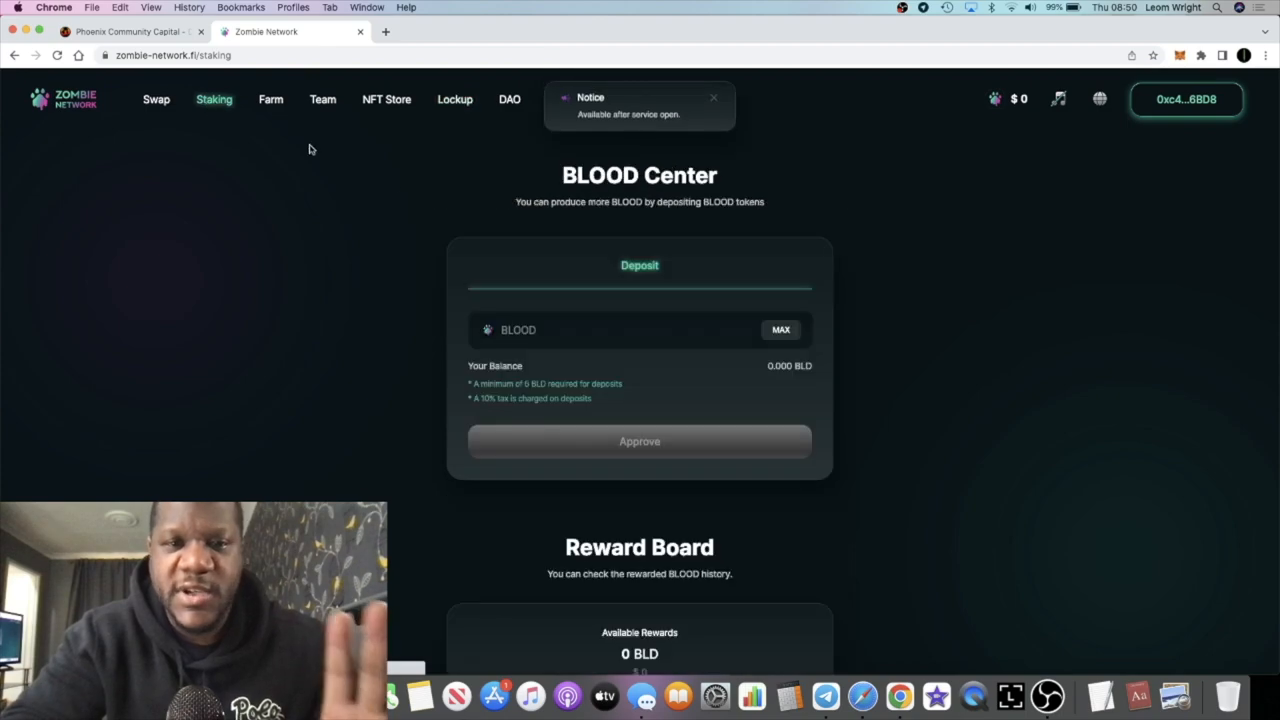
mouse_move(447, 221)
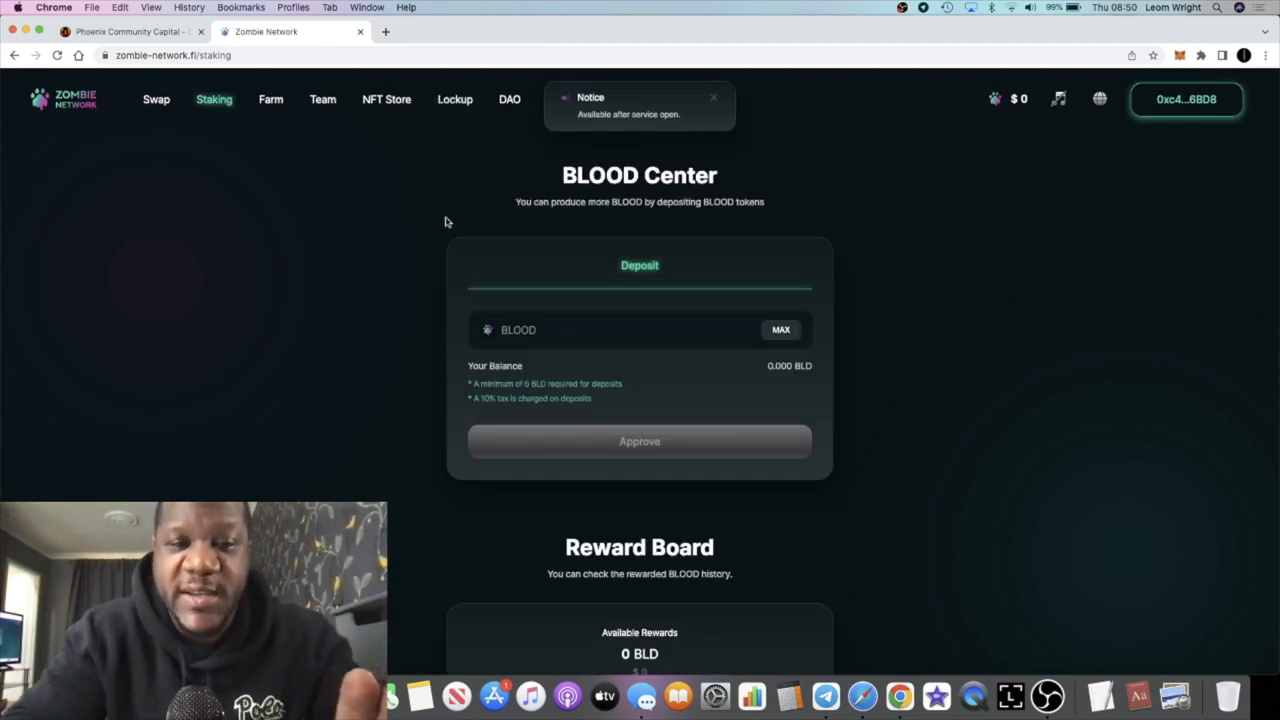
click(65, 100)
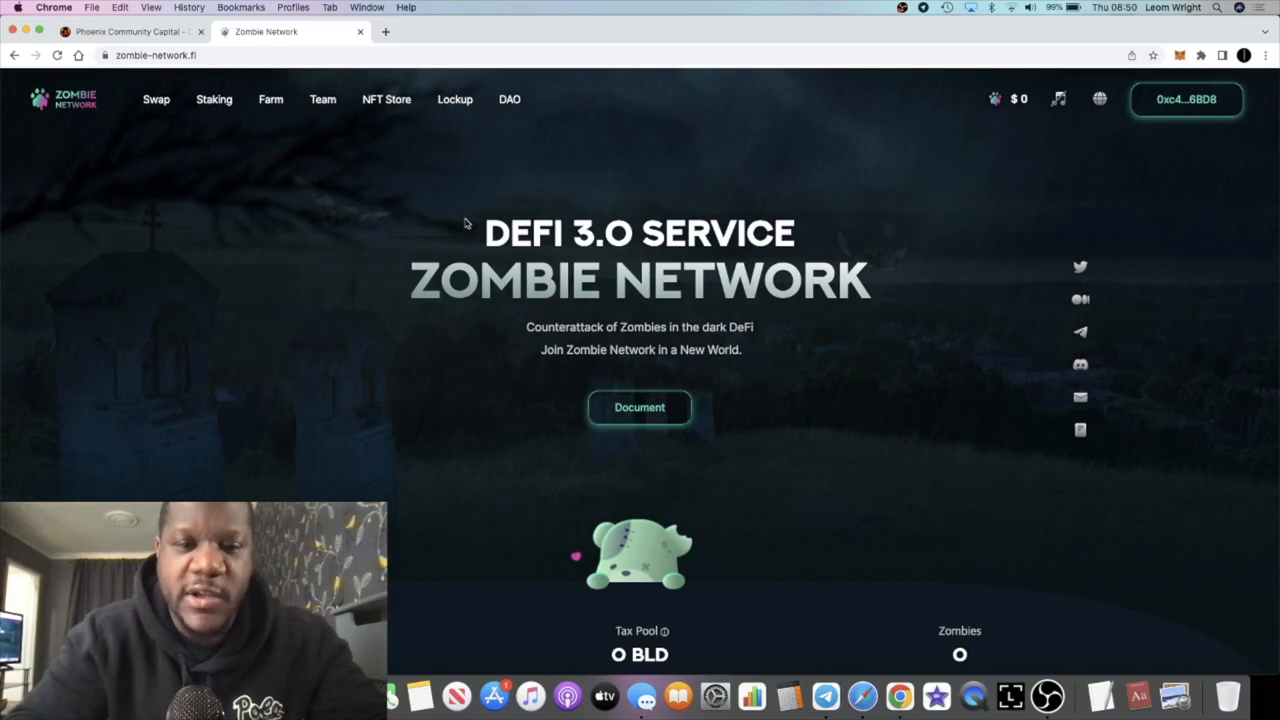
scroll(down, 3)
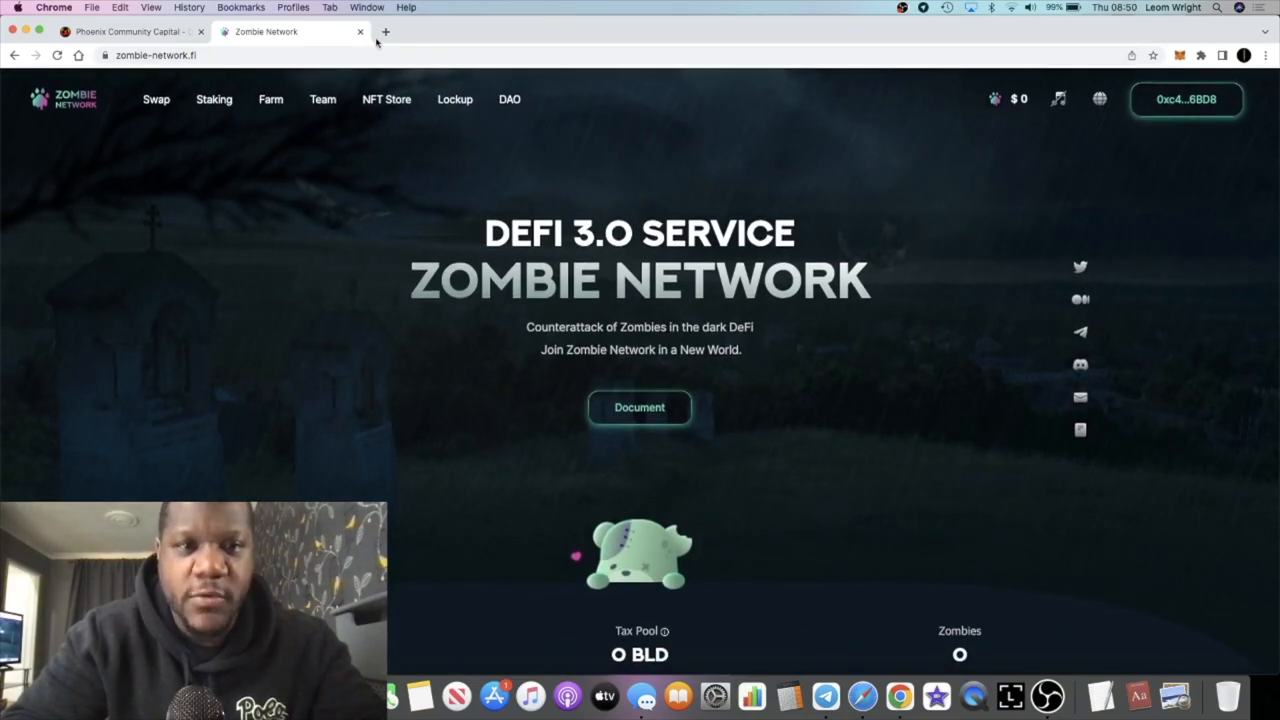
mouse_move(423, 144)
text(cha)
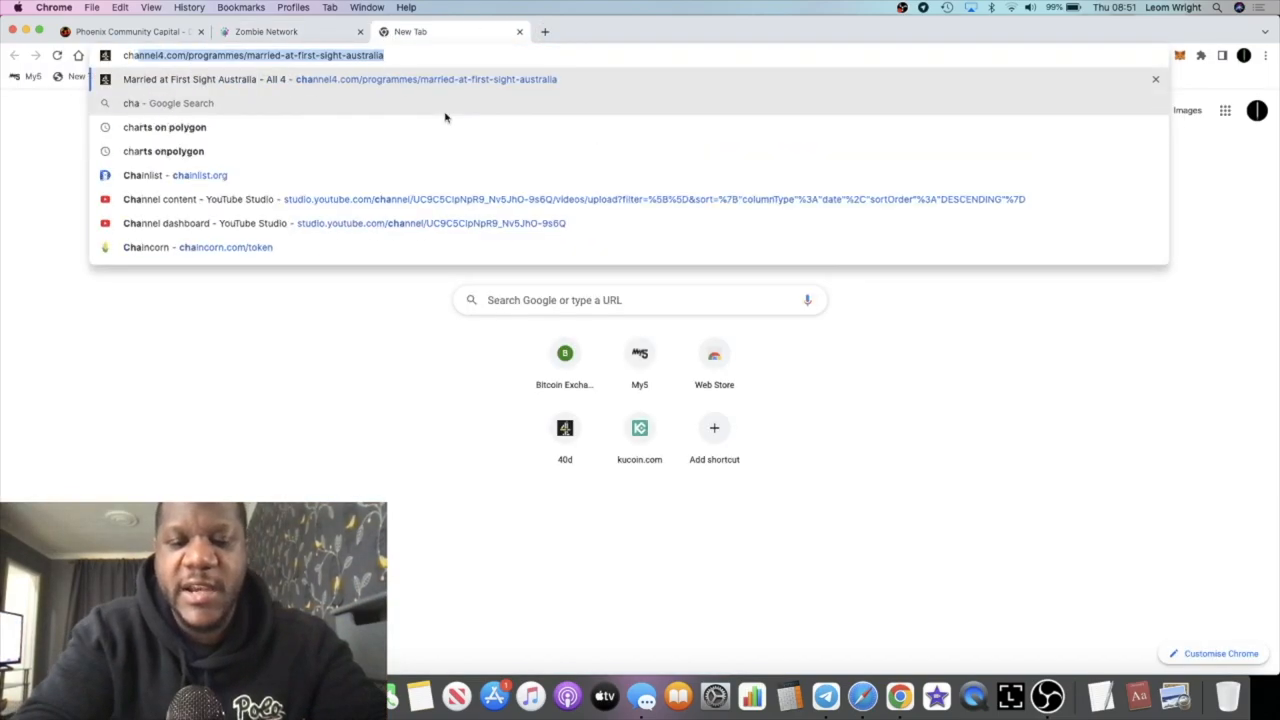
Go to chainlist.org and browse EVM network cards like Klaytn Mainnet Cypress.
click(142, 175)
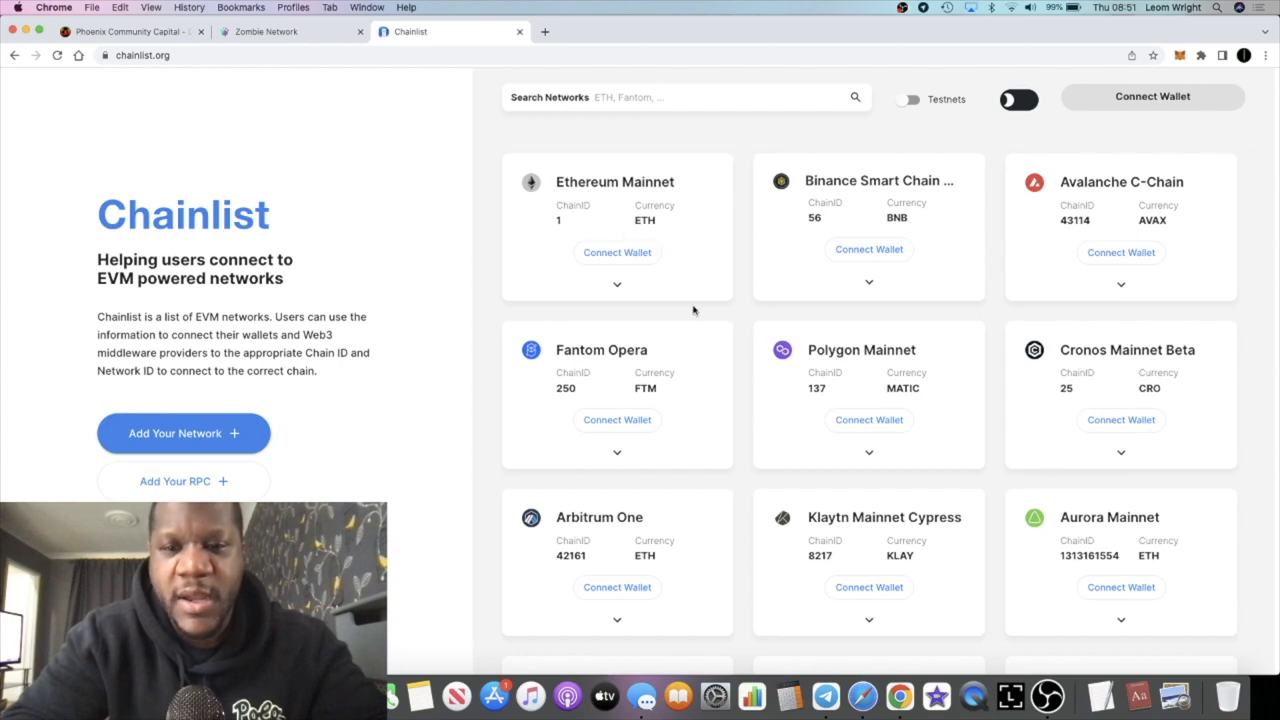
scroll(down, 3)
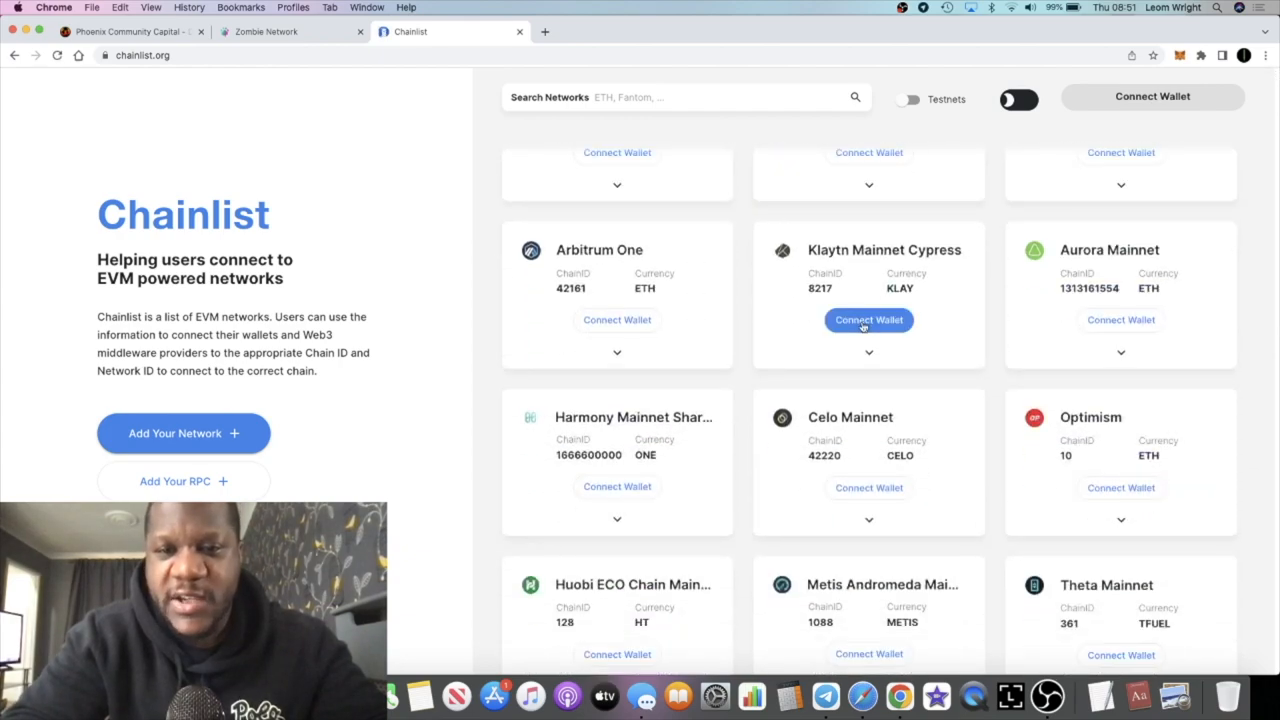
mouse_move(829, 314)
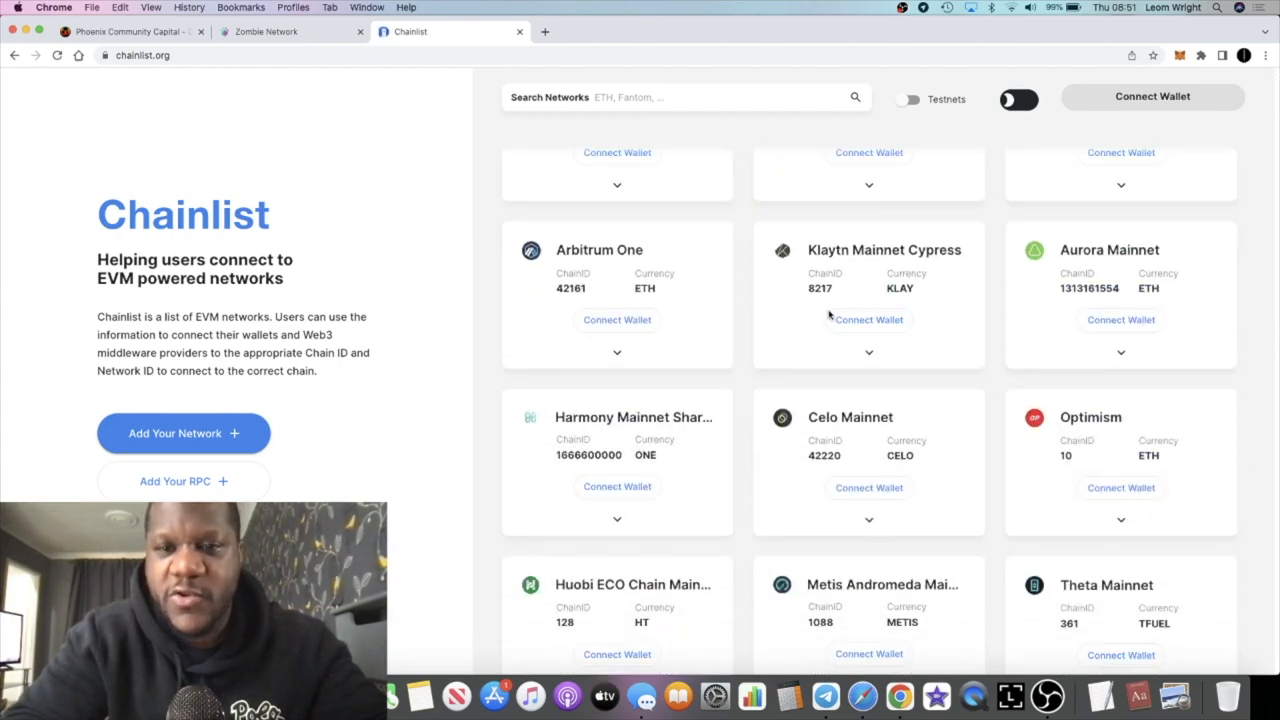
scroll(up, 3)
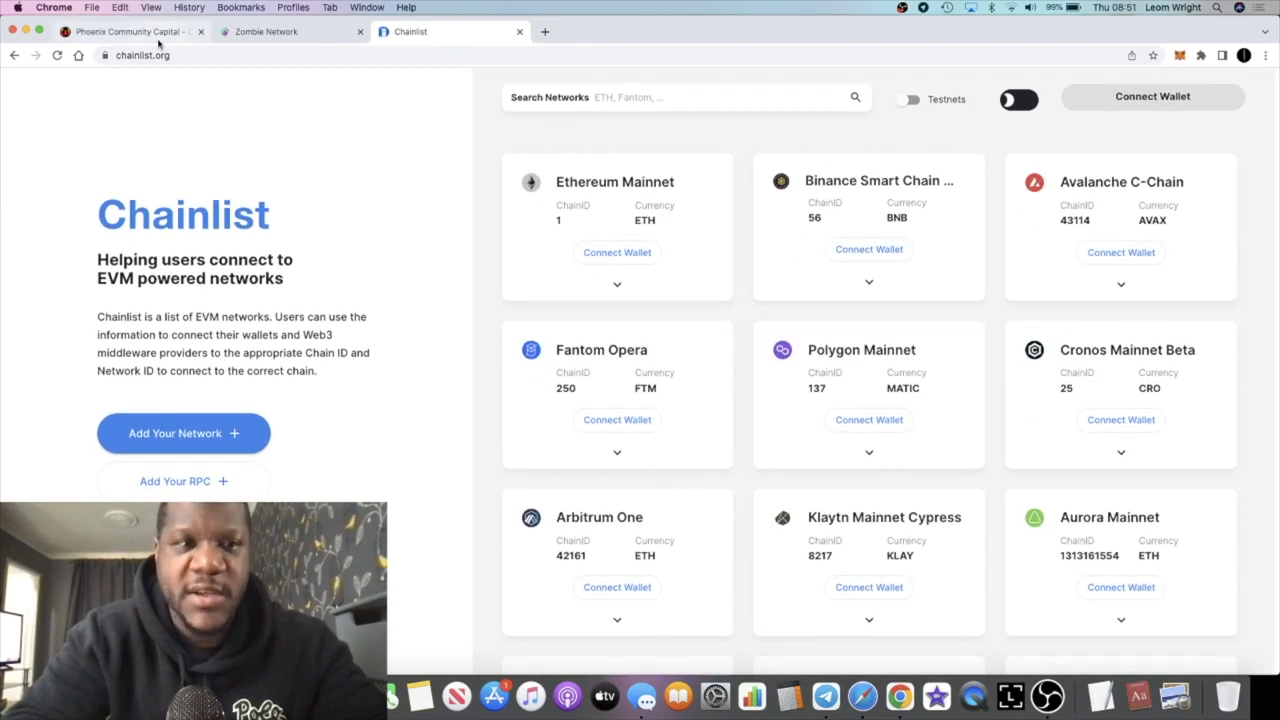
mouse_move(322, 33)
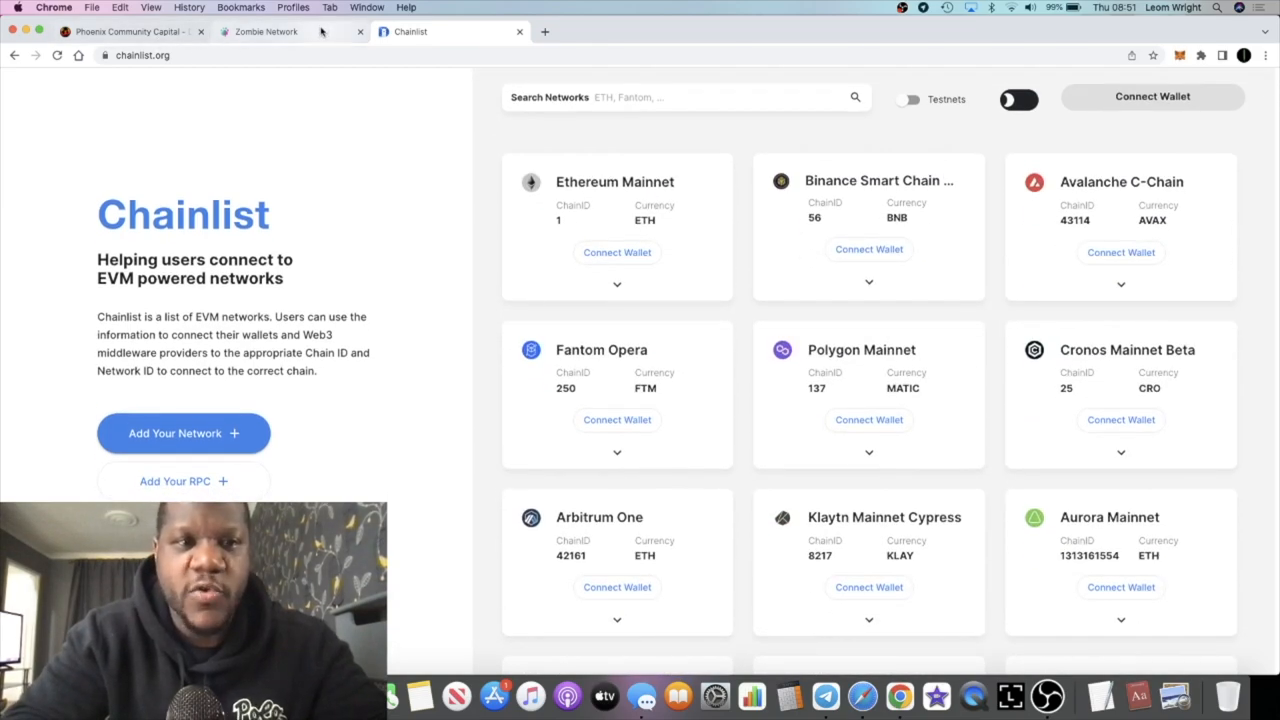
Switch back to the Zombie Network tab, keeping Chainlist open in its own tab.
click(280, 32)
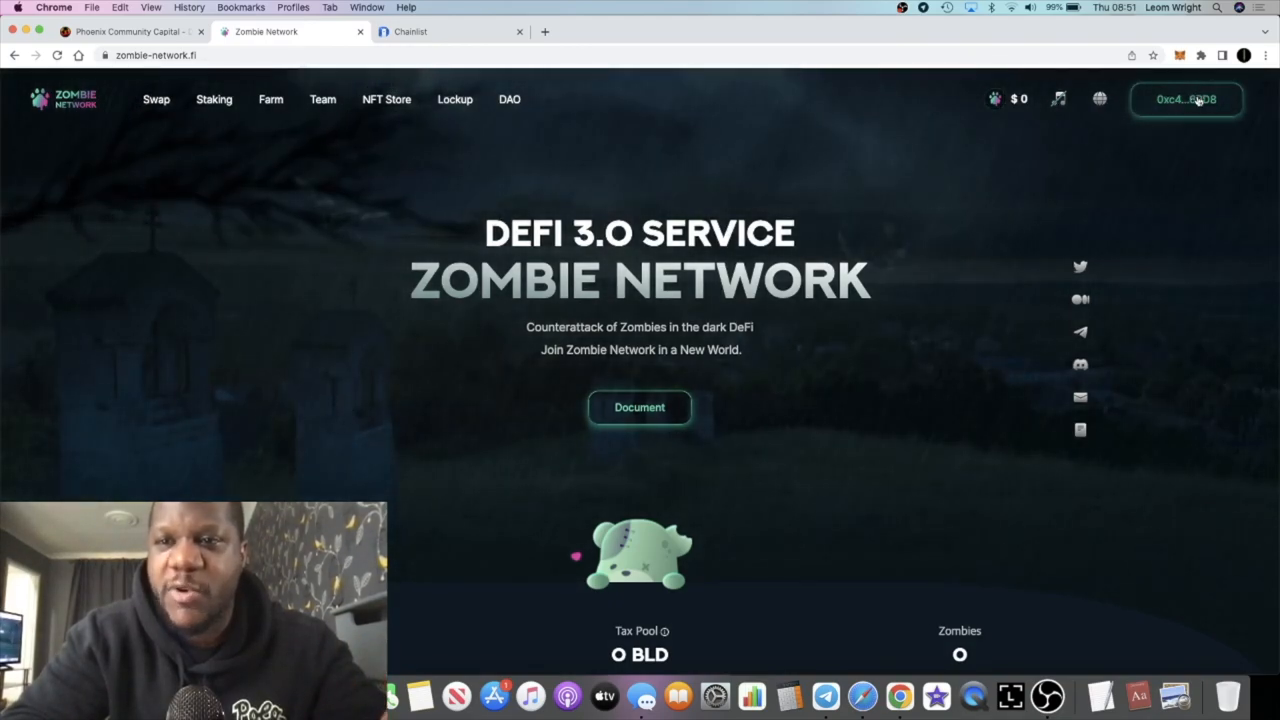
mouse_move(1079, 174)
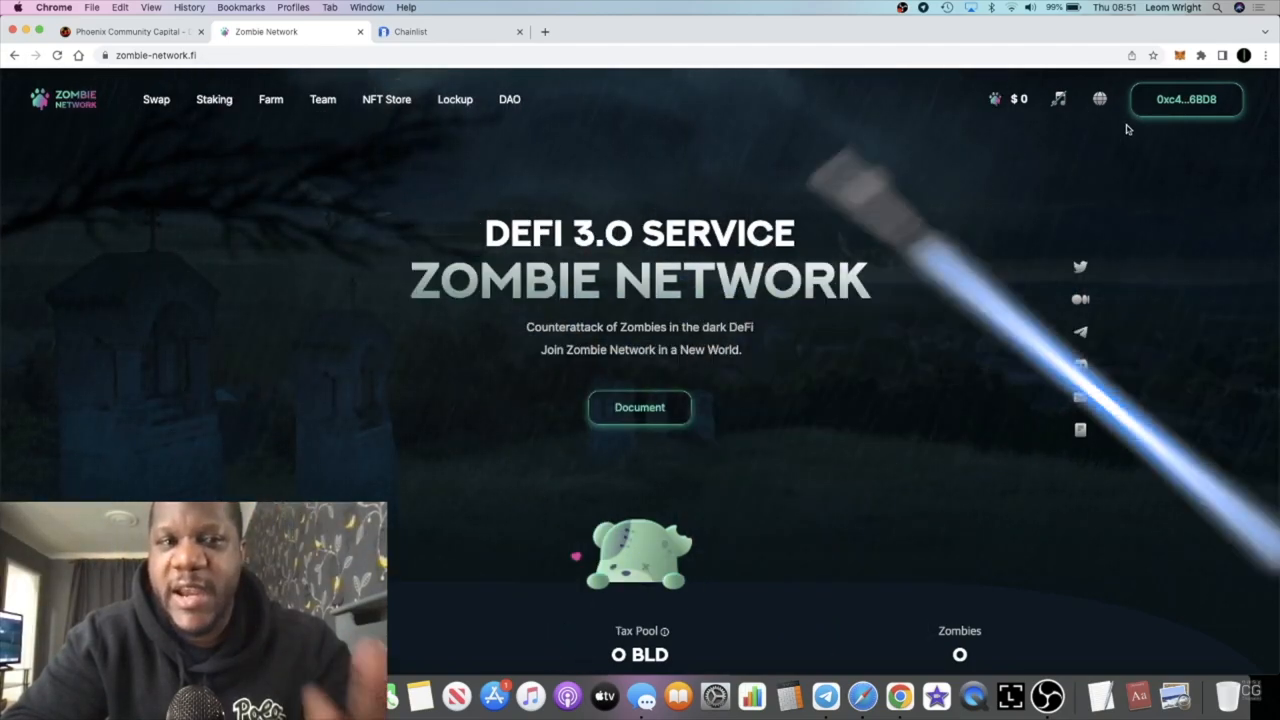
mouse_move(888, 211)
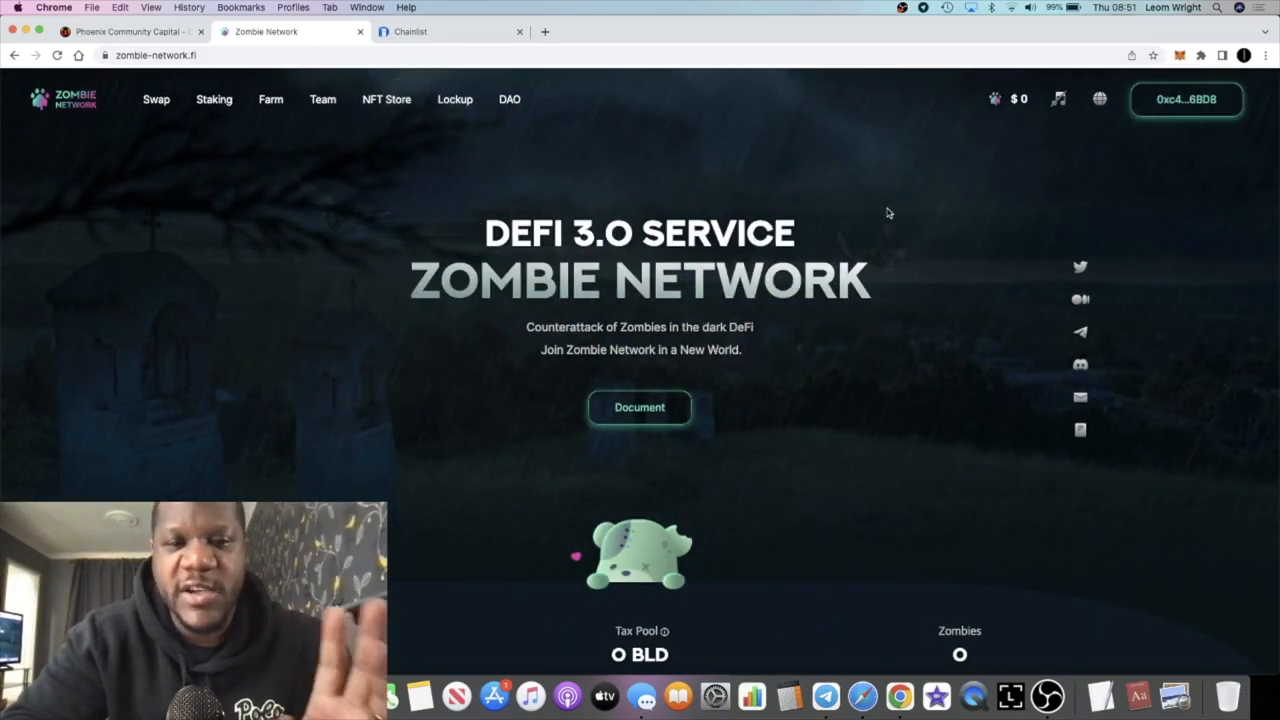
Load belt.fi in a new tab, then switch back to the Zombie Network tab.
click(703, 31)
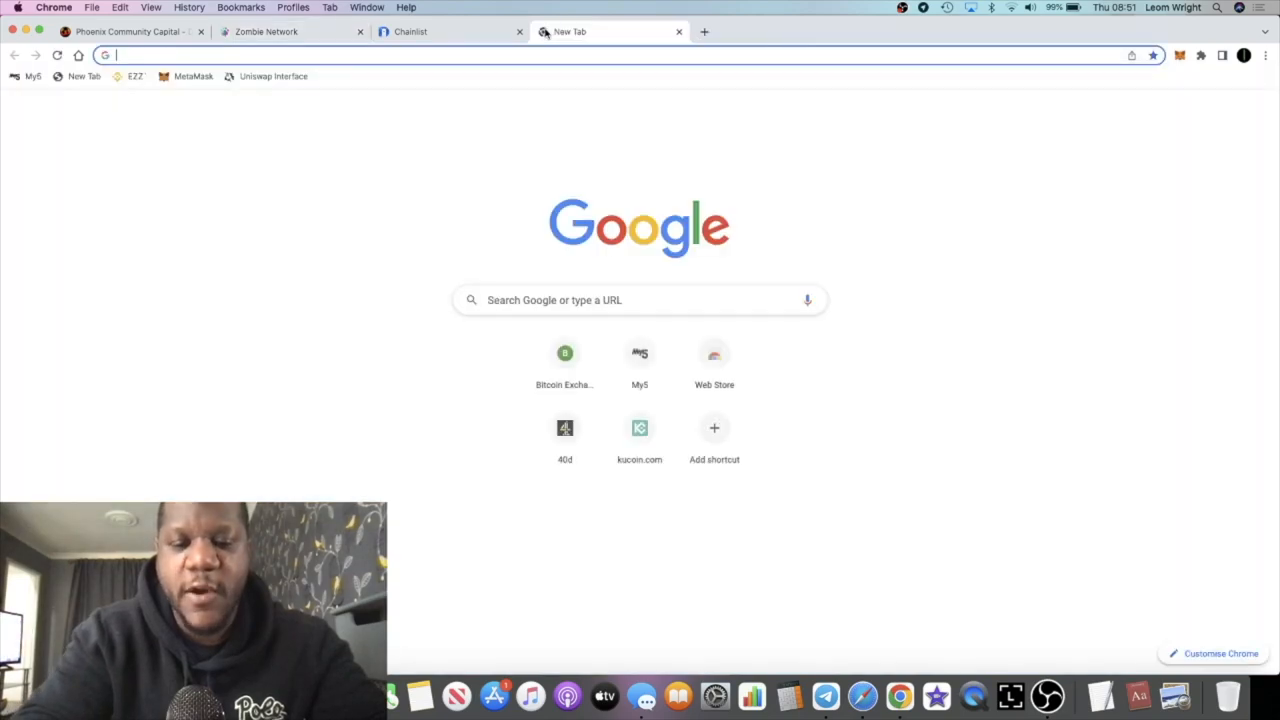
text(belt.fi/landing)
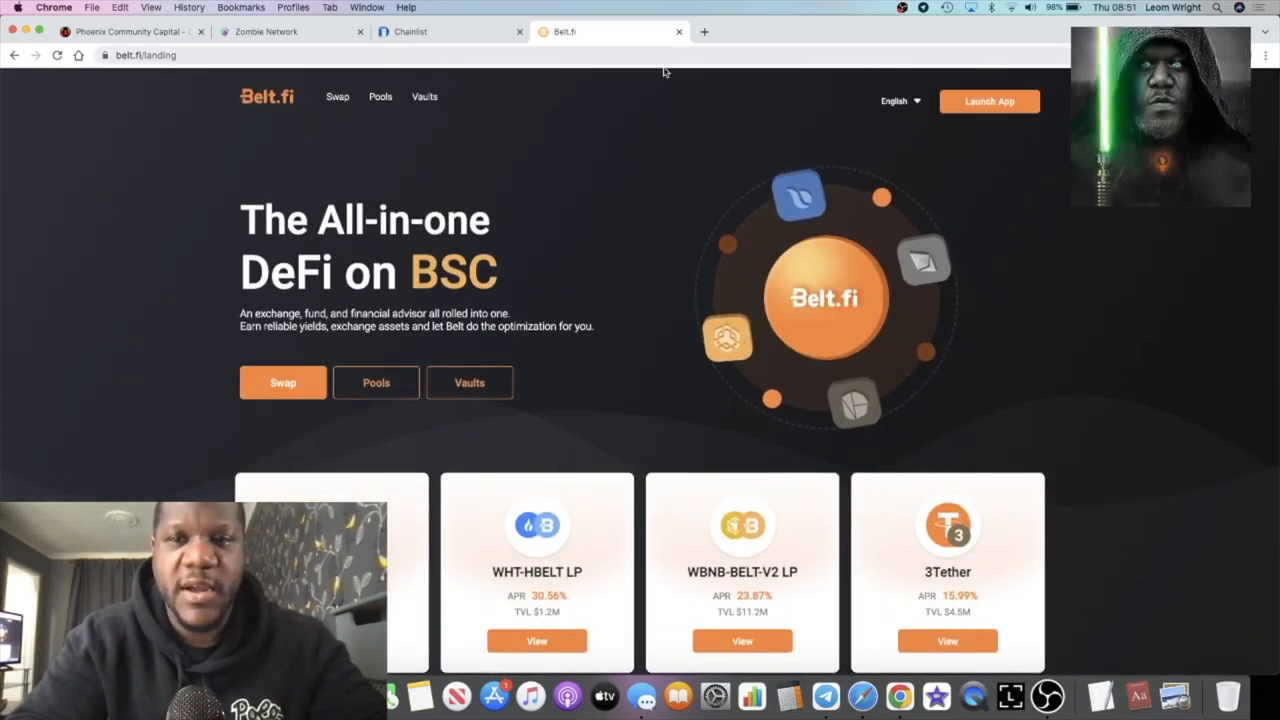
click(270, 31)
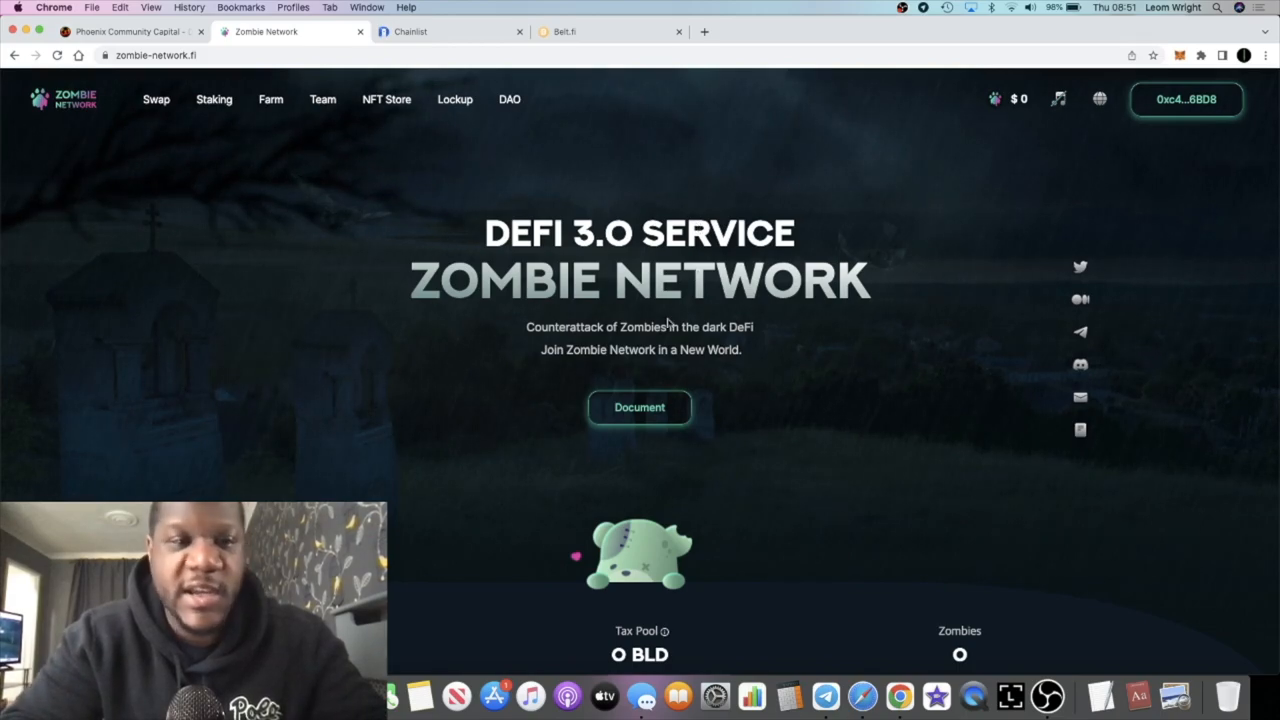
mouse_move(627, 362)
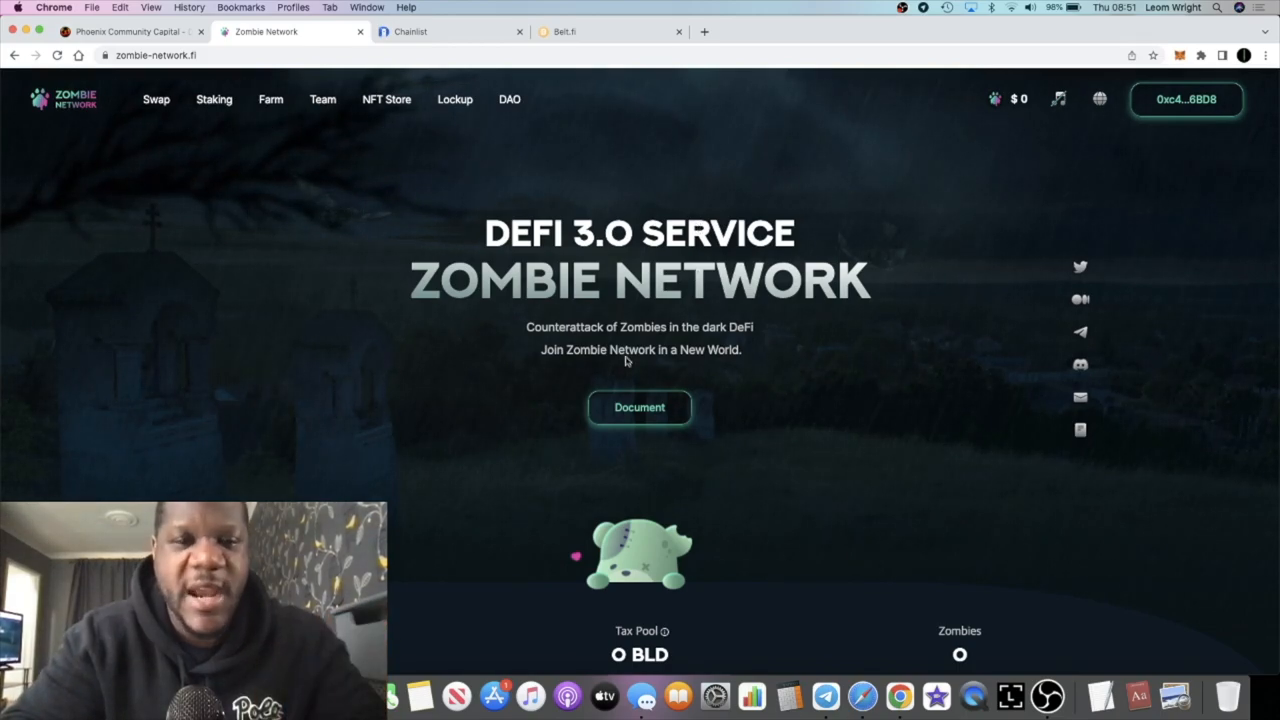
scroll(down, 3)
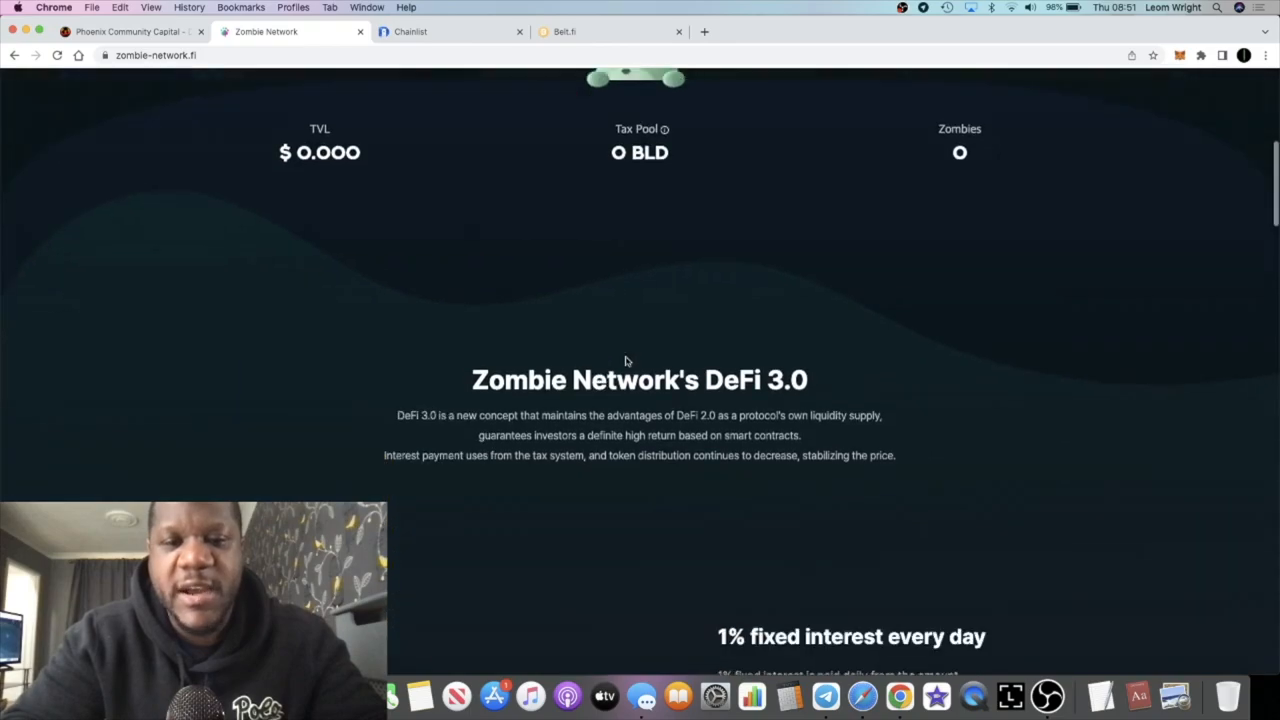
scroll(down, 3)
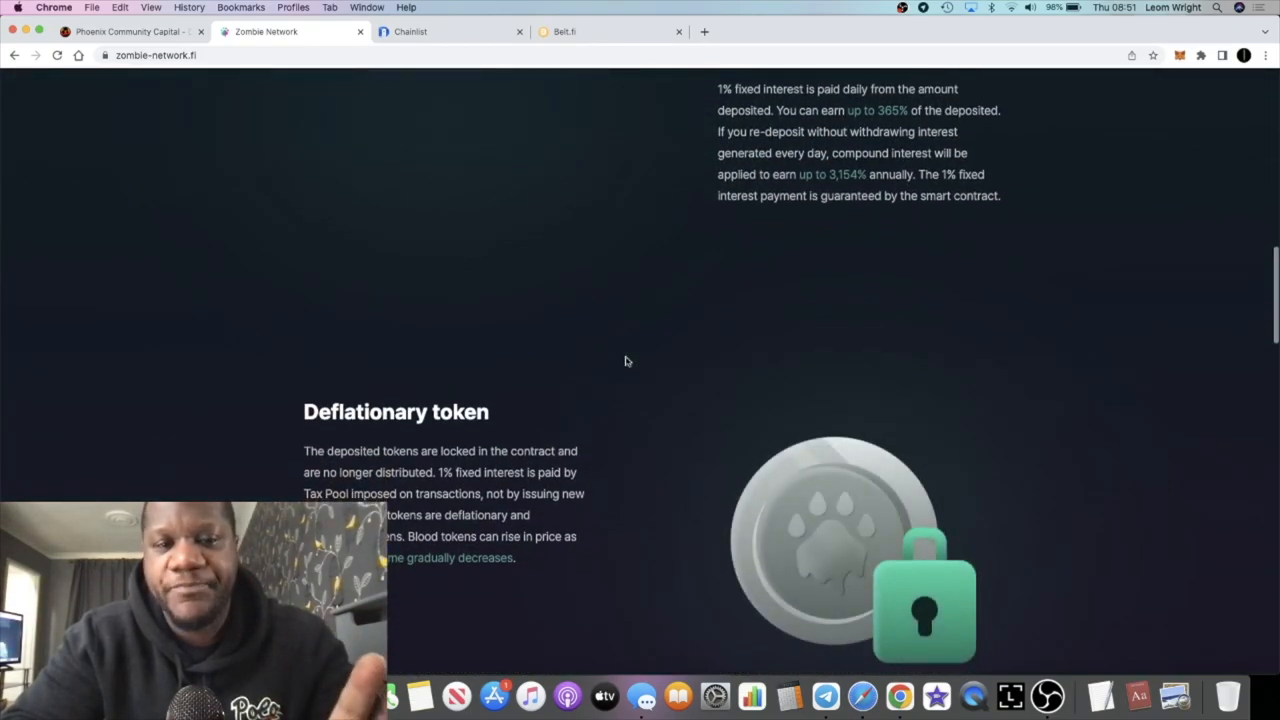
scroll(up, 3)
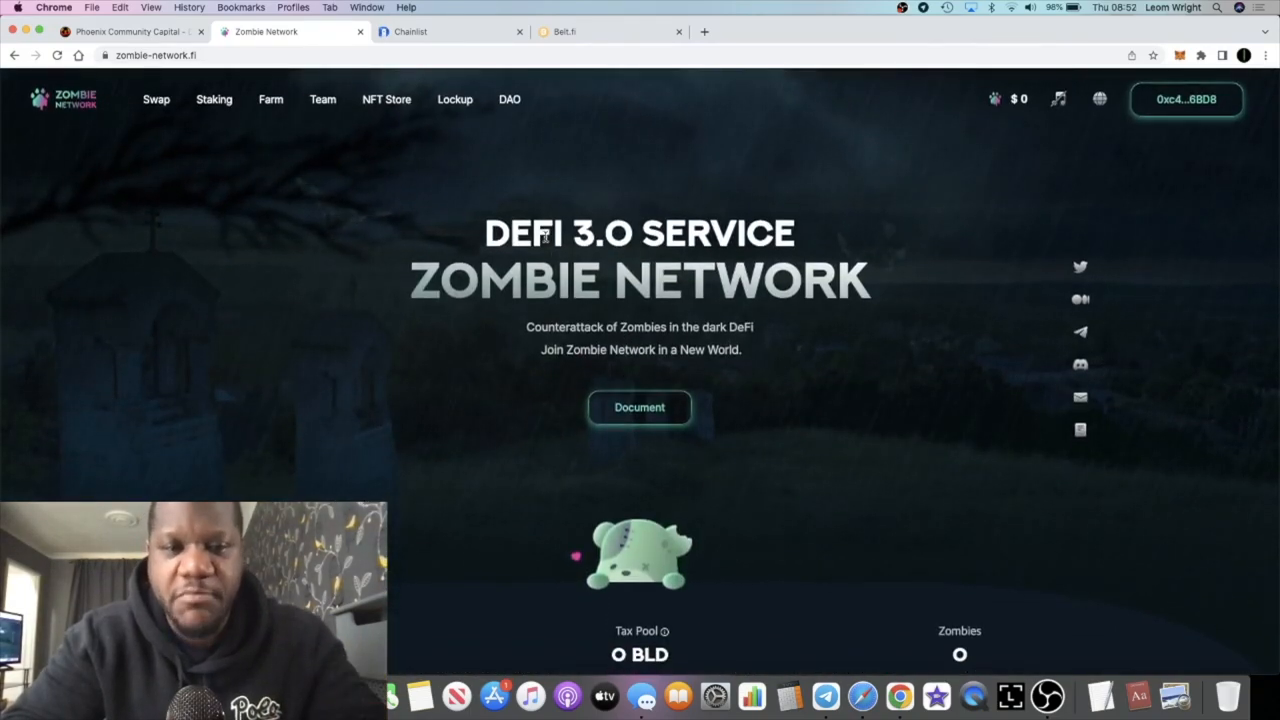
Open the NFT Store showing Bloody at Level 2 and the ear-item pre-sale countdown.
click(386, 99)
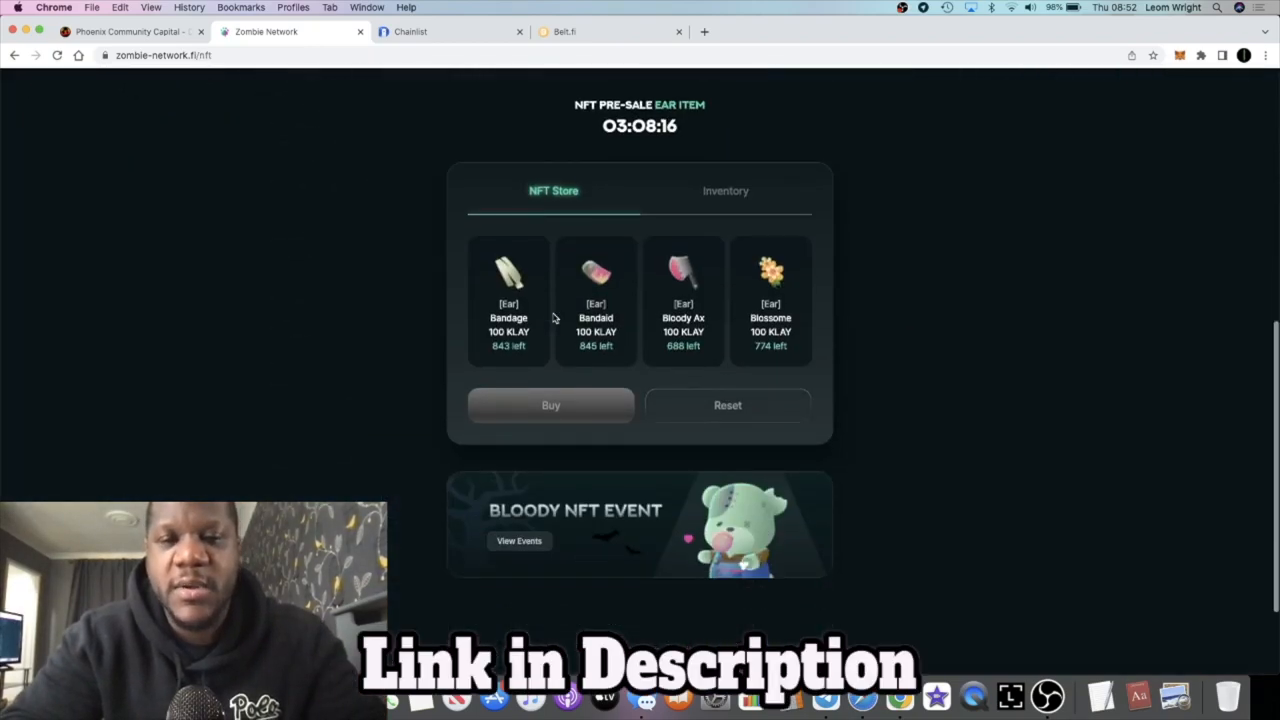
scroll(up, 3)
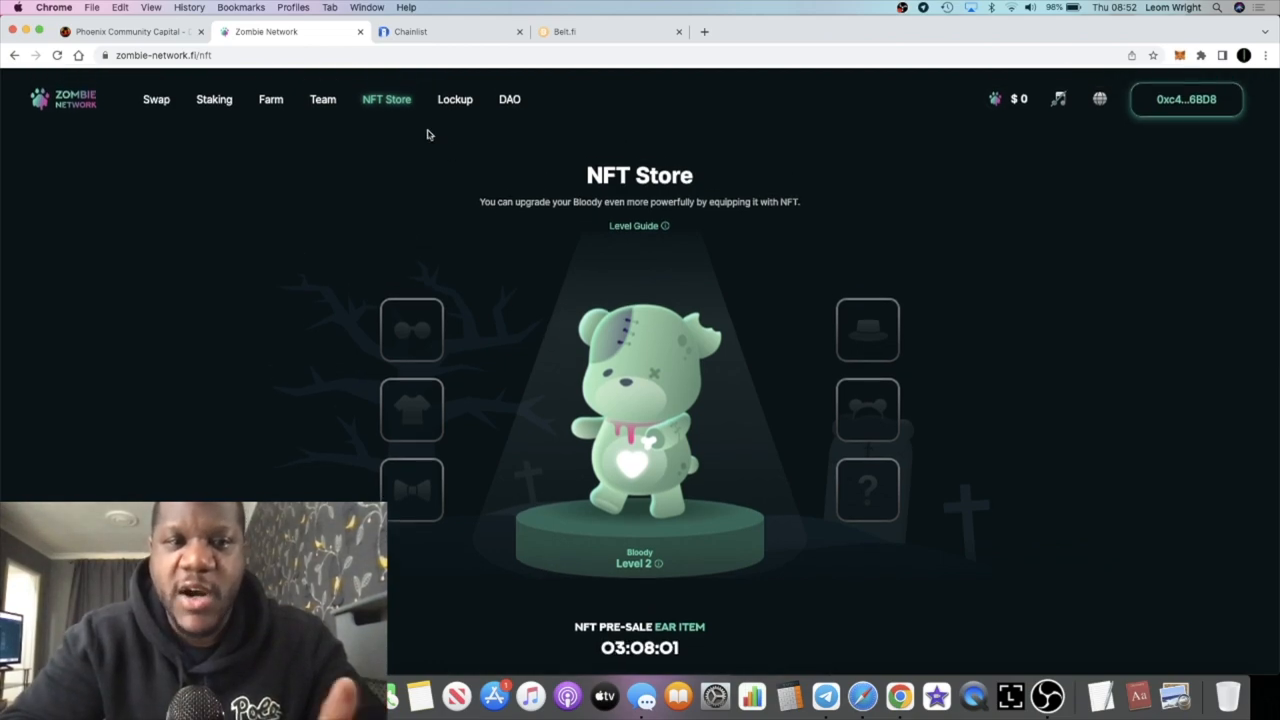
Open the Zombie Teams page and scroll down toward the Get a Team form.
click(322, 99)
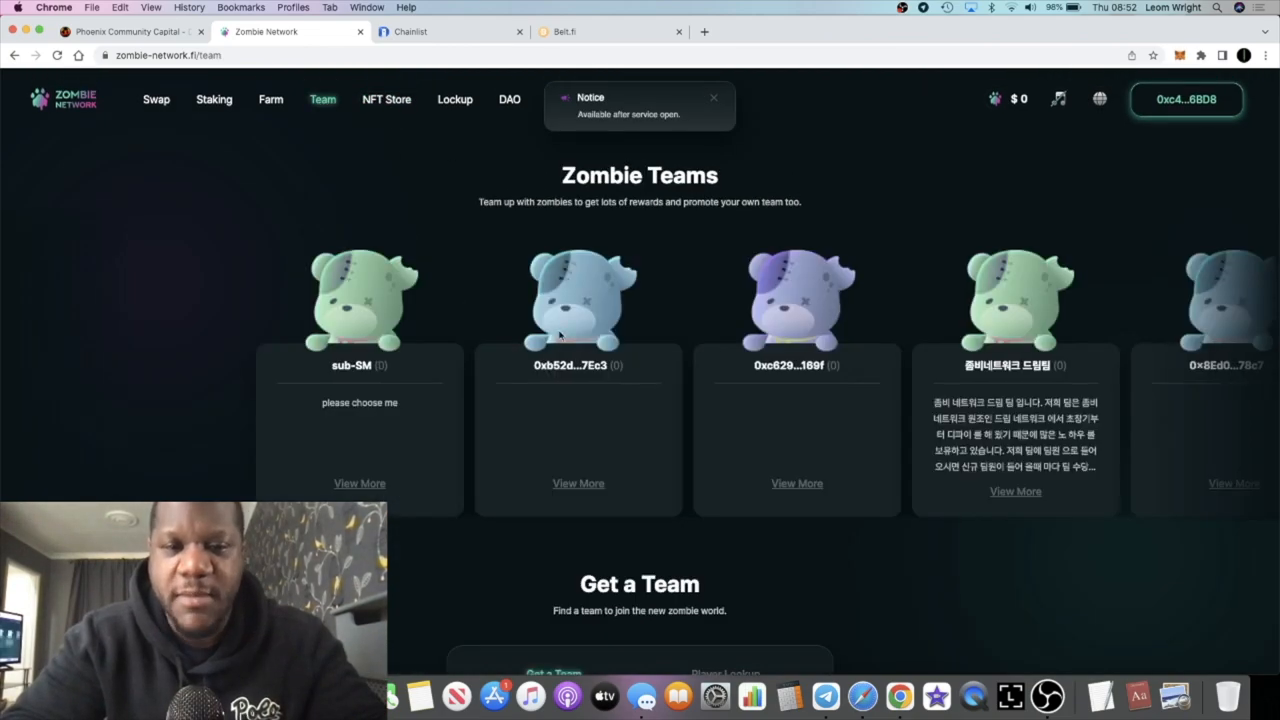
scroll(down, 3)
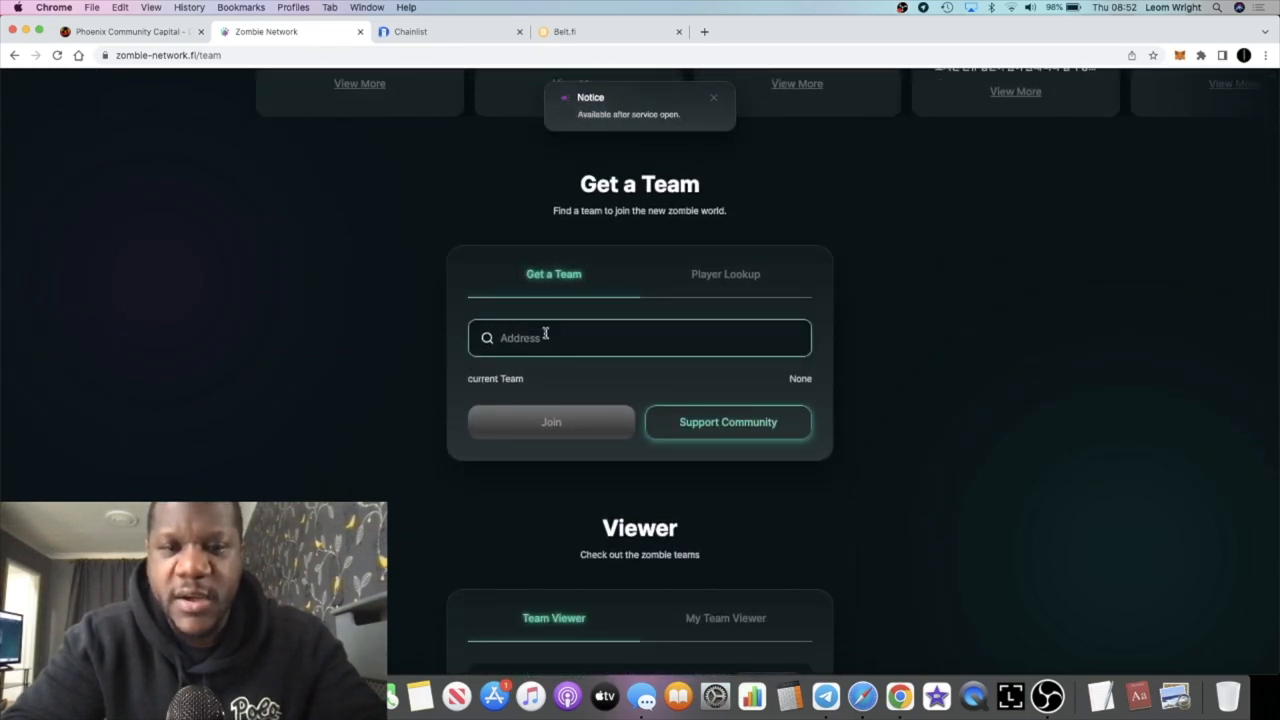
scroll(down, 3)
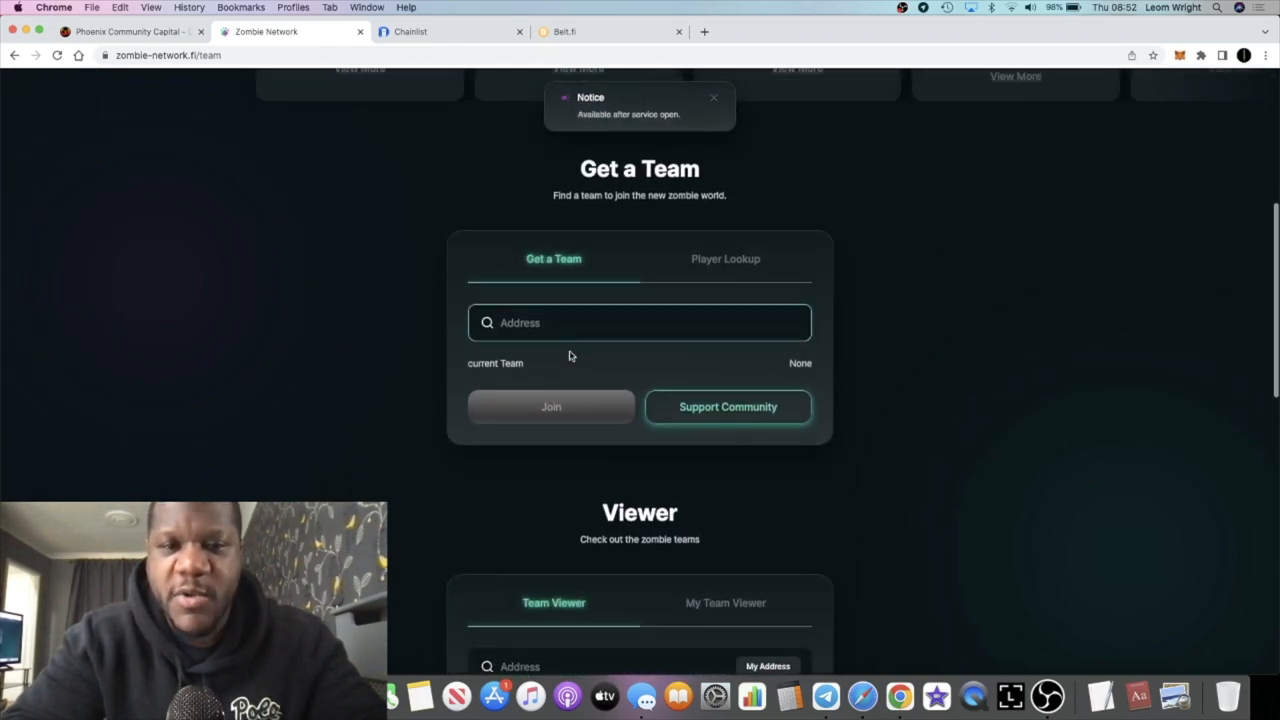
scroll(down, 3)
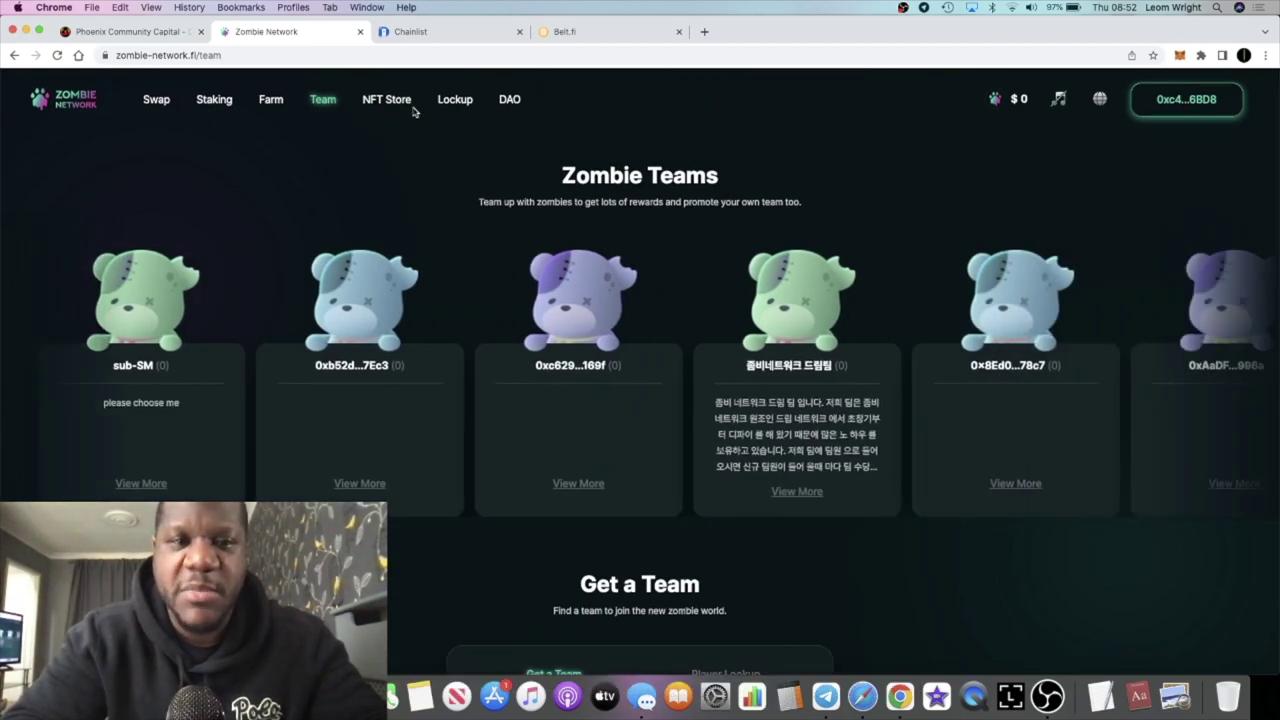
Reopen the NFT Store, scroll to the Inventory, and equip the Bandage on Bloody.
click(386, 99)
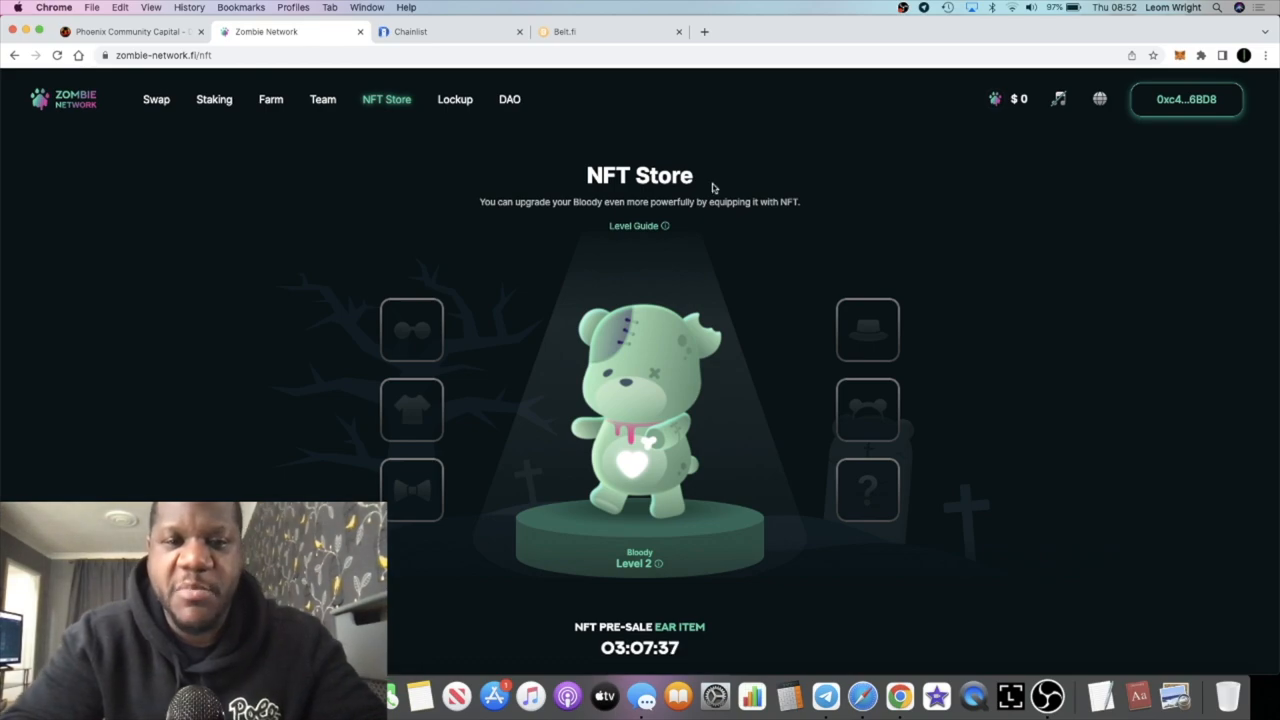
scroll(down, 3)
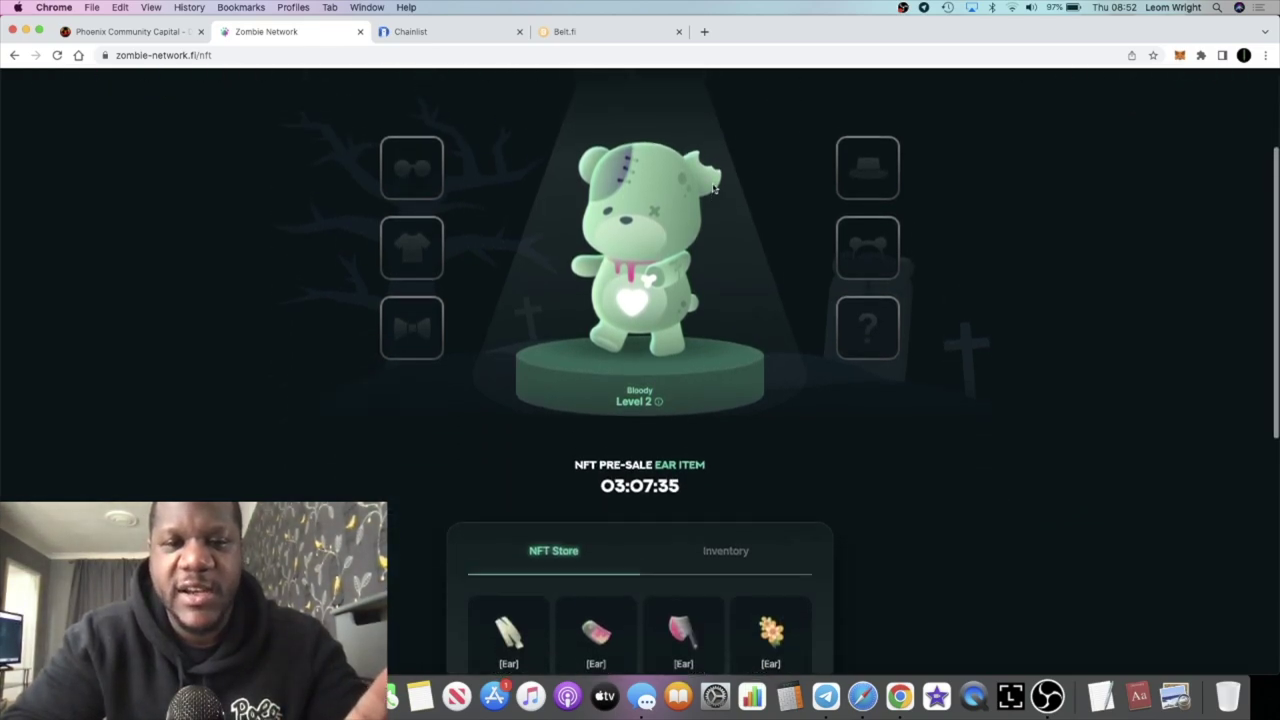
scroll(down, 3)
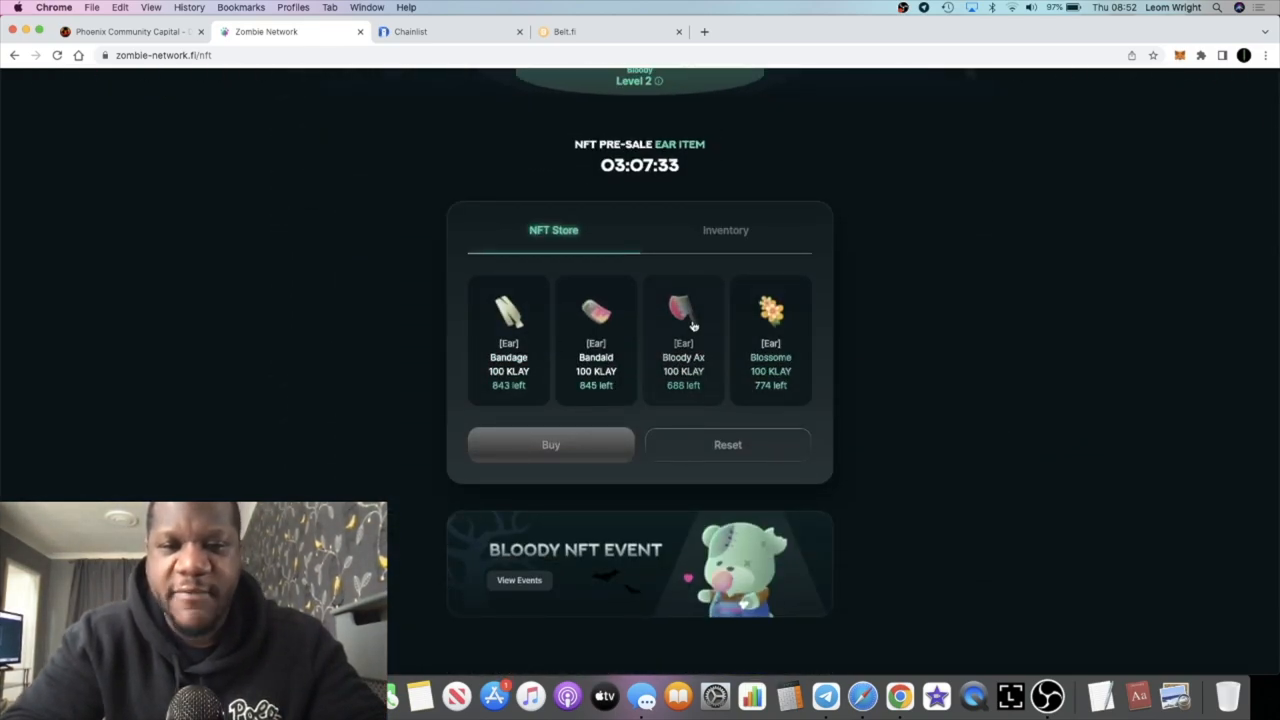
mouse_move(728, 225)
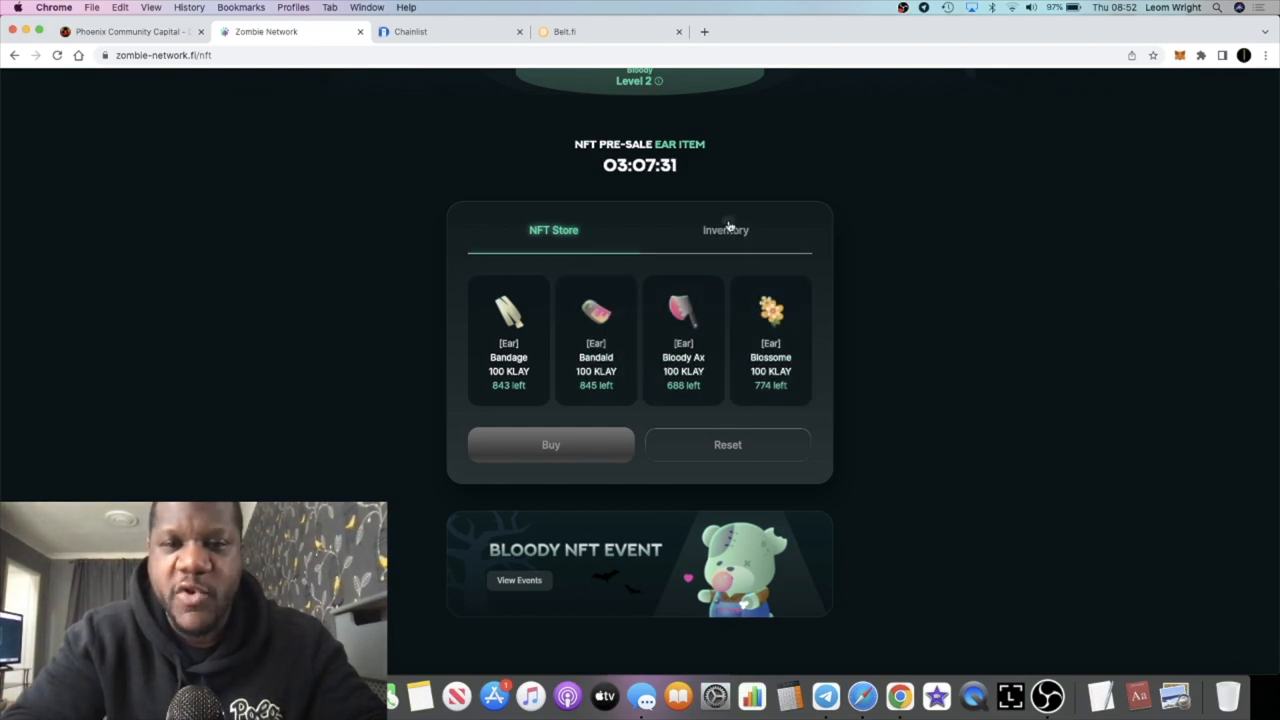
click(725, 229)
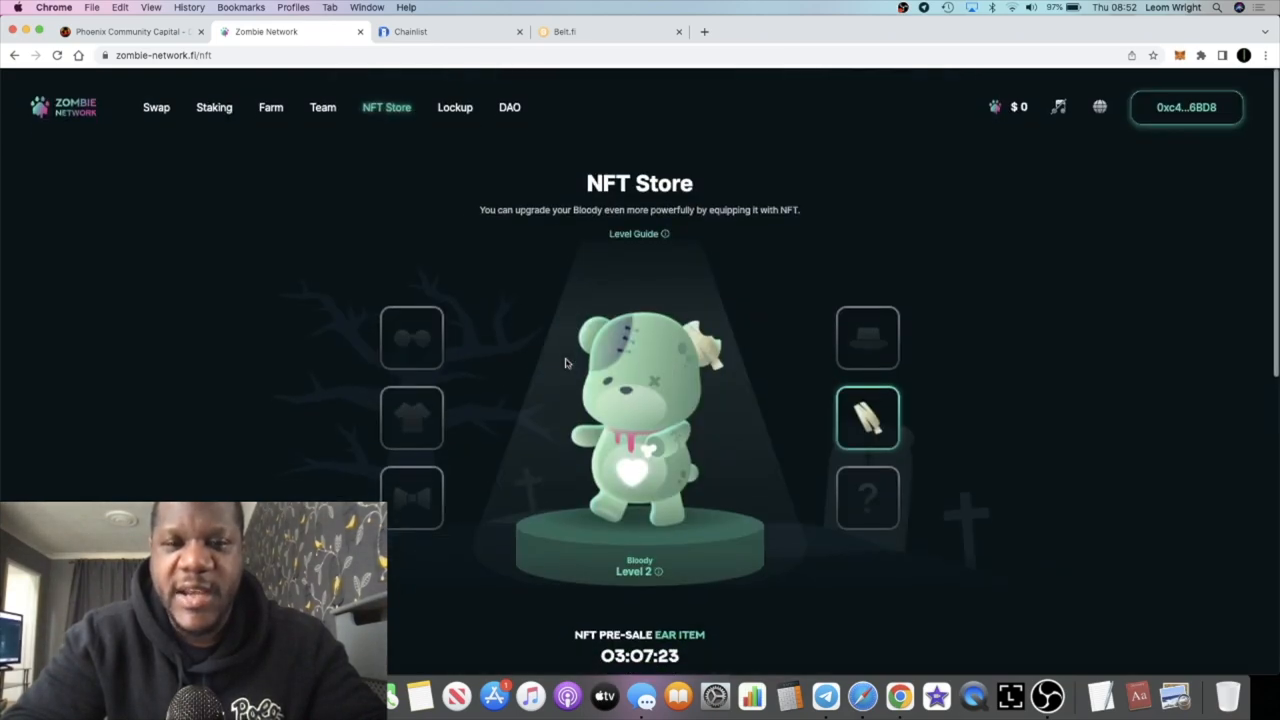
click(664, 234)
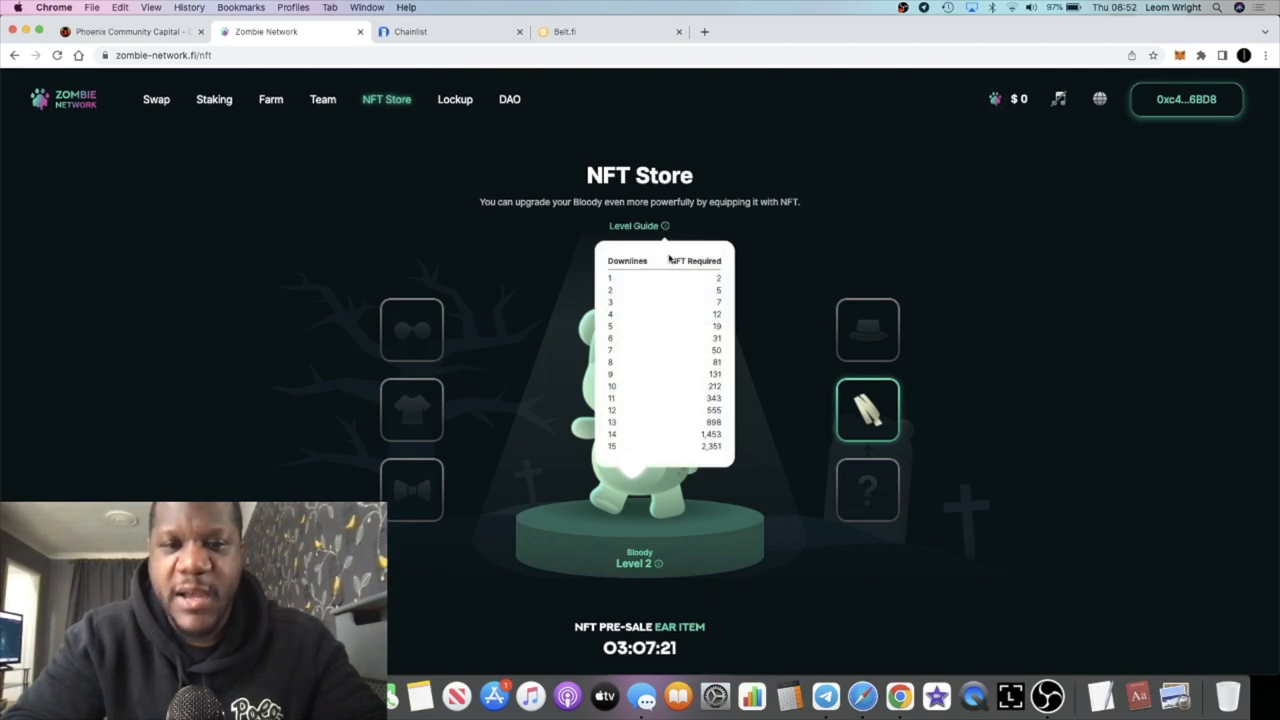
mouse_move(718, 278)
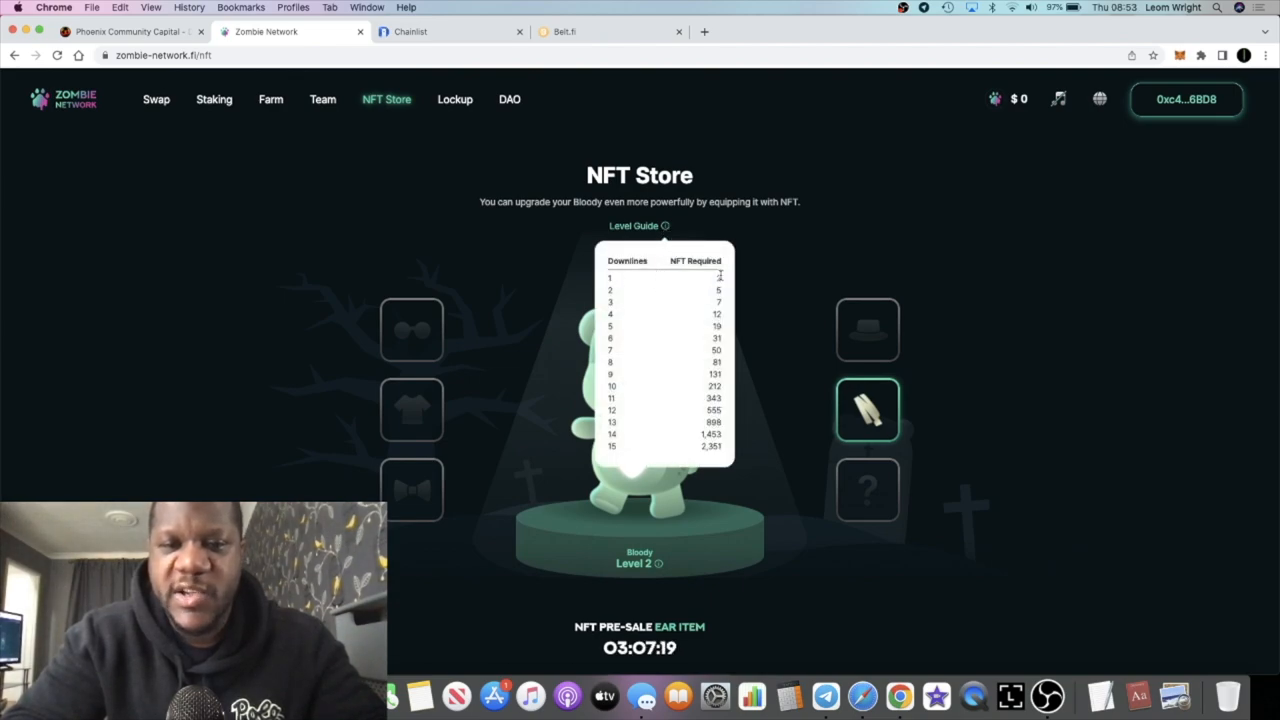
mouse_move(657, 284)
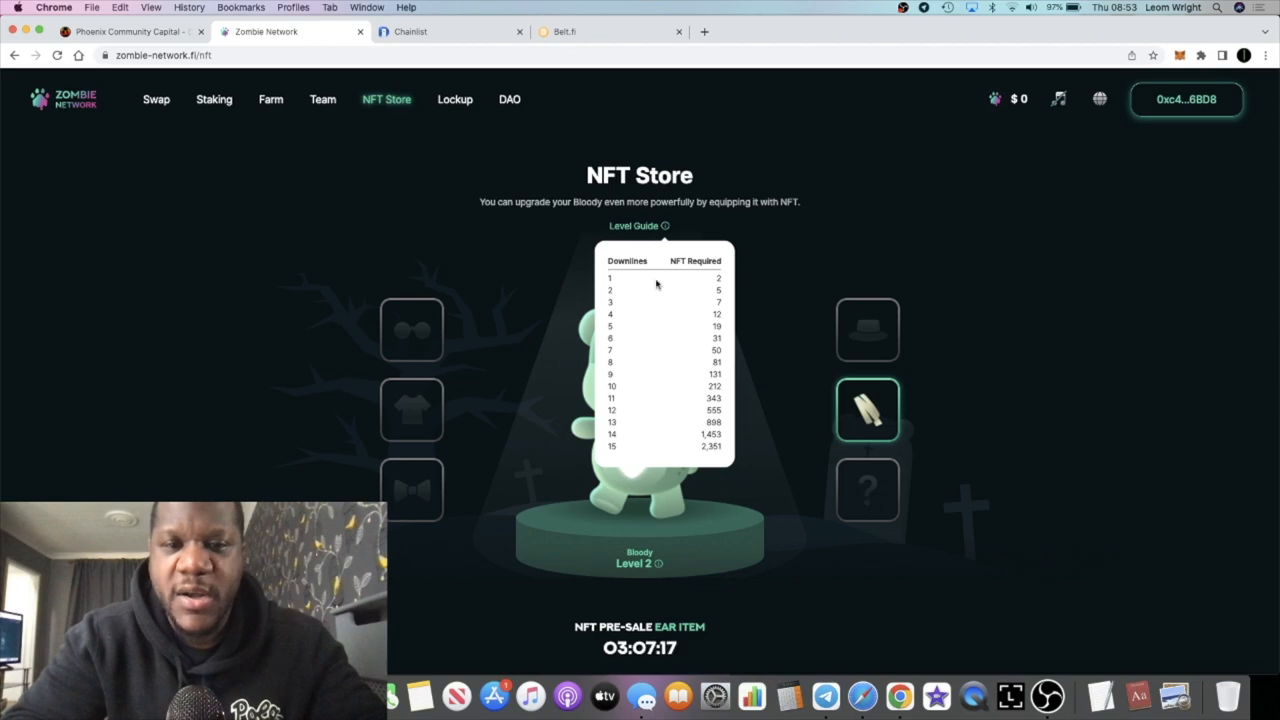
mouse_move(650, 295)
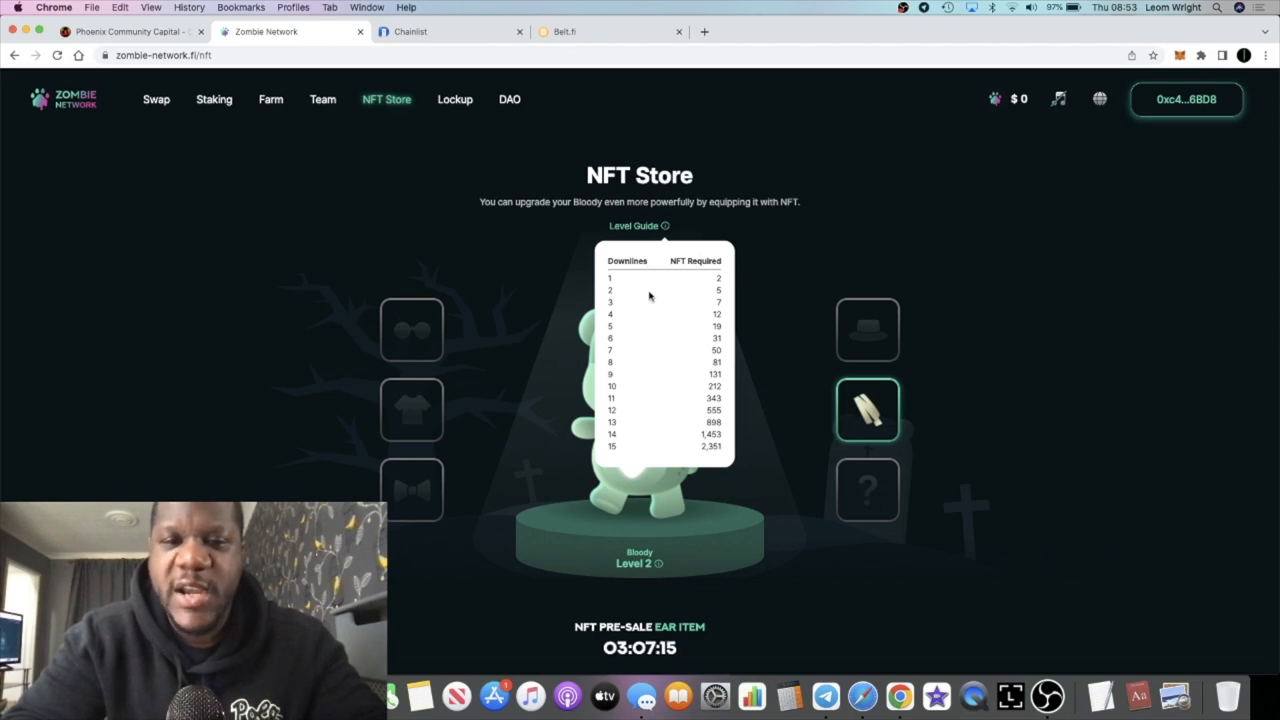
mouse_move(622, 285)
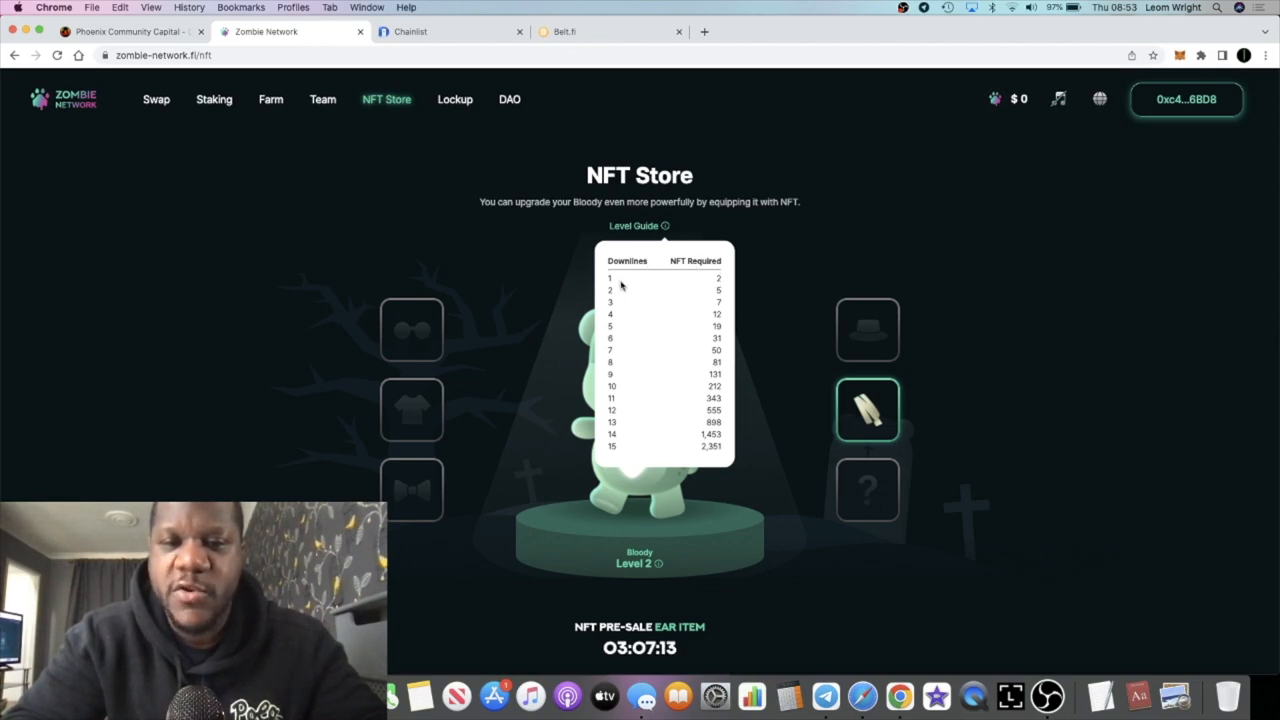
click(663, 225)
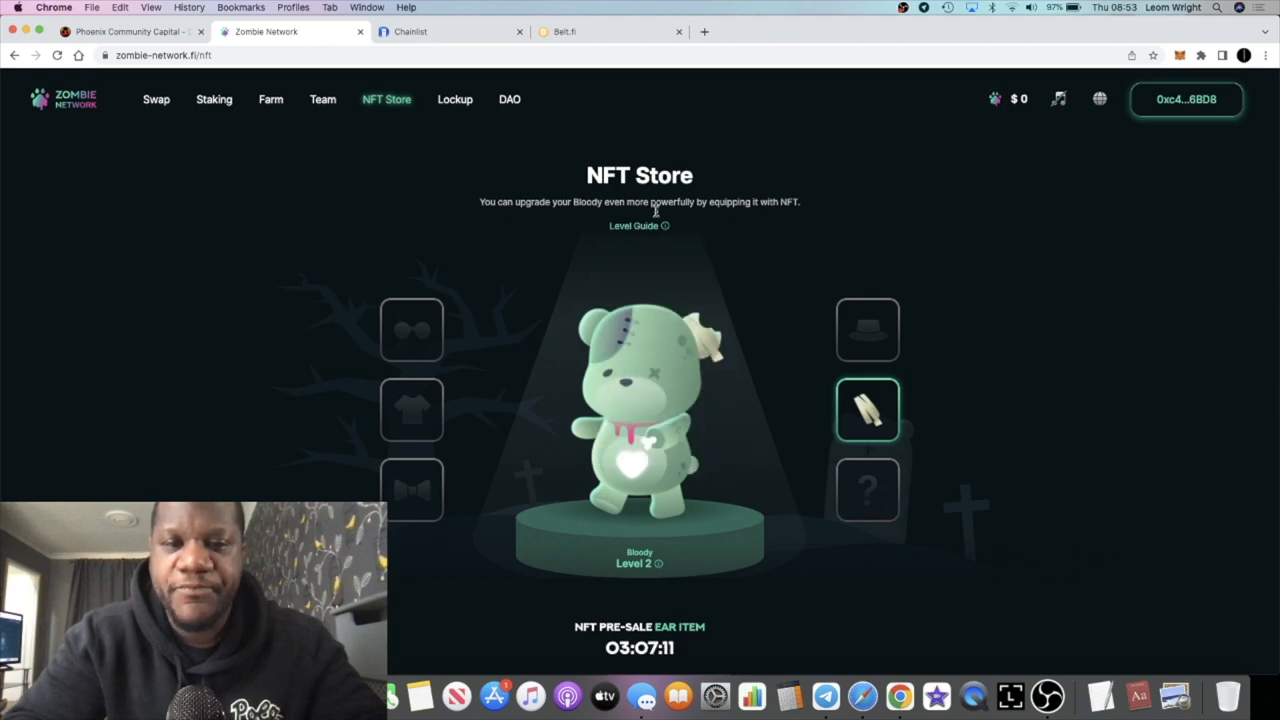
click(663, 225)
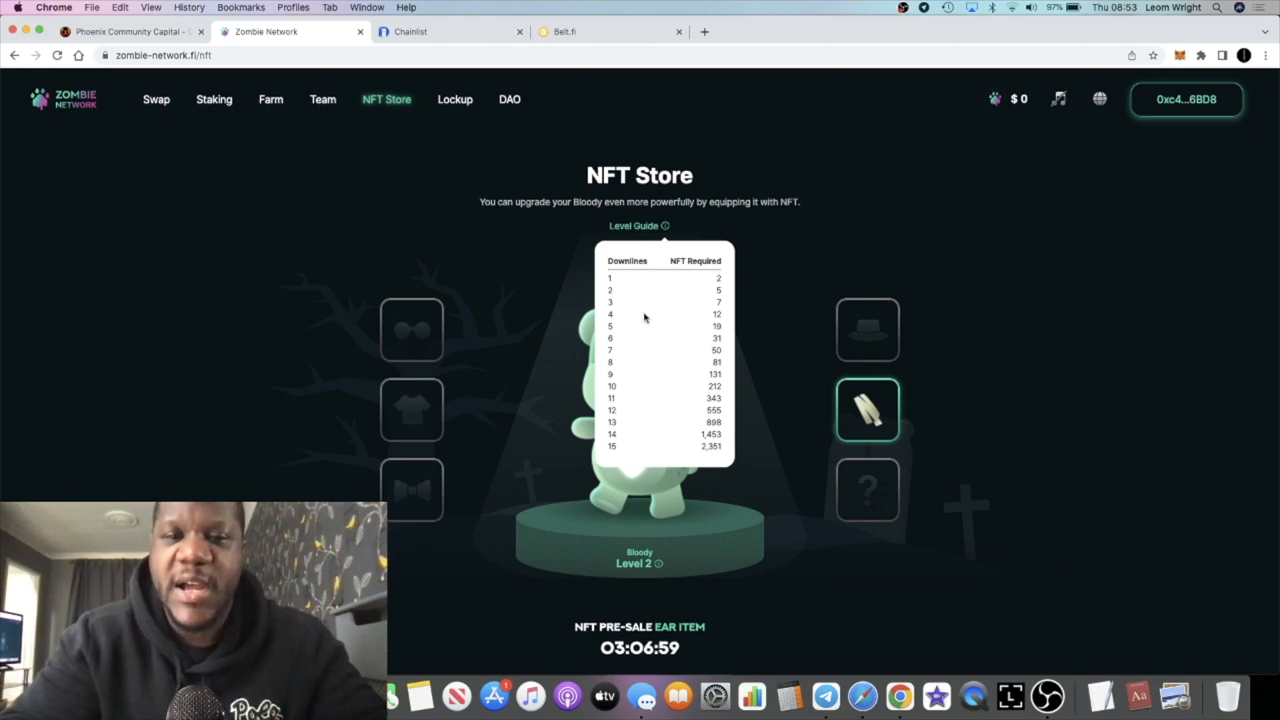
mouse_move(679, 374)
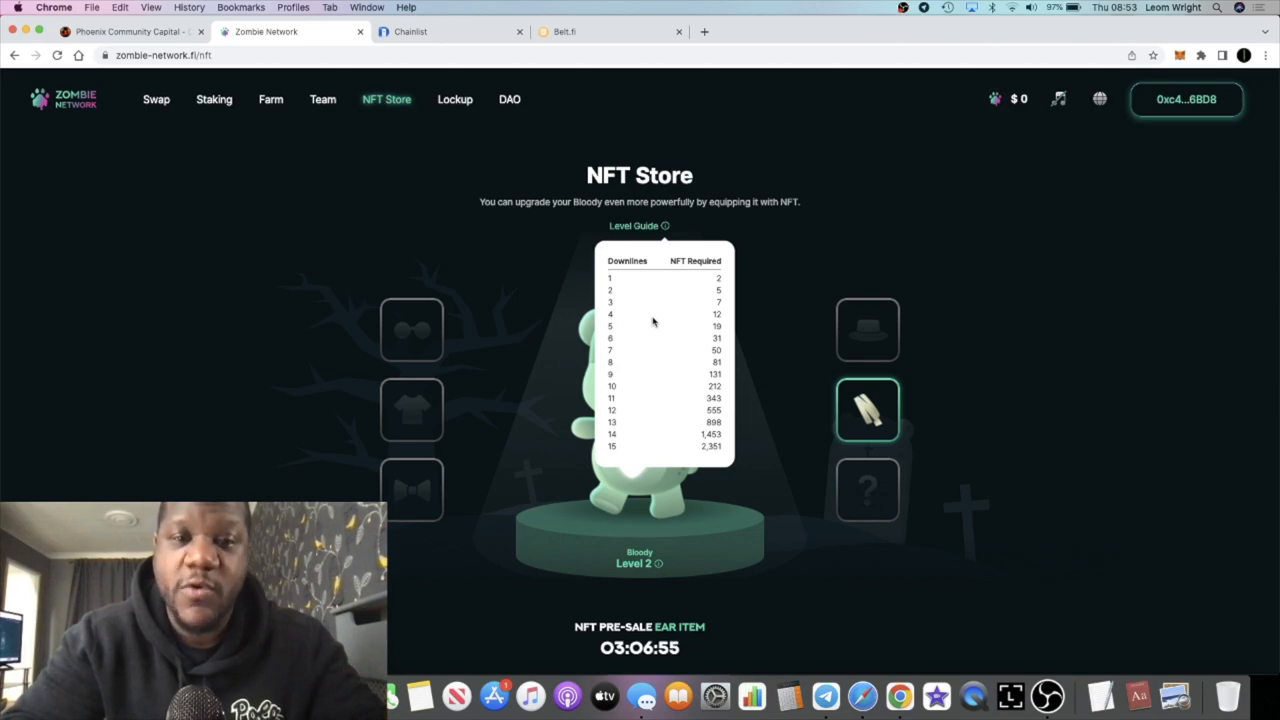
mouse_move(677, 249)
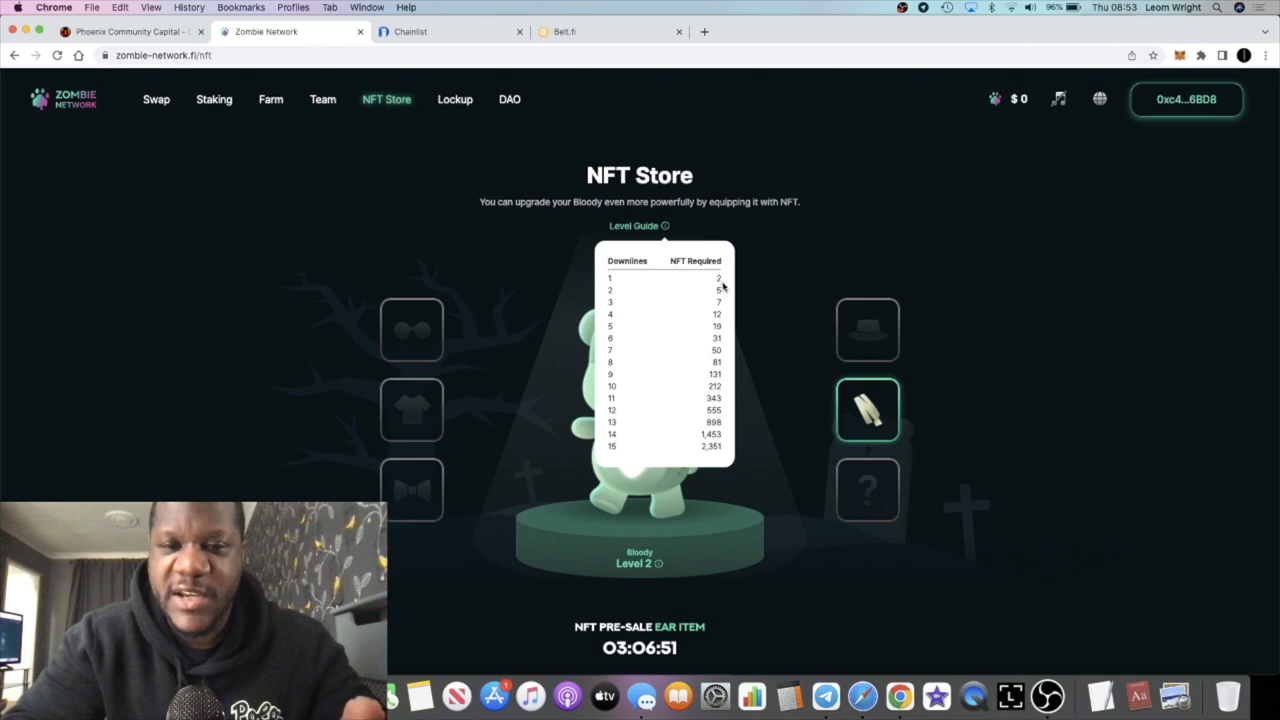
mouse_move(690, 315)
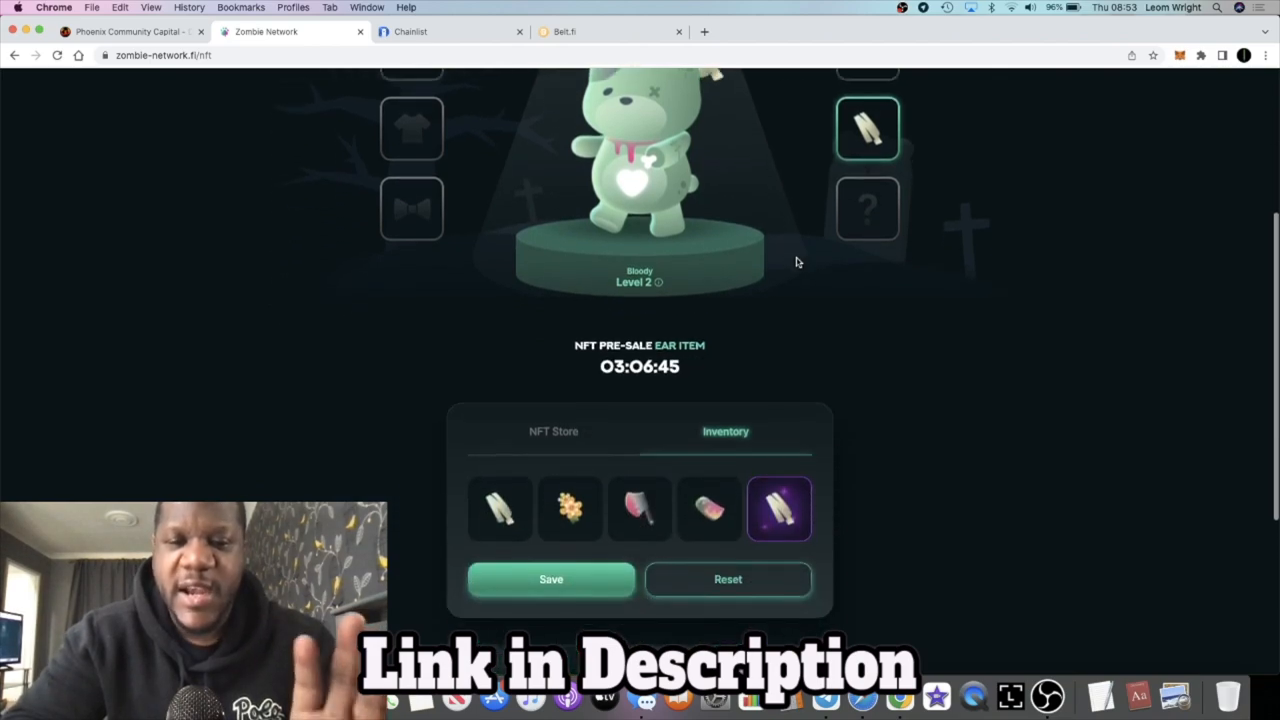
Scroll down the NFT Store page to the Inventory panel with Bloody's equipped items.
scroll(down, 3)
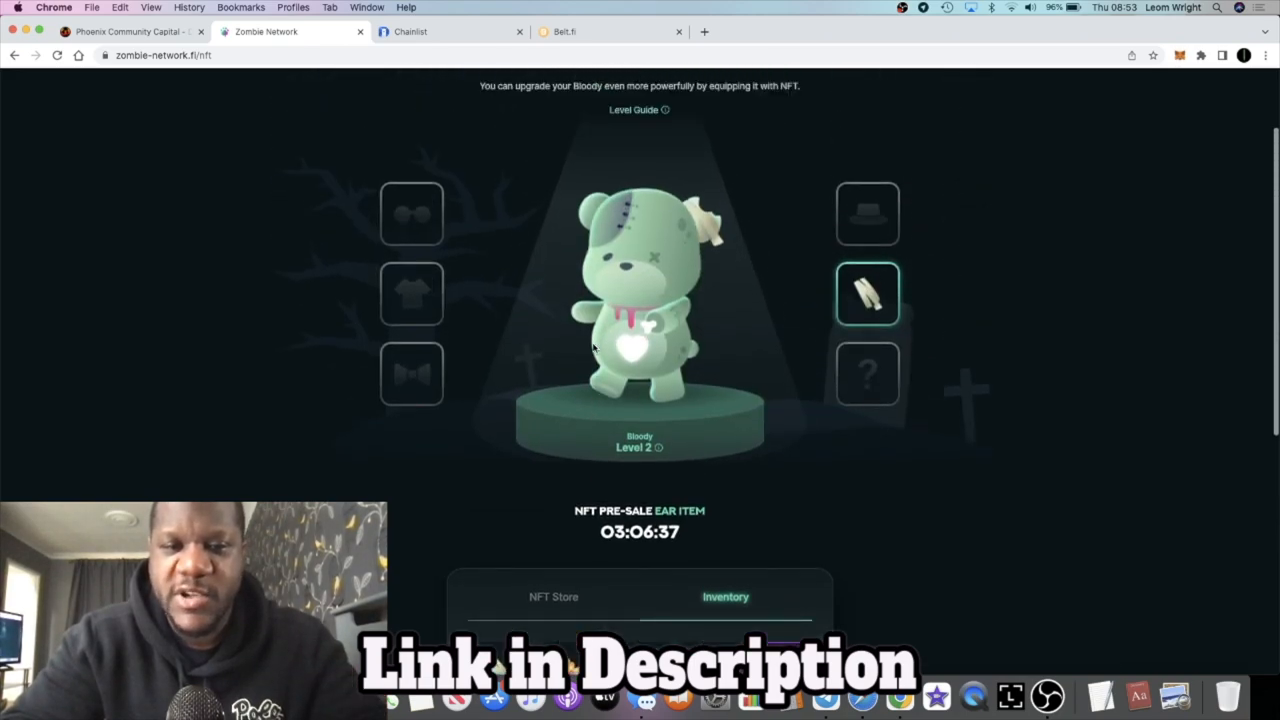
scroll(down, 3)
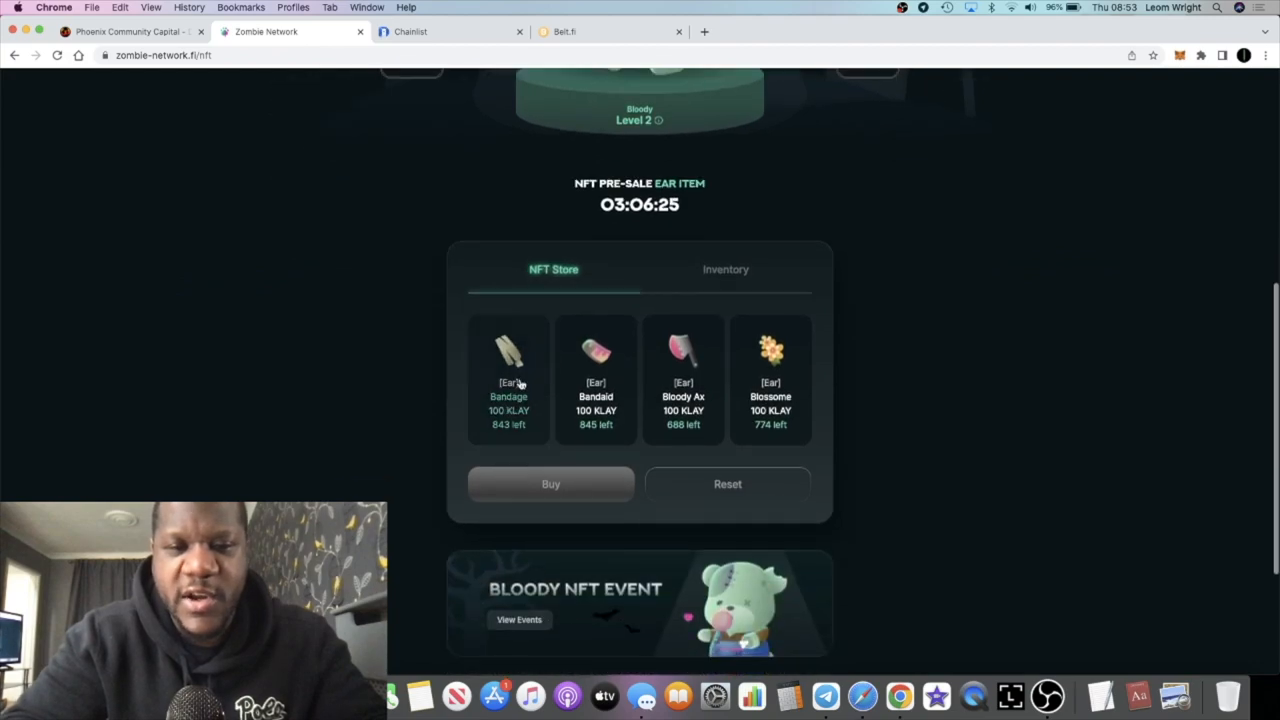
mouse_move(736, 375)
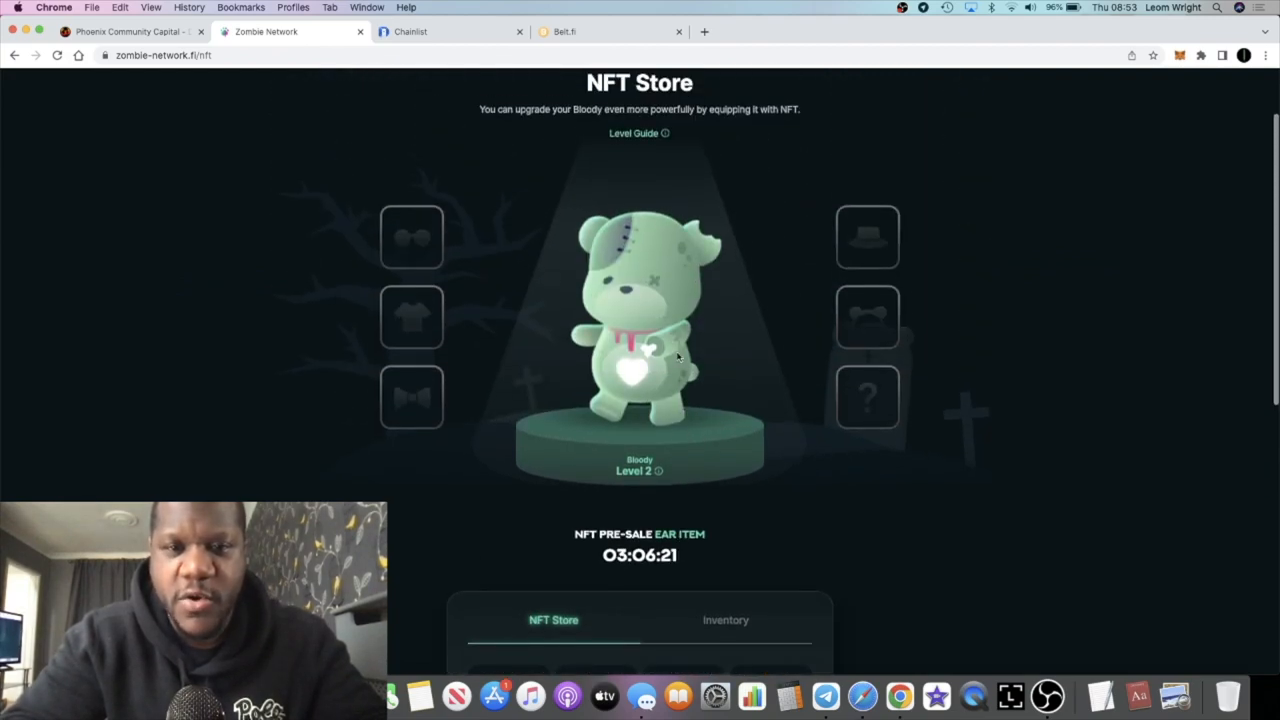
mouse_move(458, 288)
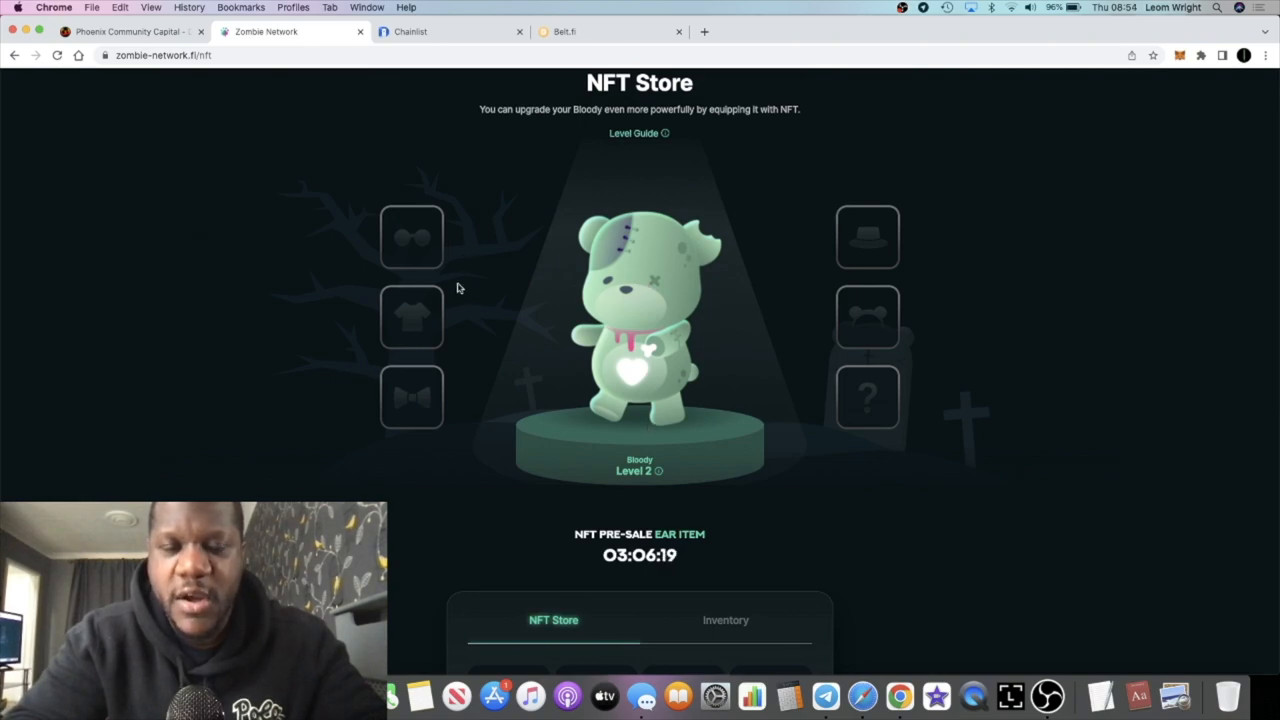
scroll(down, 3)
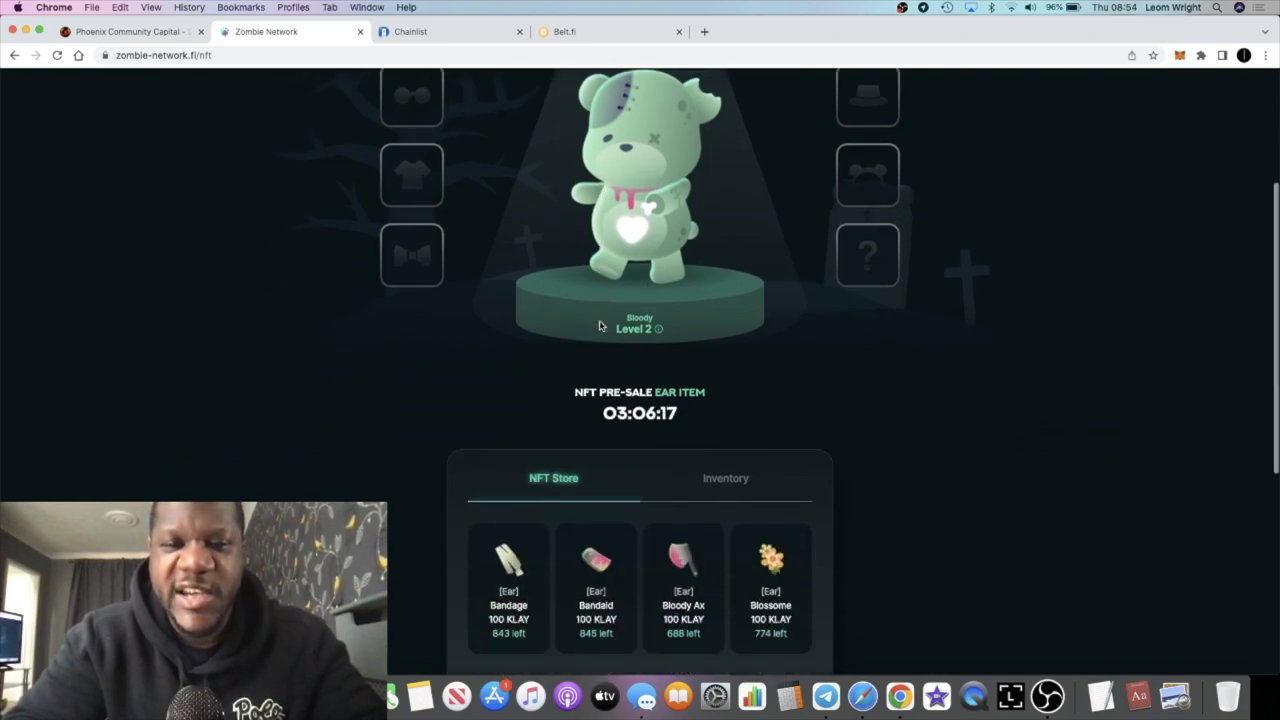
scroll(down, 3)
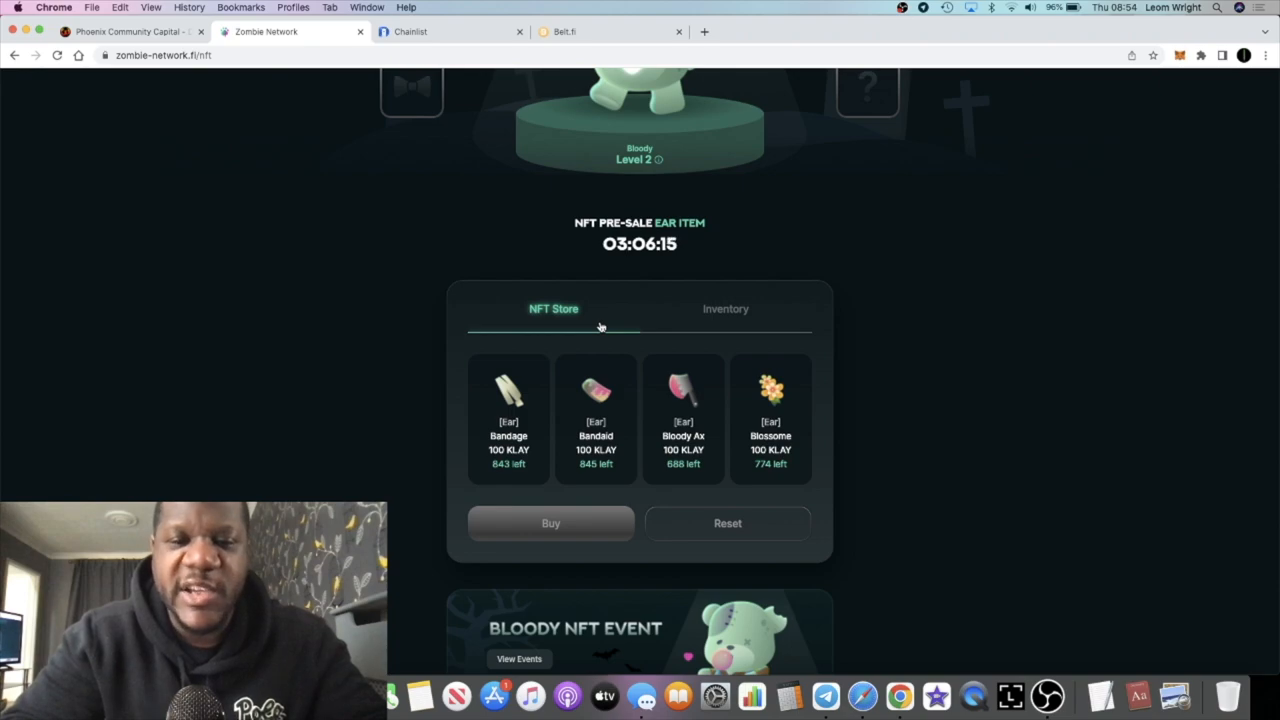
scroll(down, 3)
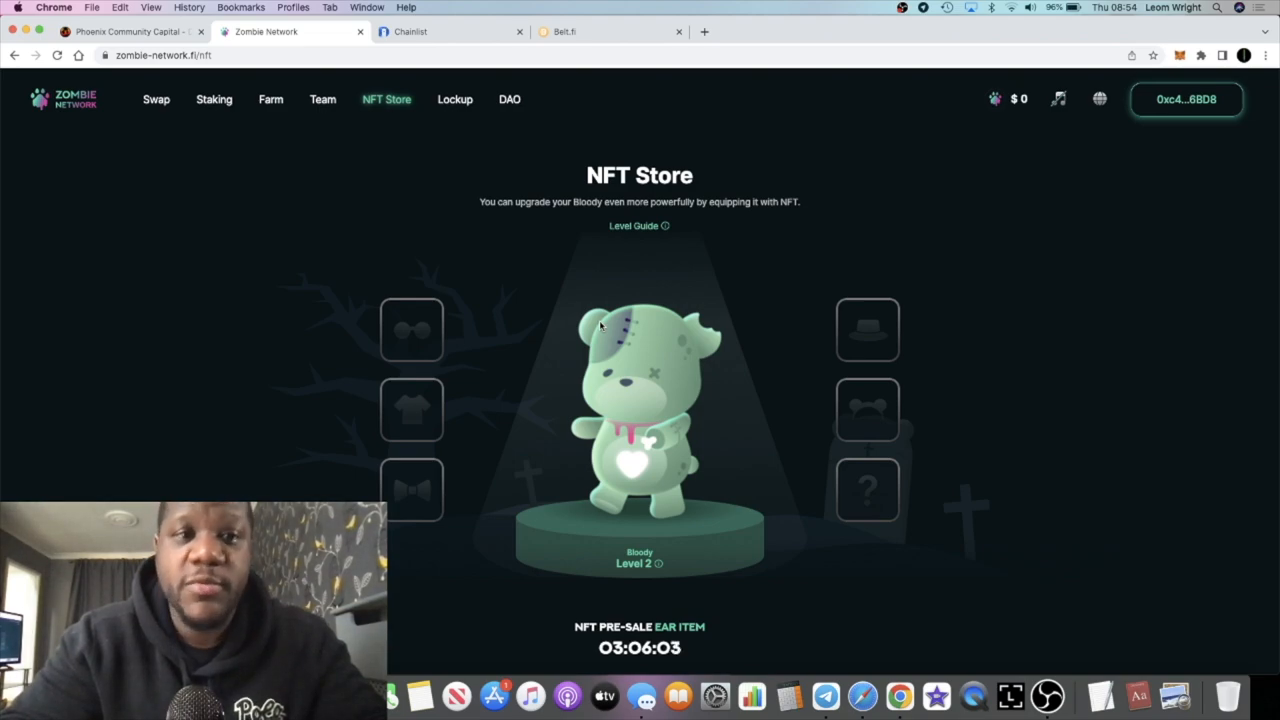
mouse_move(332, 141)
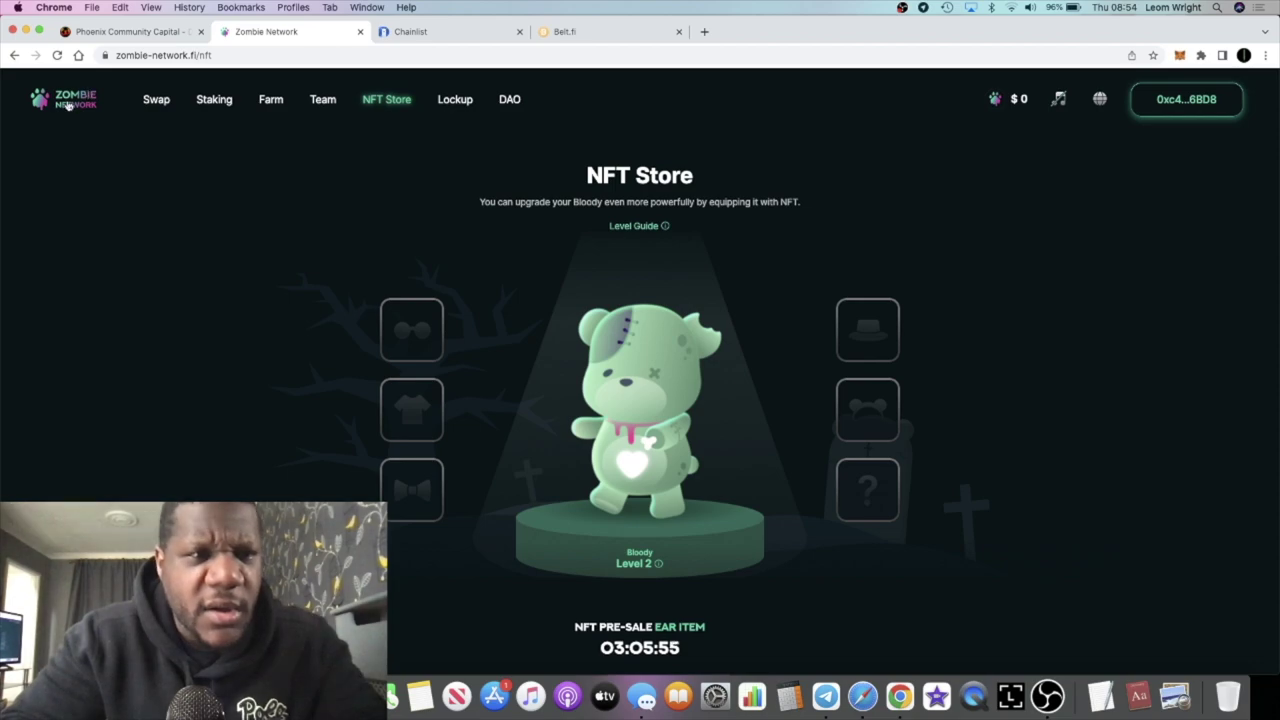
mouse_move(125, 96)
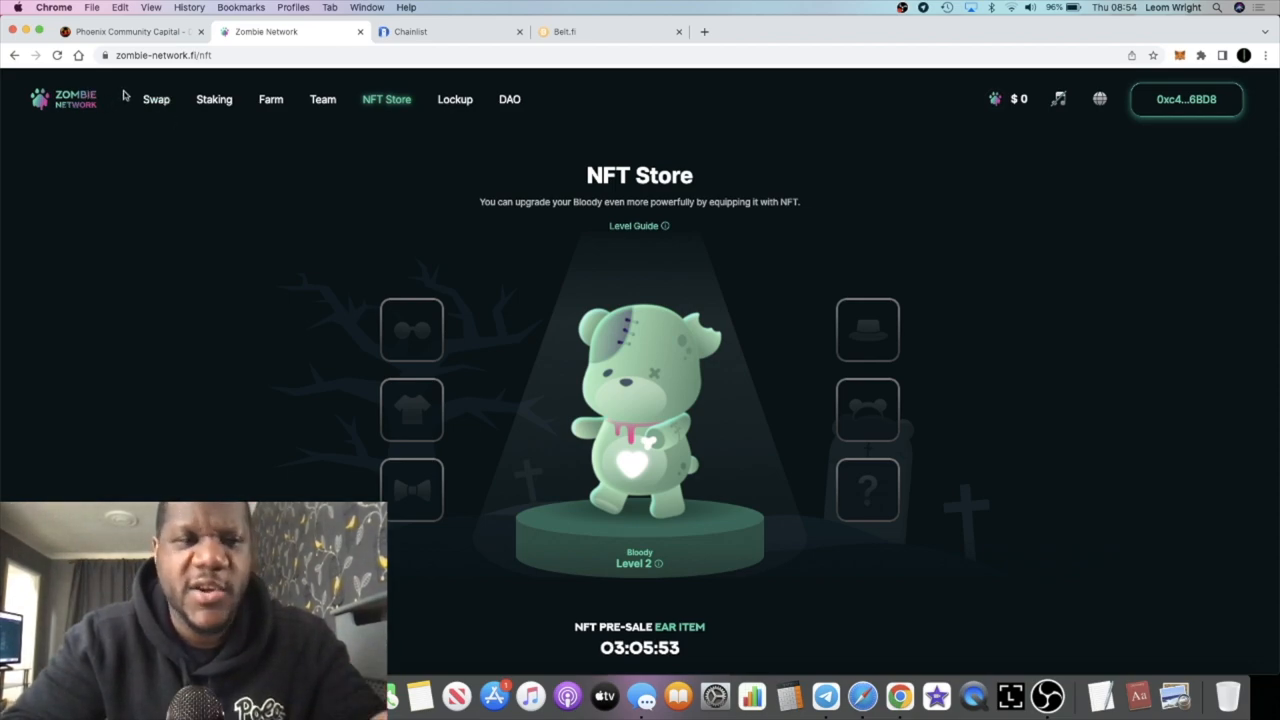
mouse_move(157, 104)
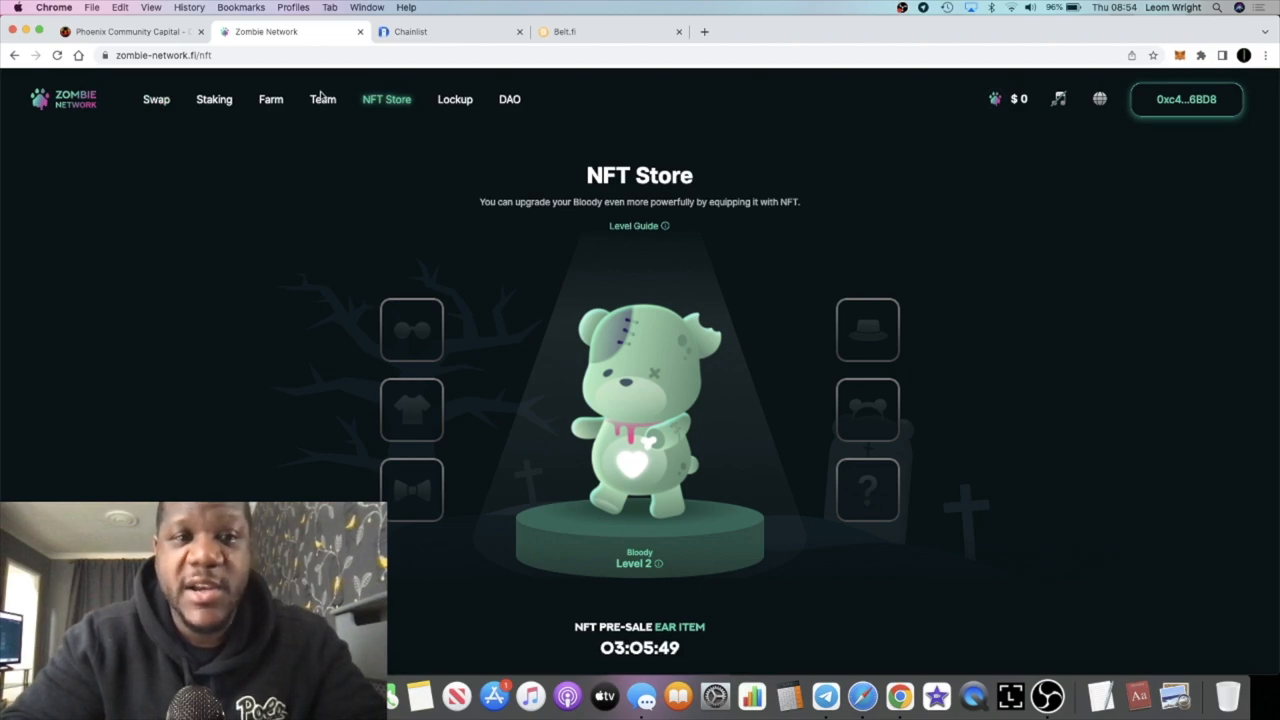
mouse_move(277, 104)
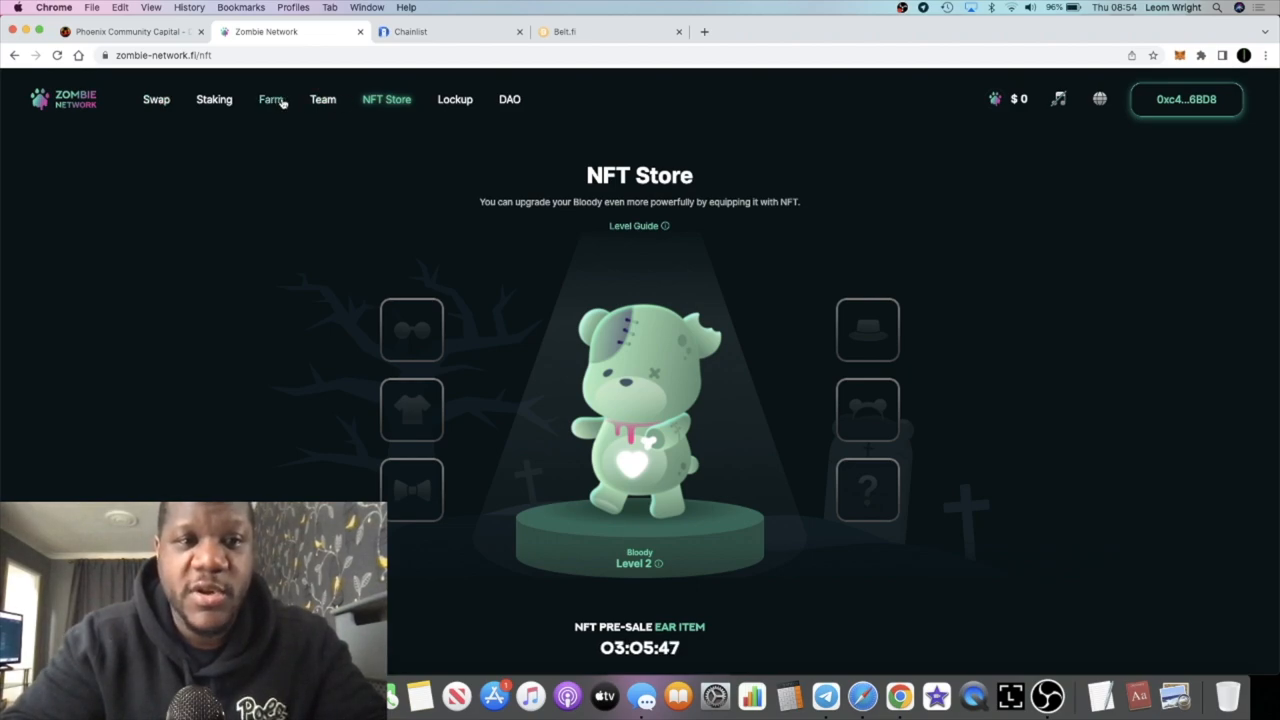
click(454, 99)
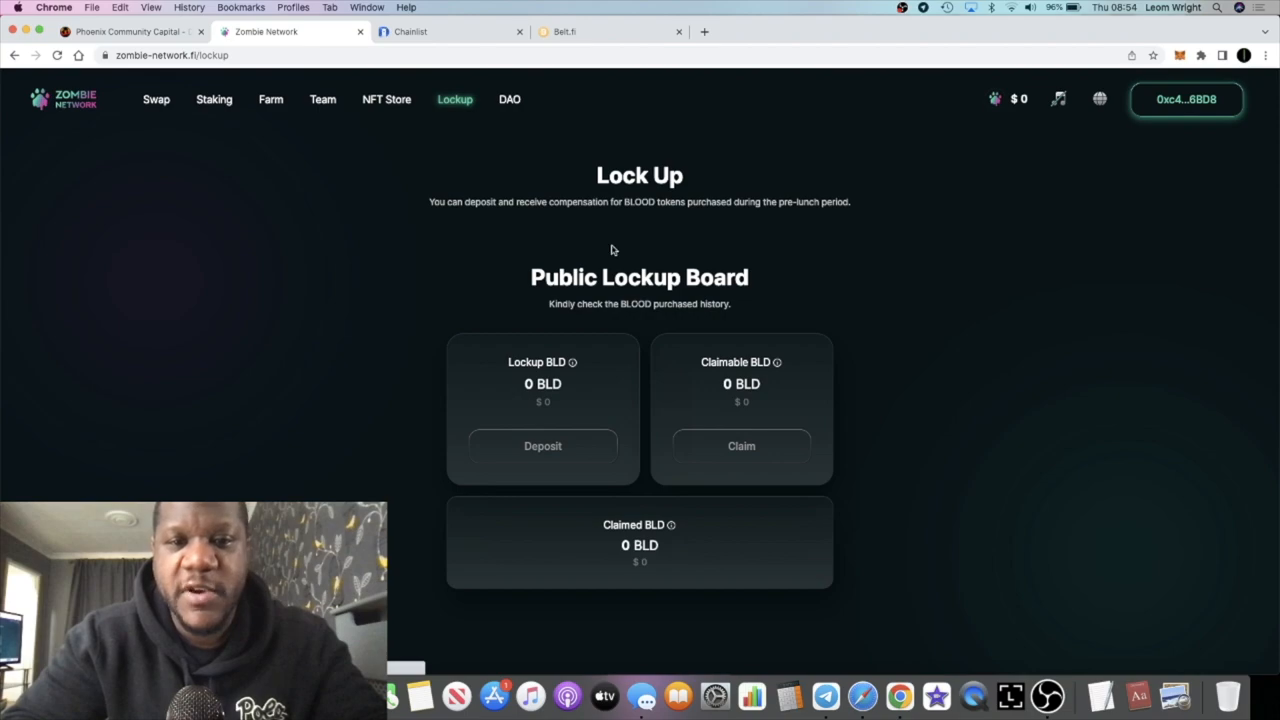
scroll(down, 3)
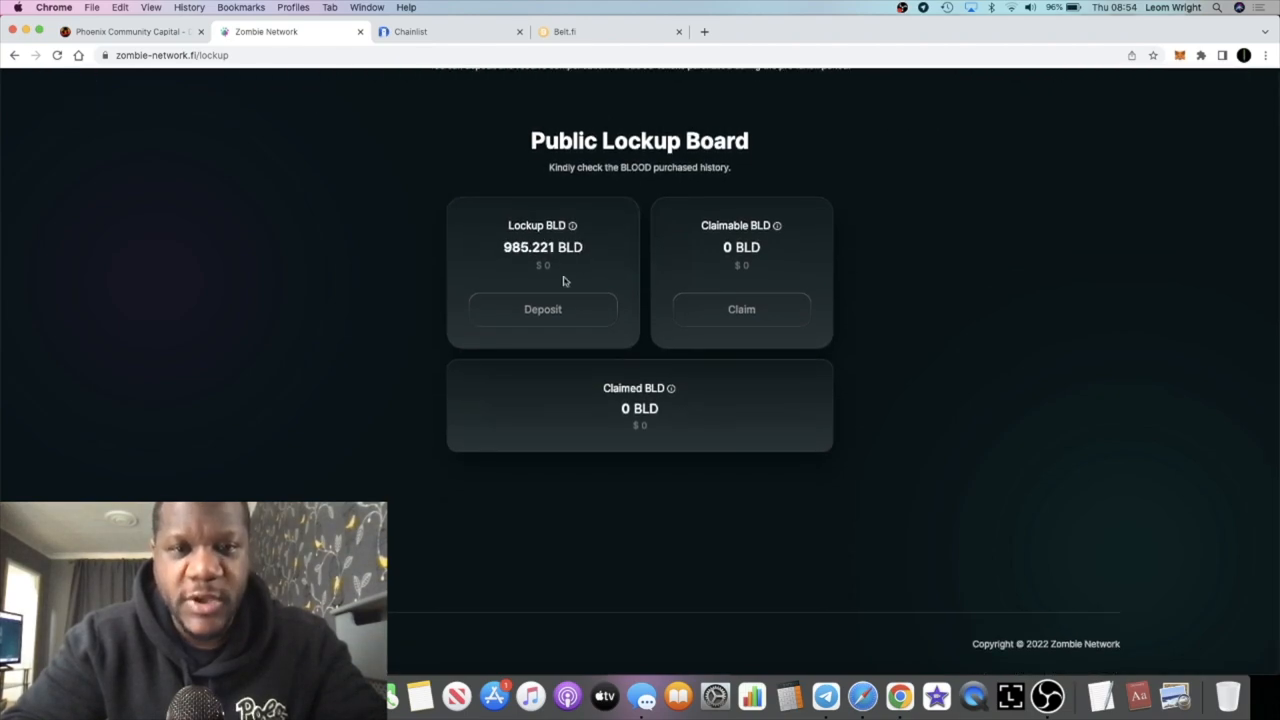
mouse_move(560, 256)
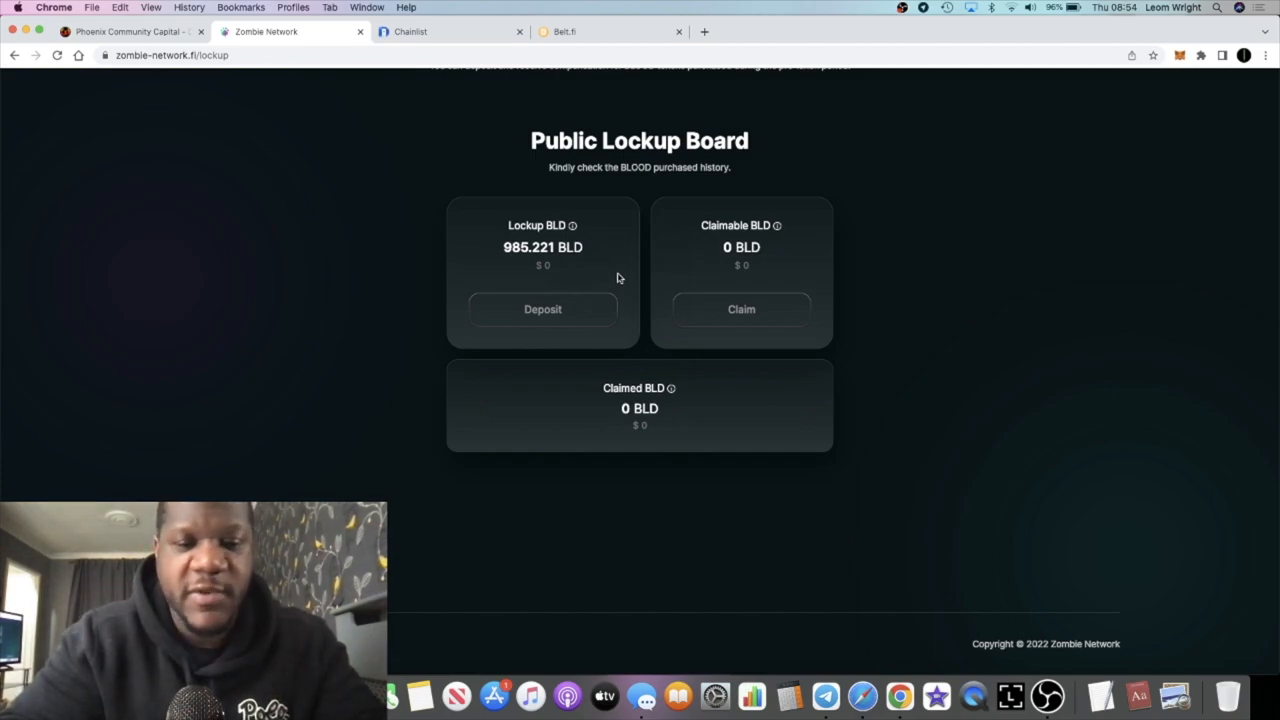
mouse_move(627, 294)
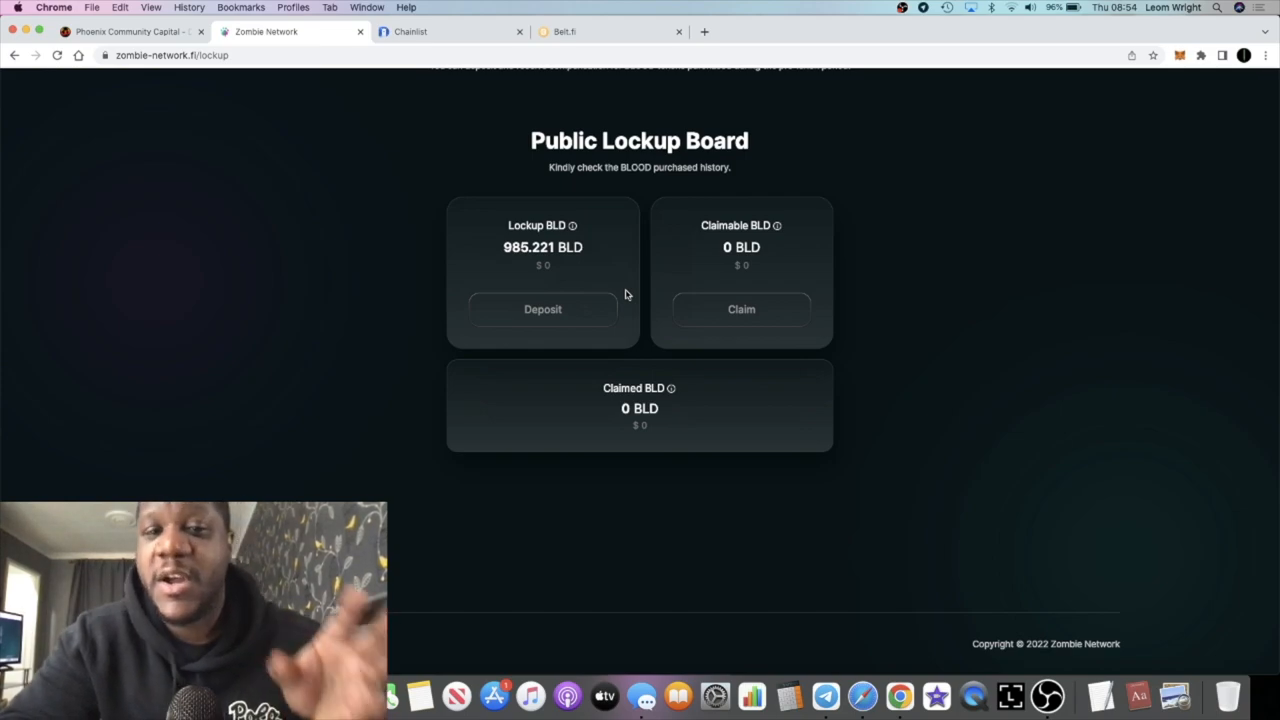
scroll(up, 3)
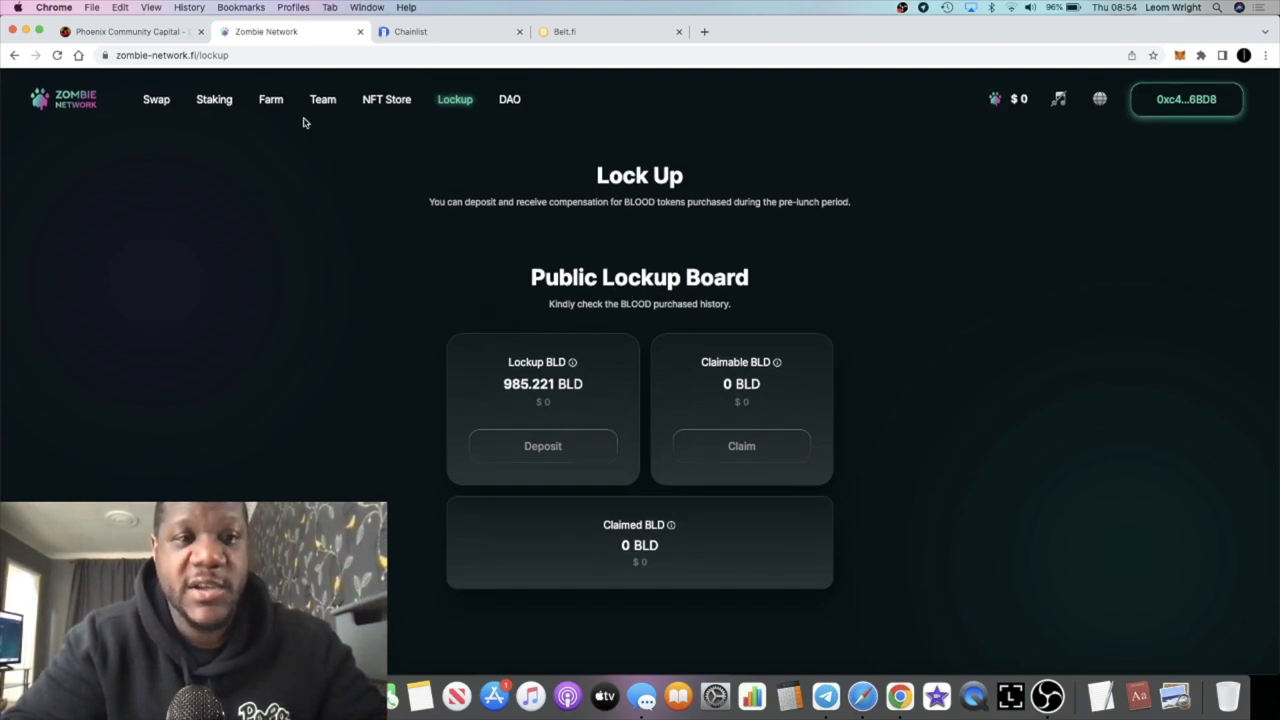
mouse_move(291, 195)
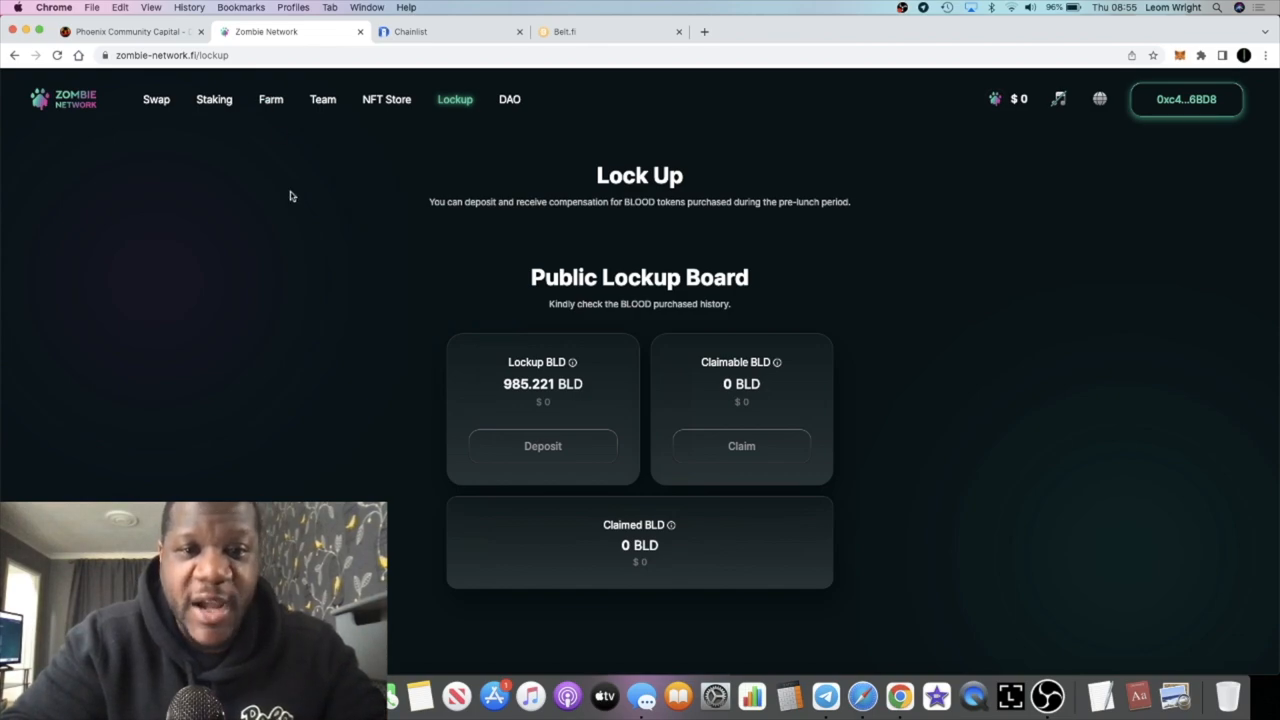
mouse_move(250, 113)
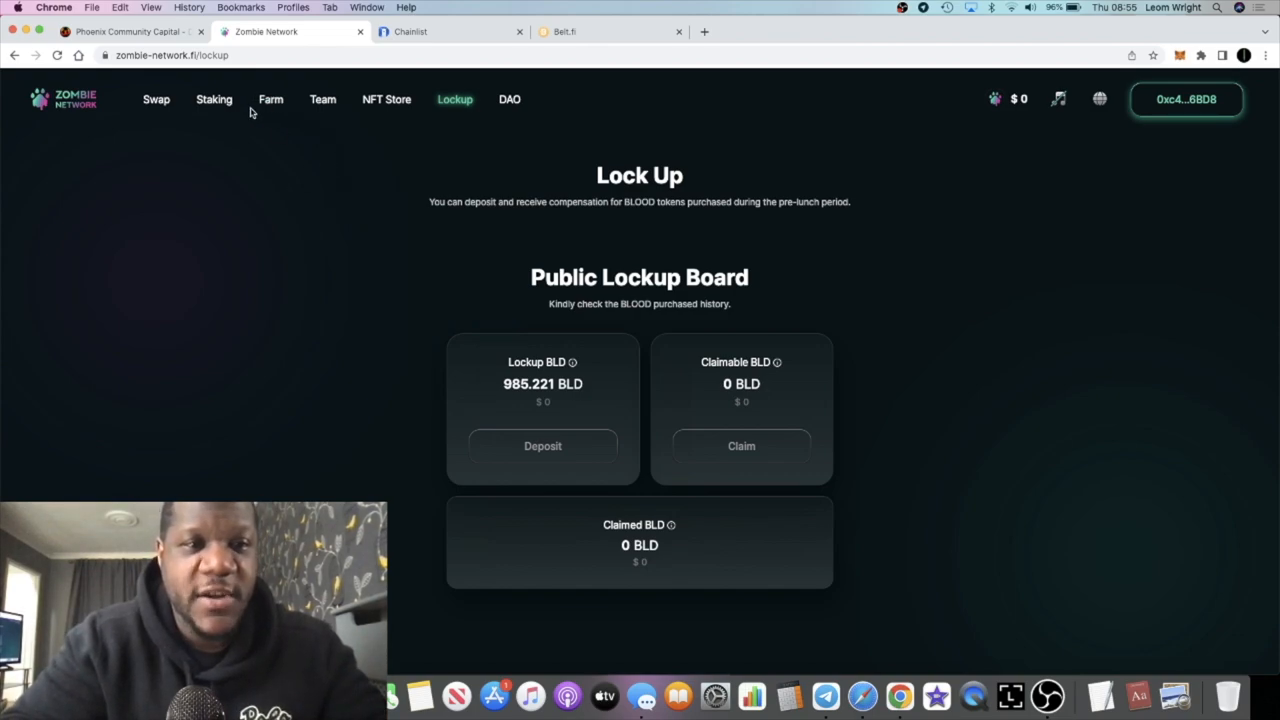
mouse_move(156, 105)
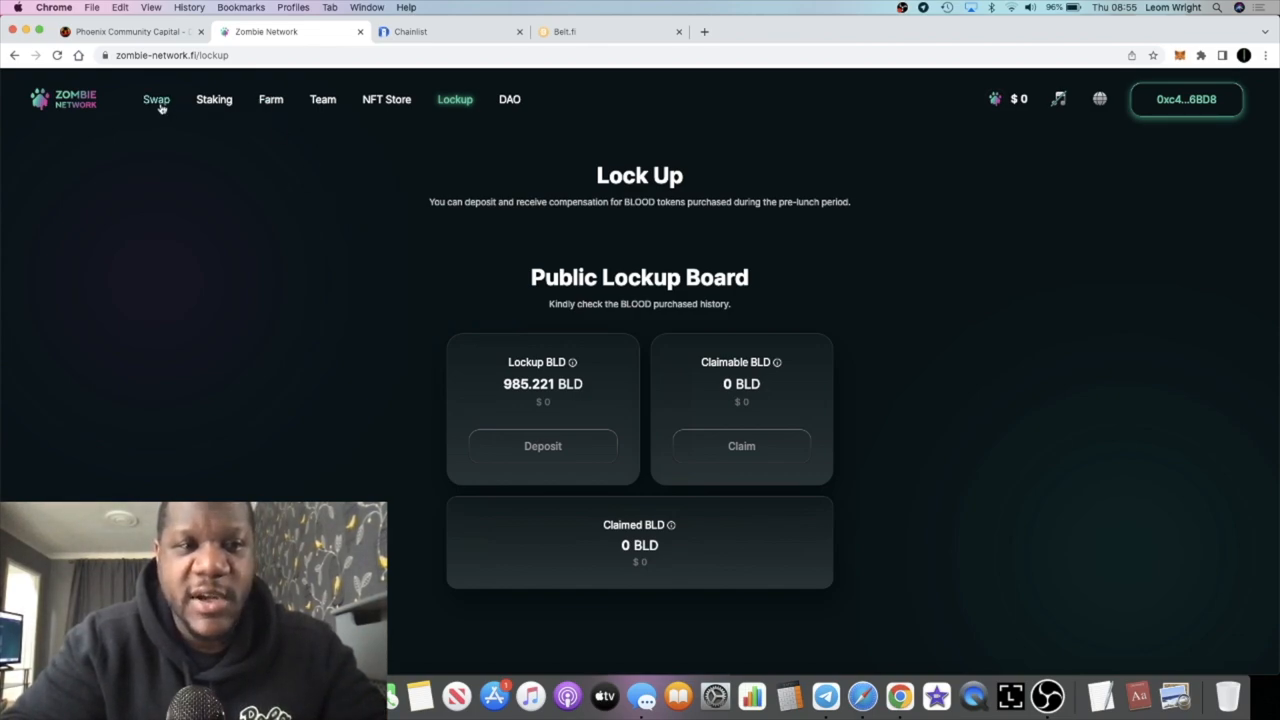
Open the BLOOD Store swap page and enter 1000 KLAY under Buy BLD.
click(156, 100)
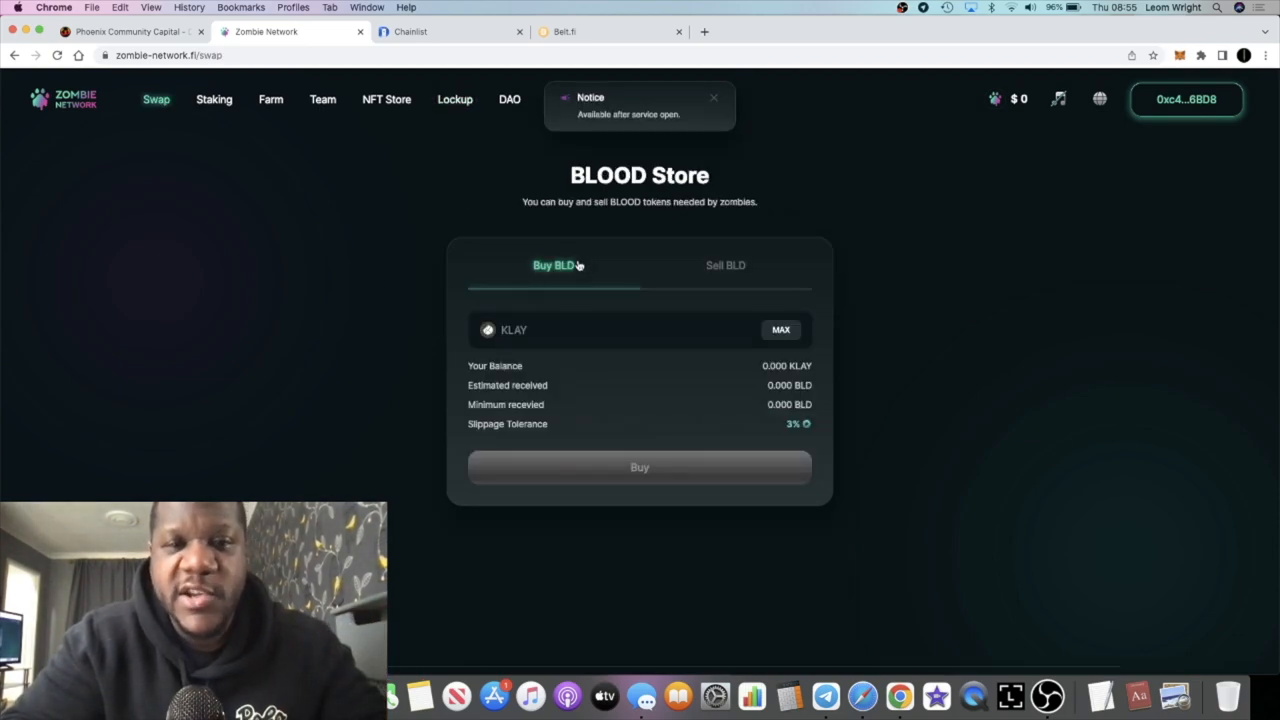
mouse_move(293, 120)
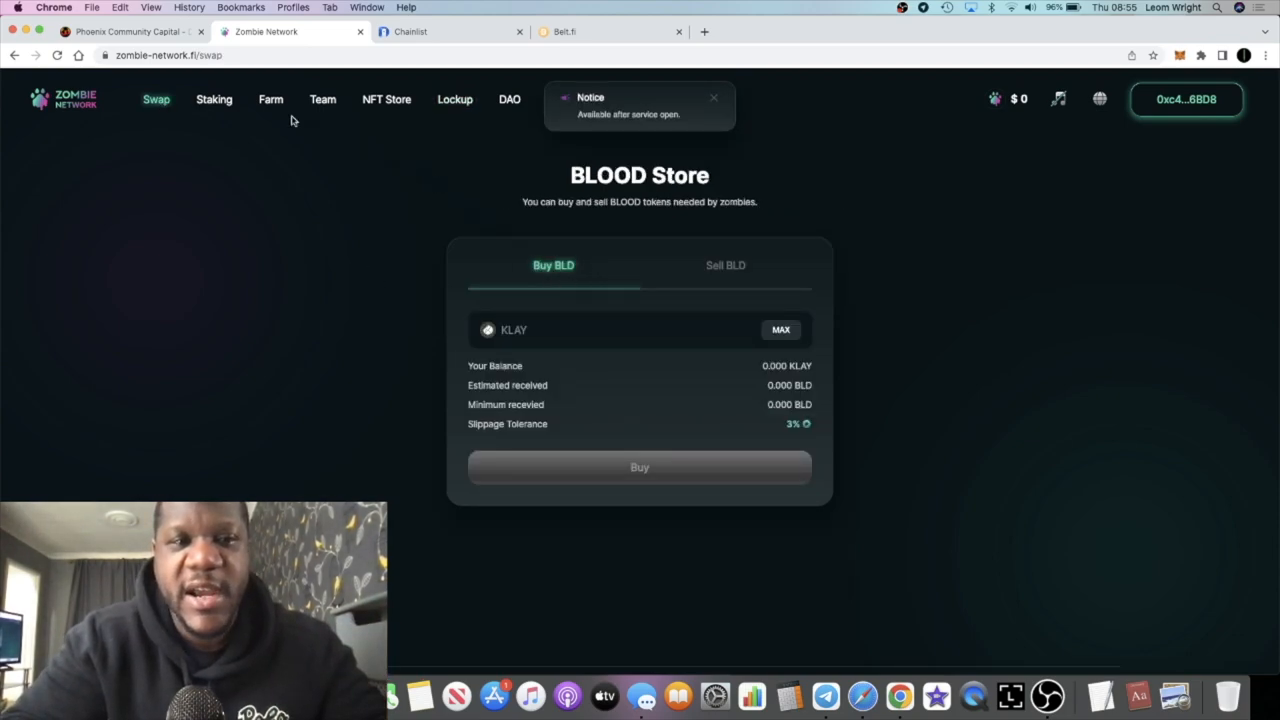
mouse_move(732, 300)
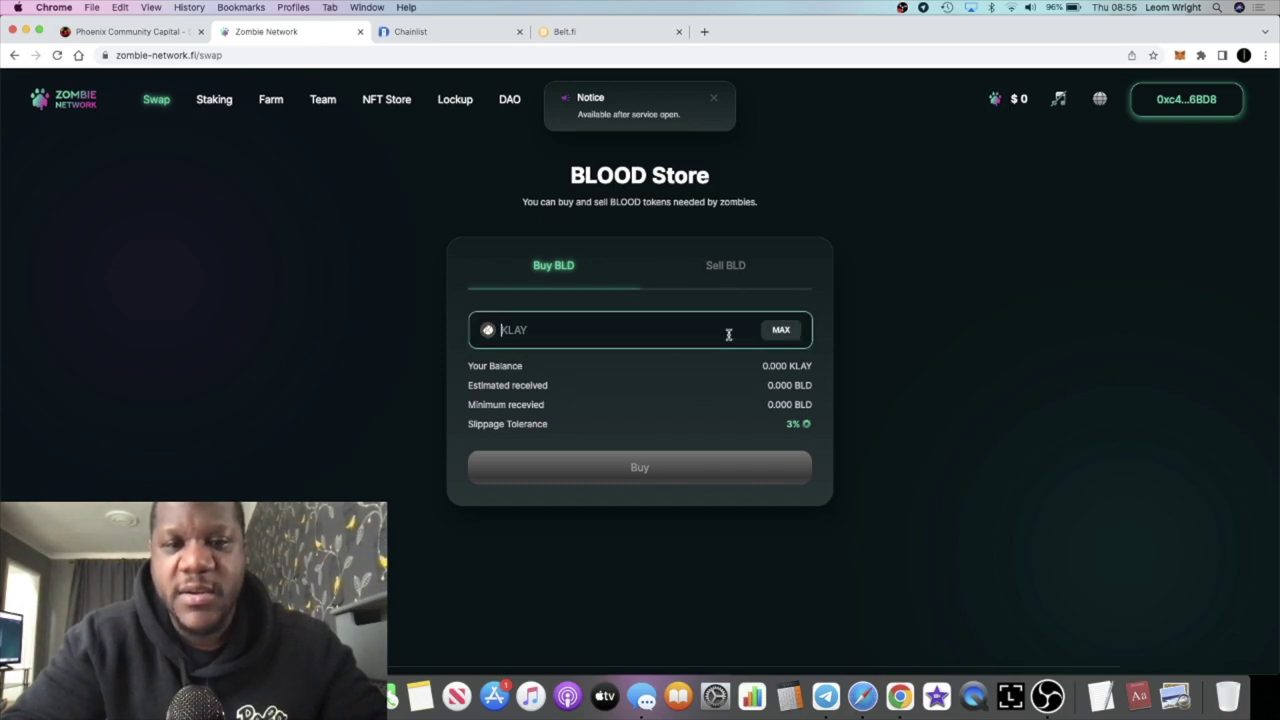
mouse_move(699, 315)
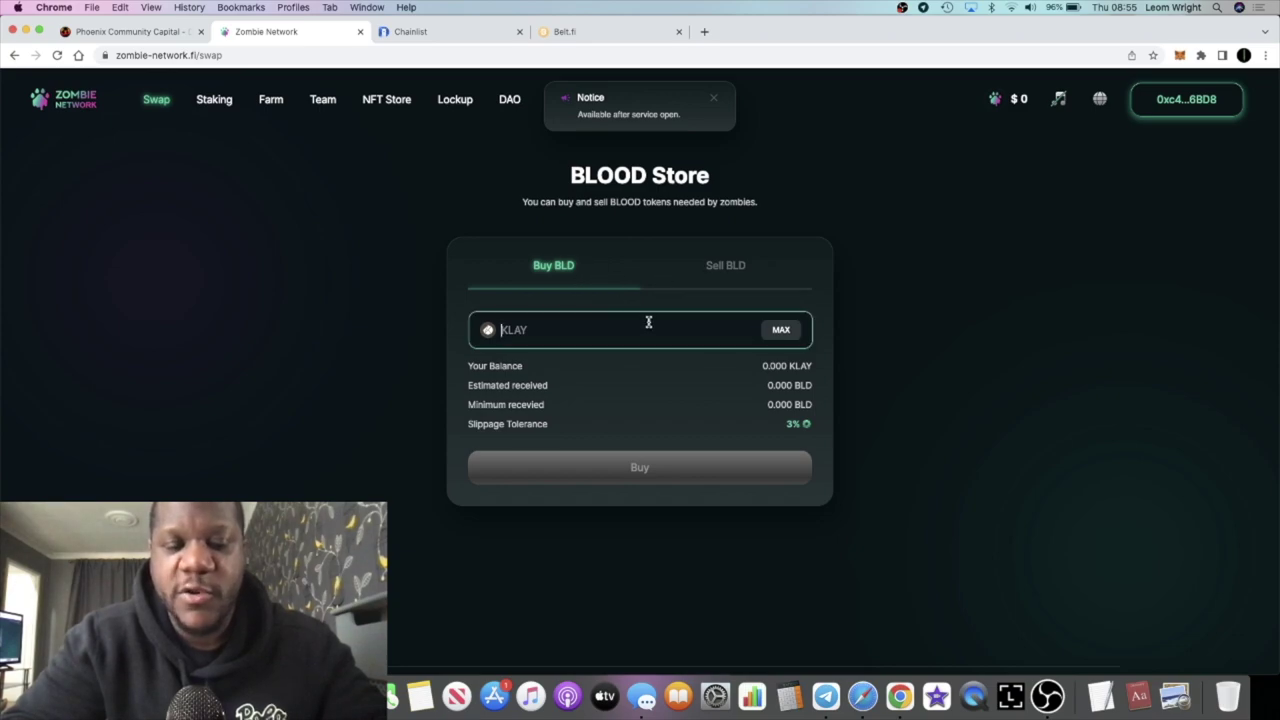
text(1000)
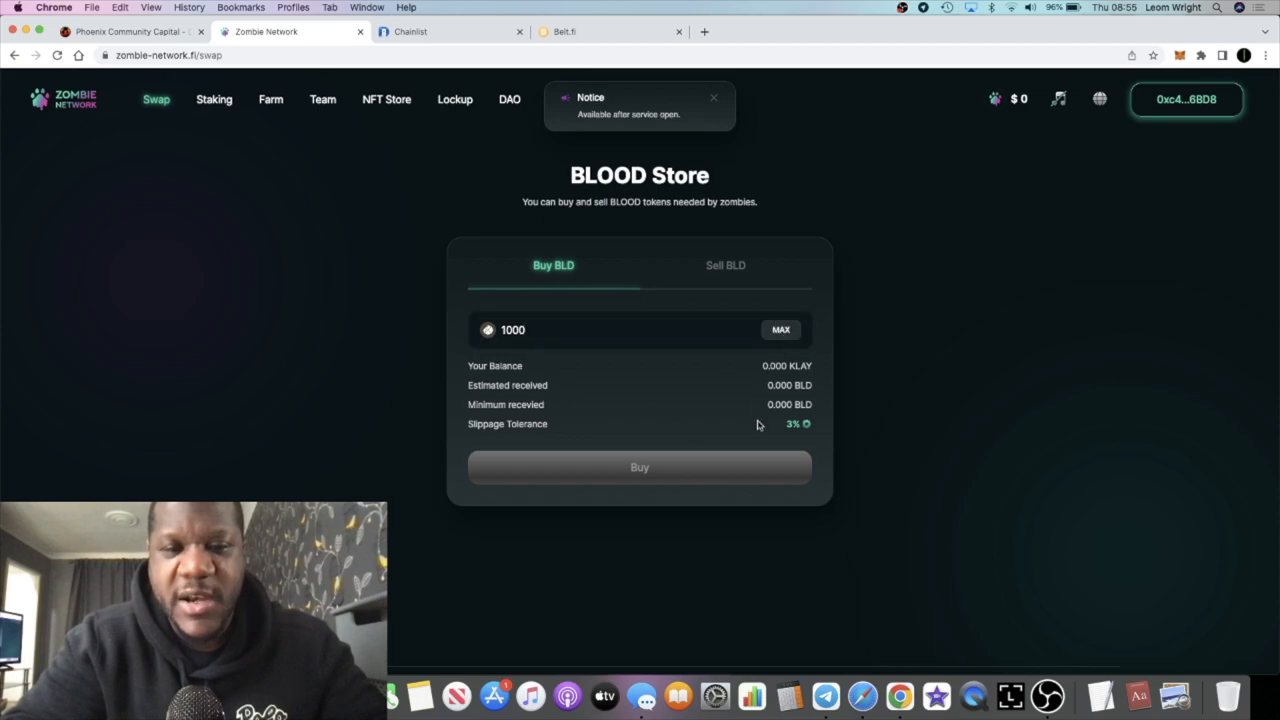
mouse_move(676, 412)
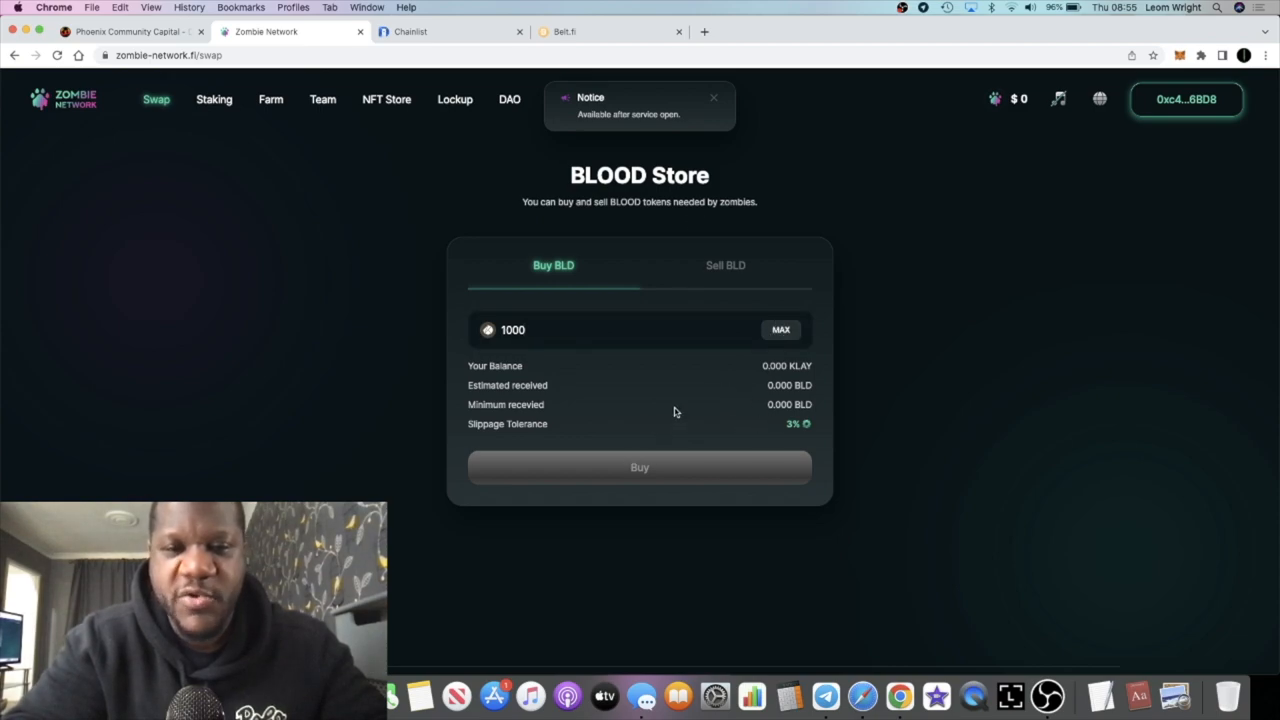
mouse_move(814, 243)
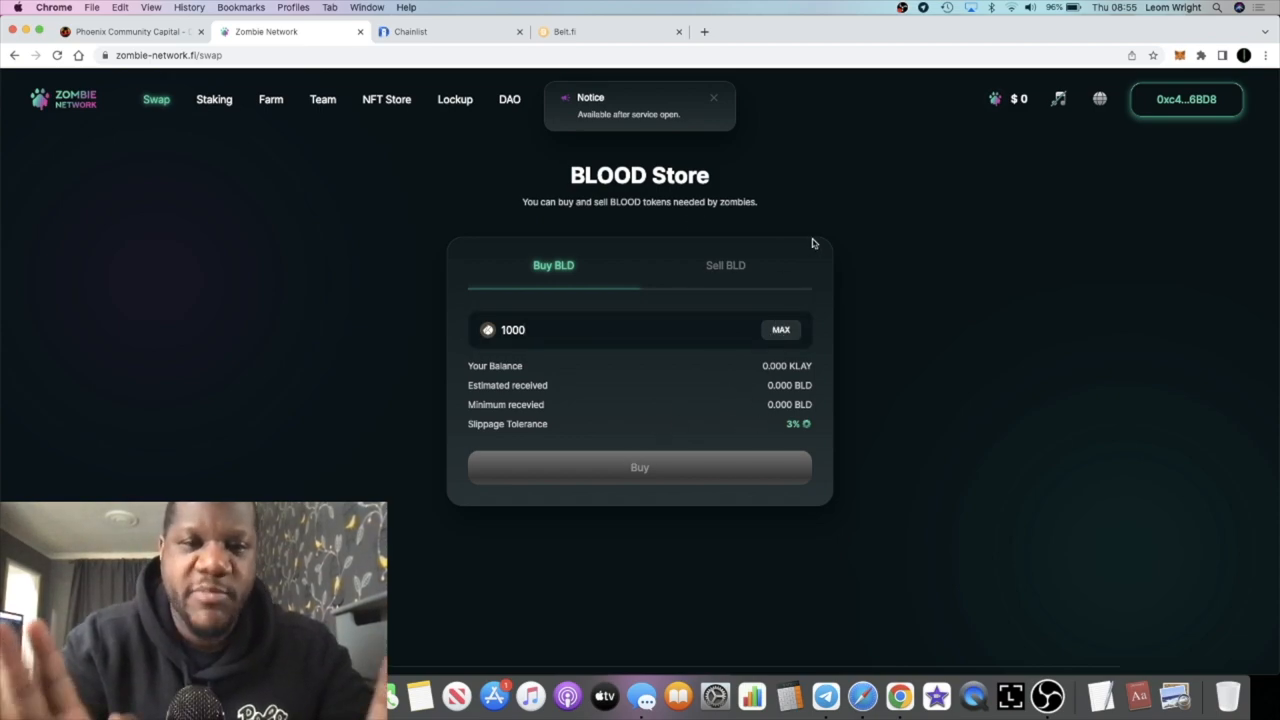
mouse_move(797, 254)
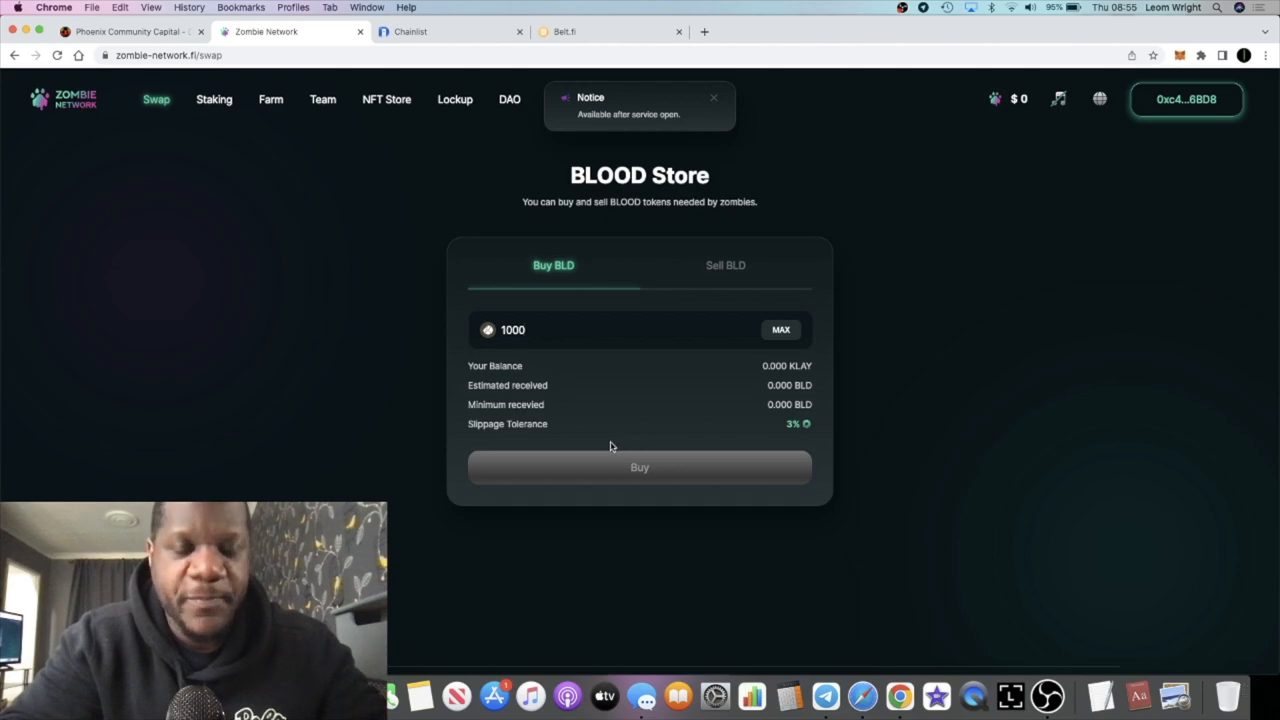
mouse_move(654, 375)
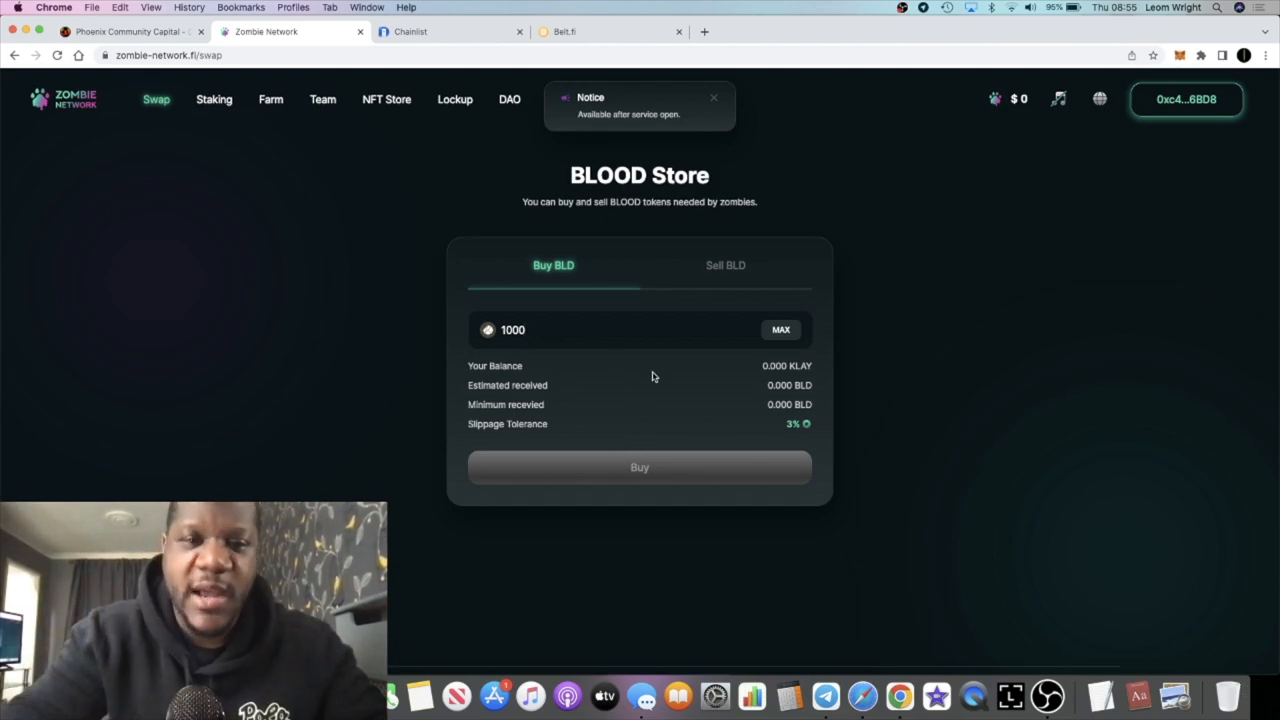
mouse_move(602, 488)
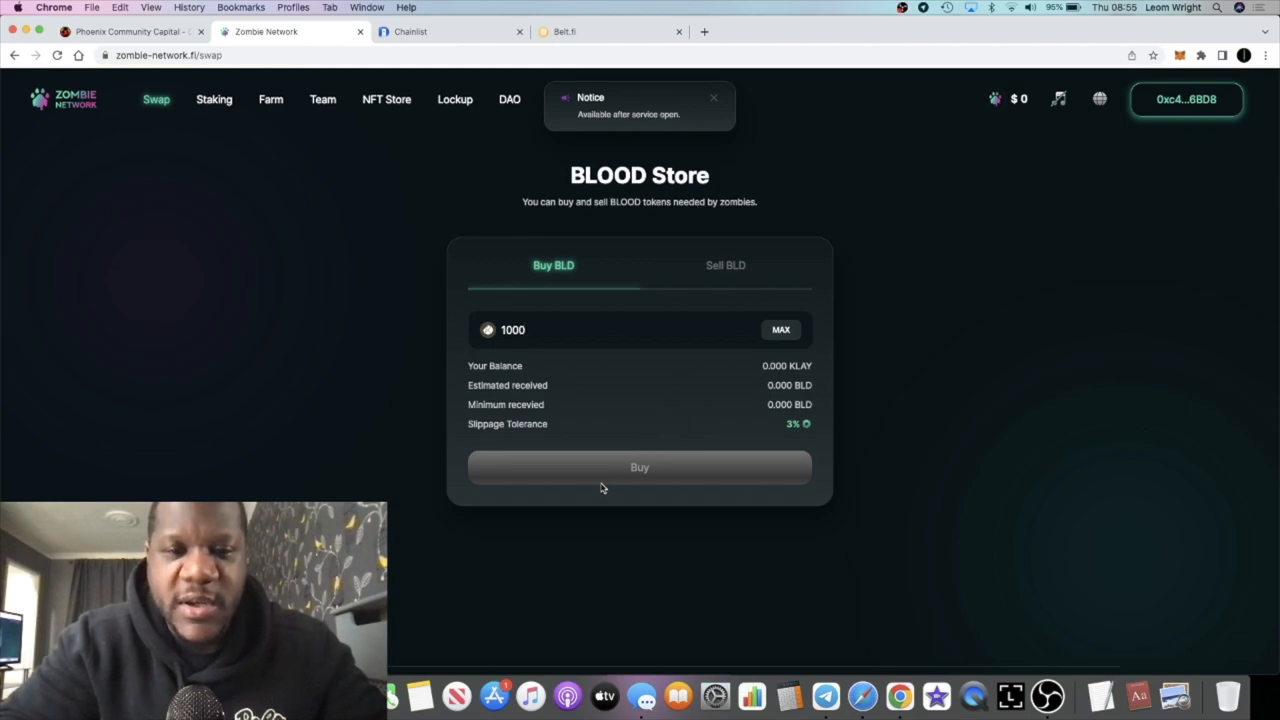
mouse_move(244, 109)
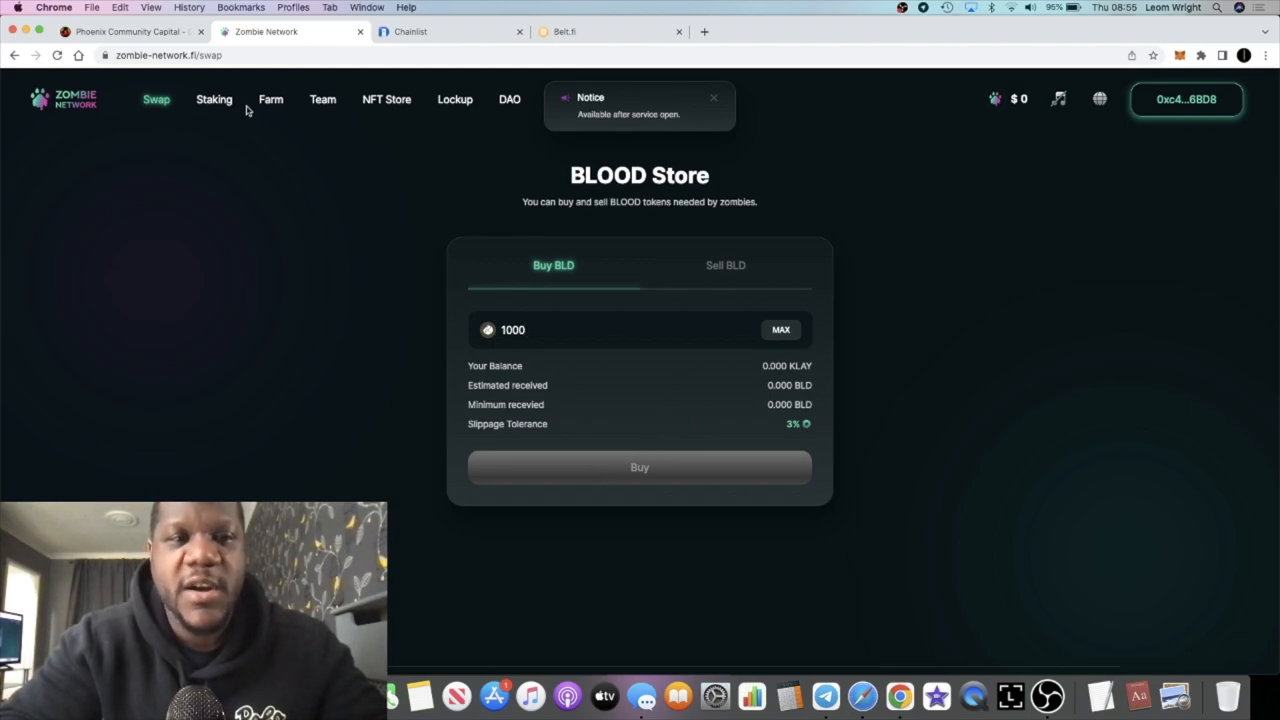
Pass through BLOOD Center to Zombie Teams and scroll through Get a Team, Viewer and Airdrop.
click(214, 99)
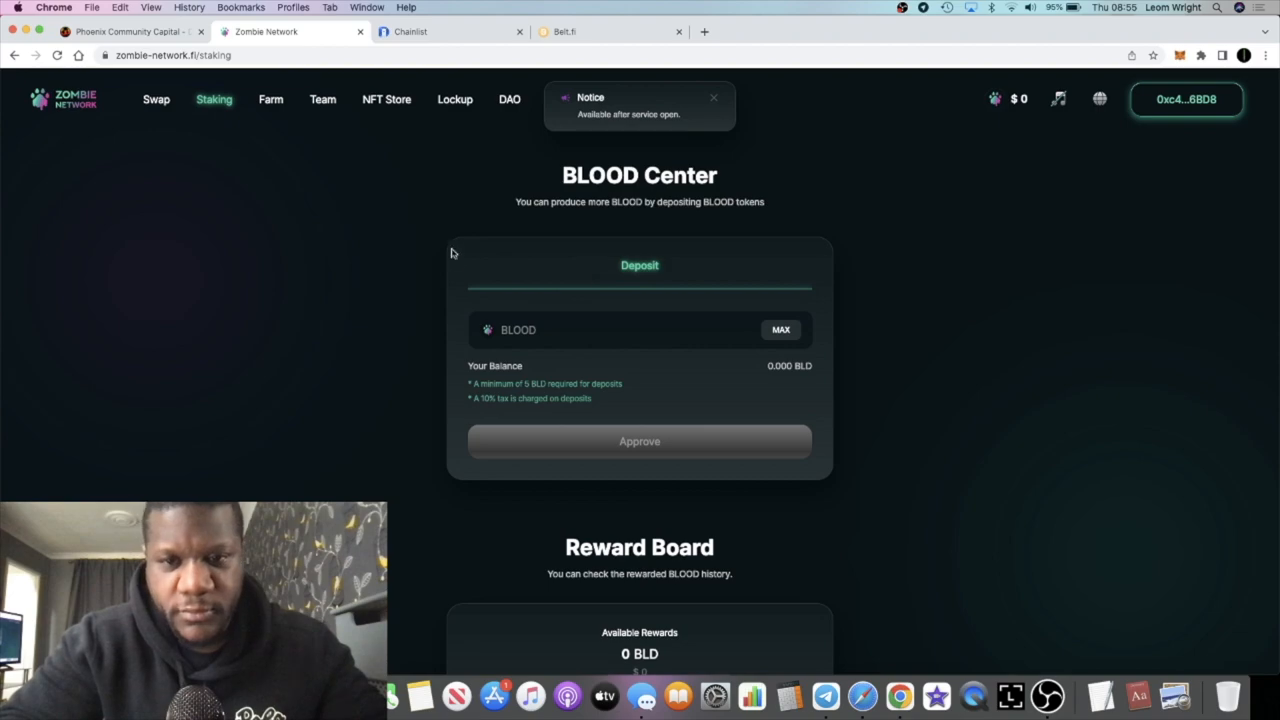
click(322, 99)
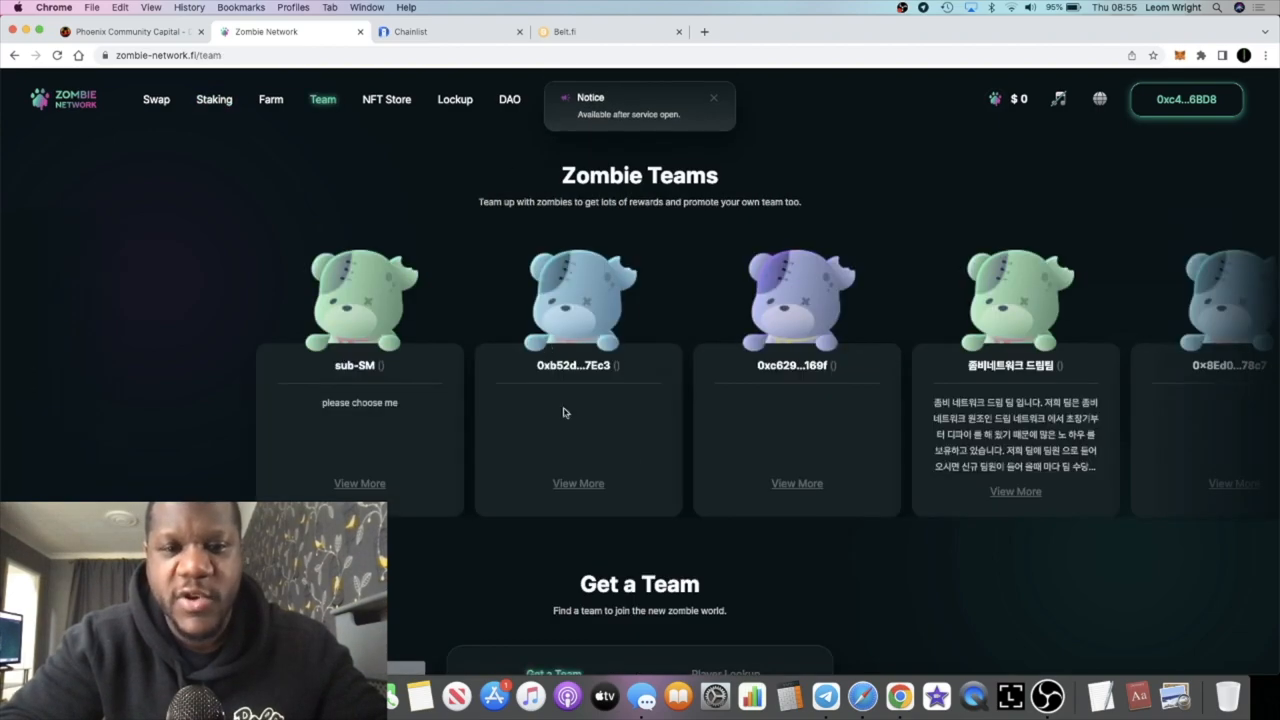
scroll(down, 3)
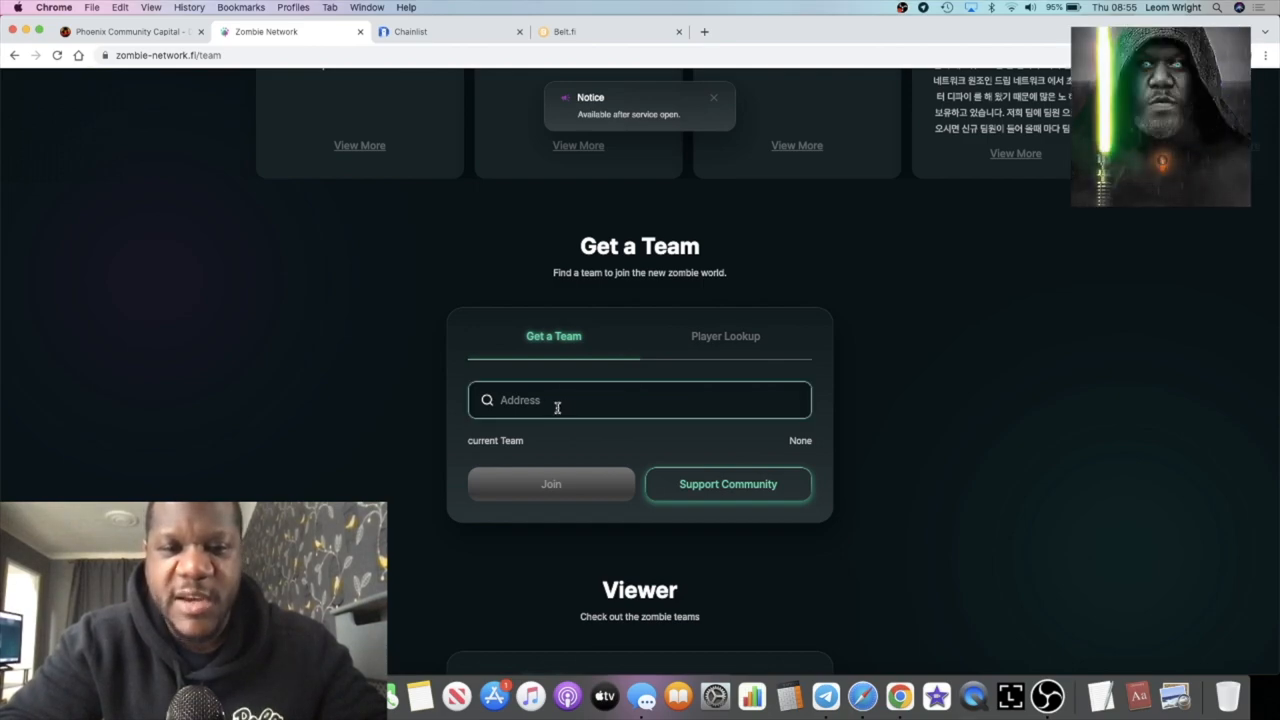
scroll(down, 3)
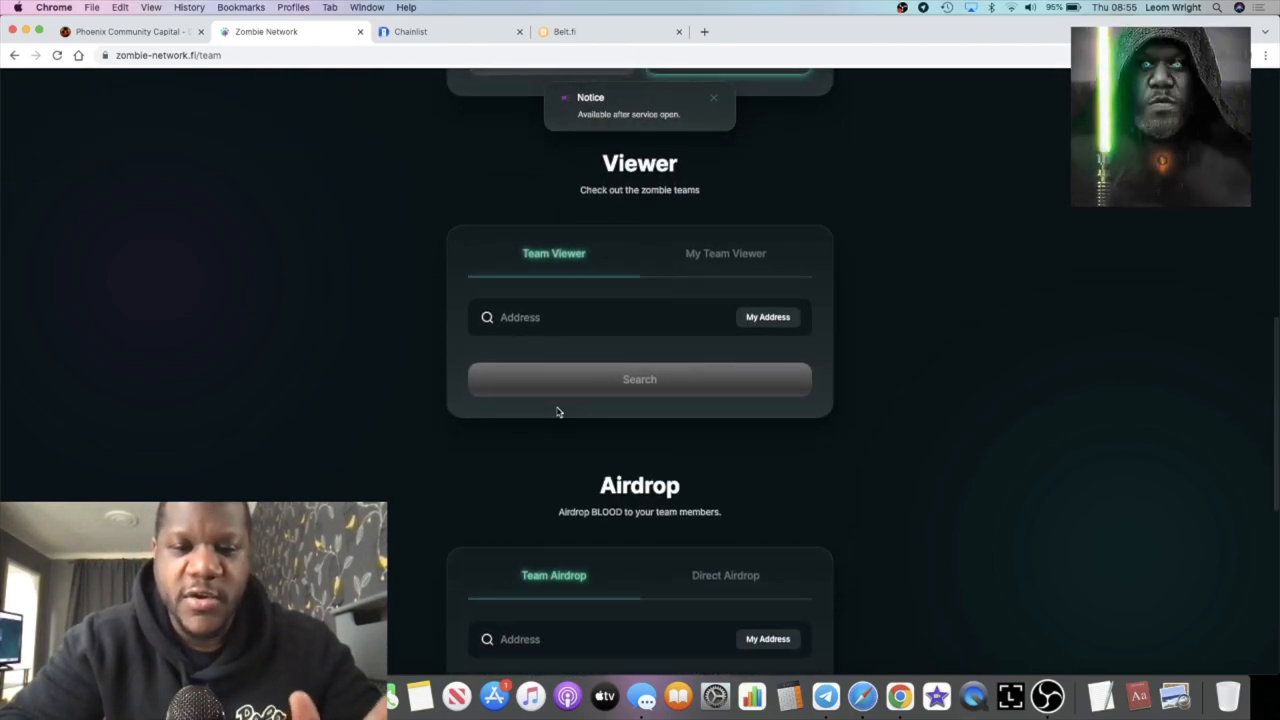
scroll(down, 3)
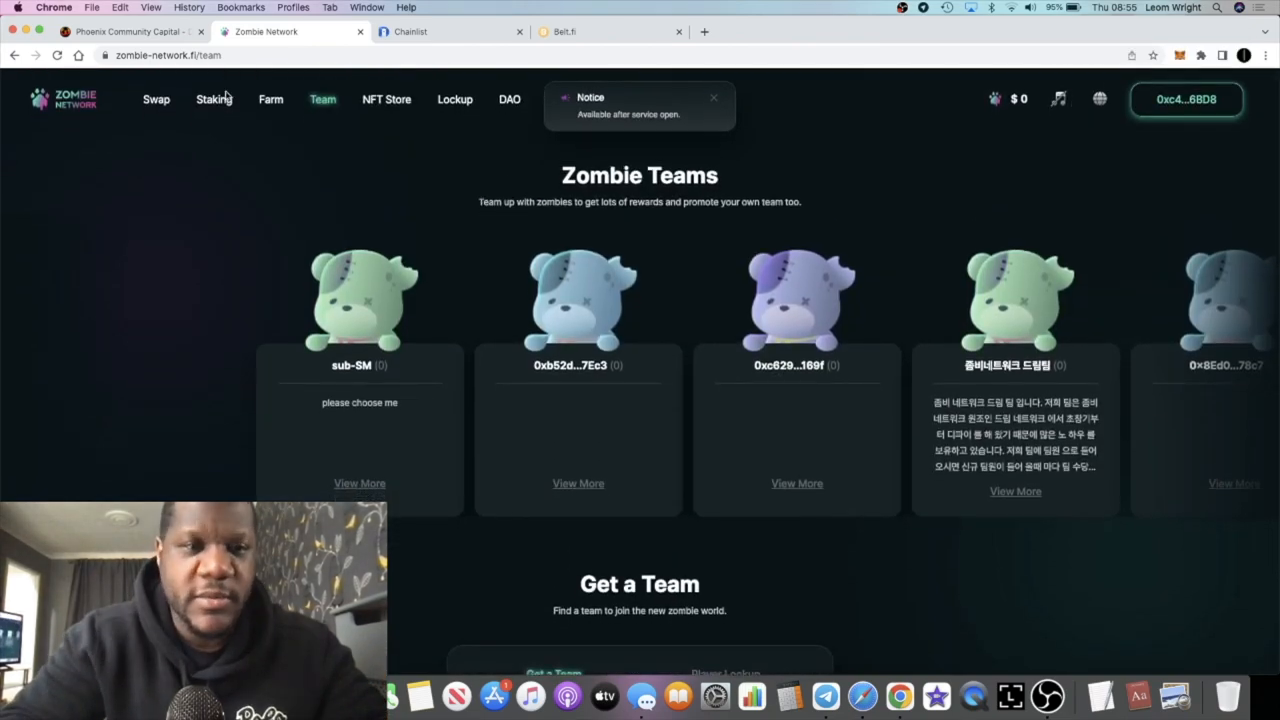
Scroll the BLOOD Center staking page to its Reward Board showing 0 BLD rewards, deposits and claims.
click(213, 99)
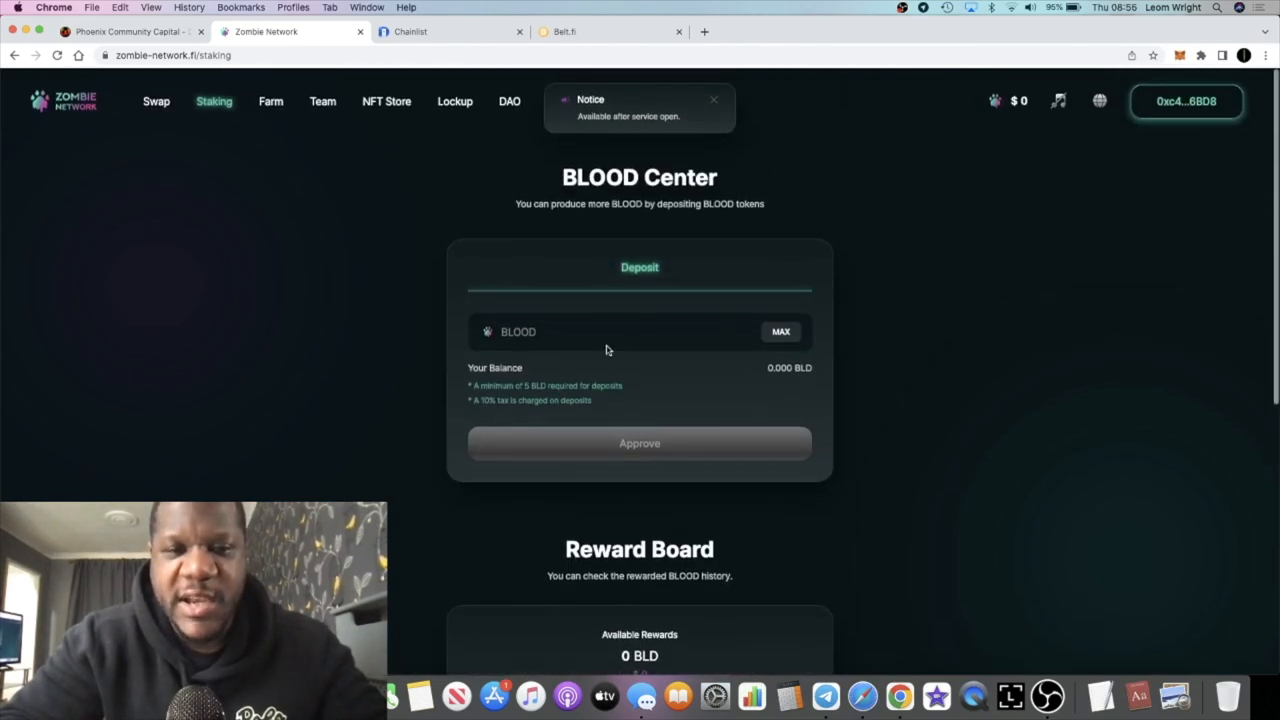
scroll(down, 3)
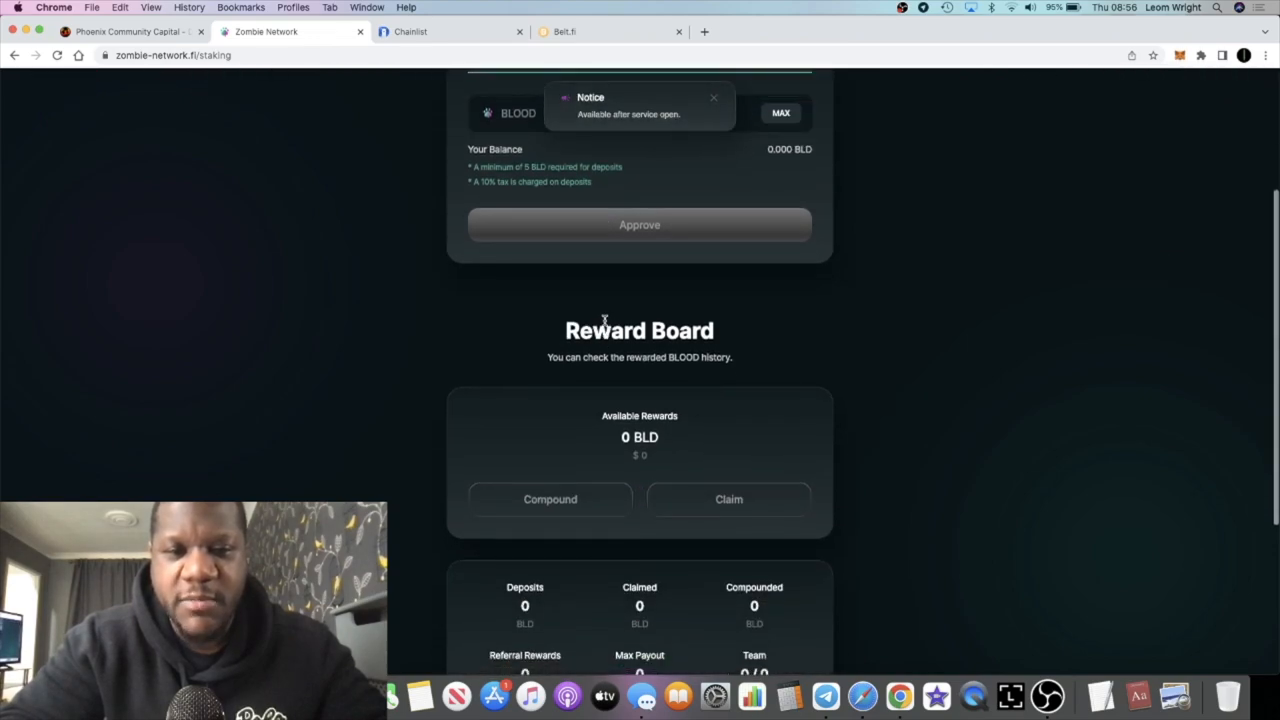
scroll(down, 3)
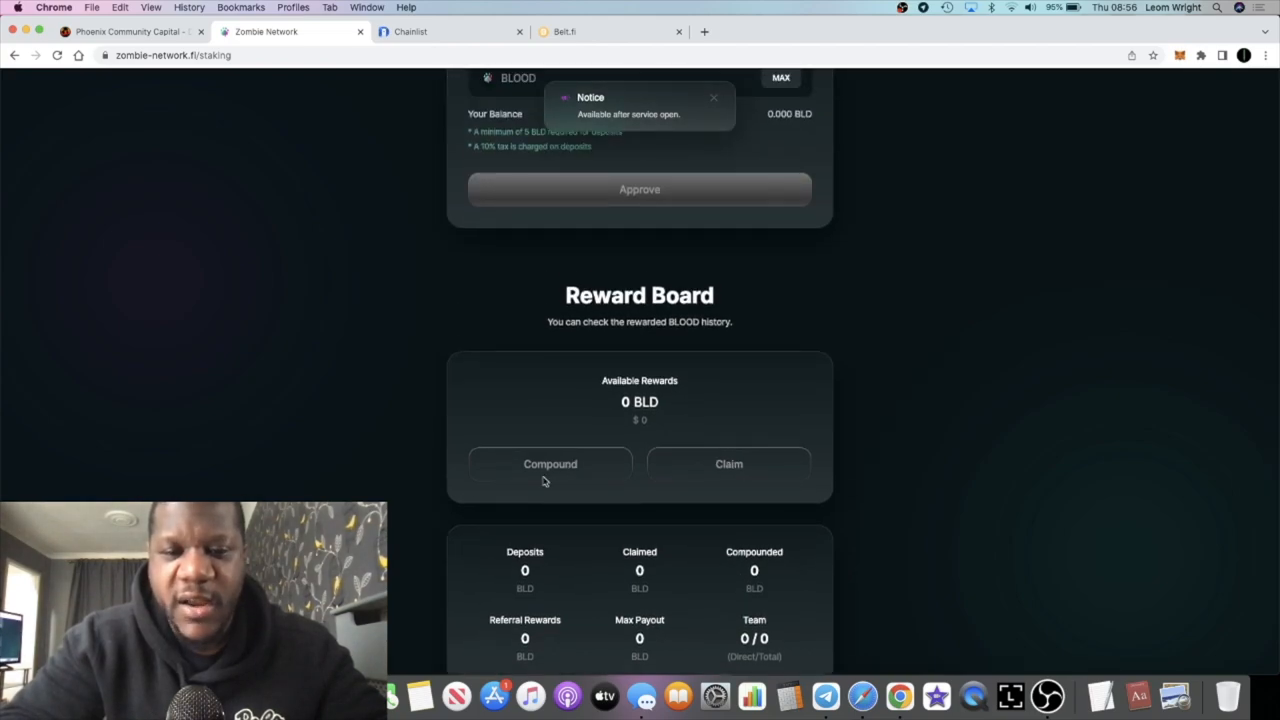
scroll(down, 3)
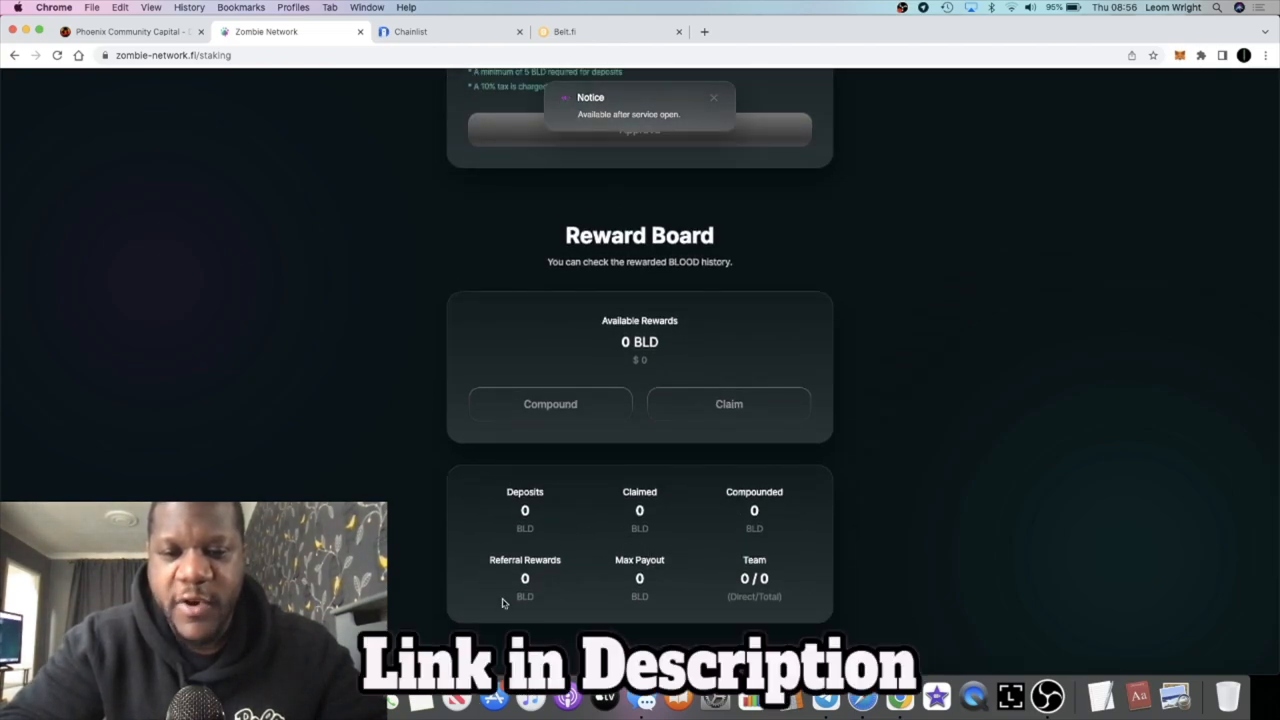
scroll(up, 3)
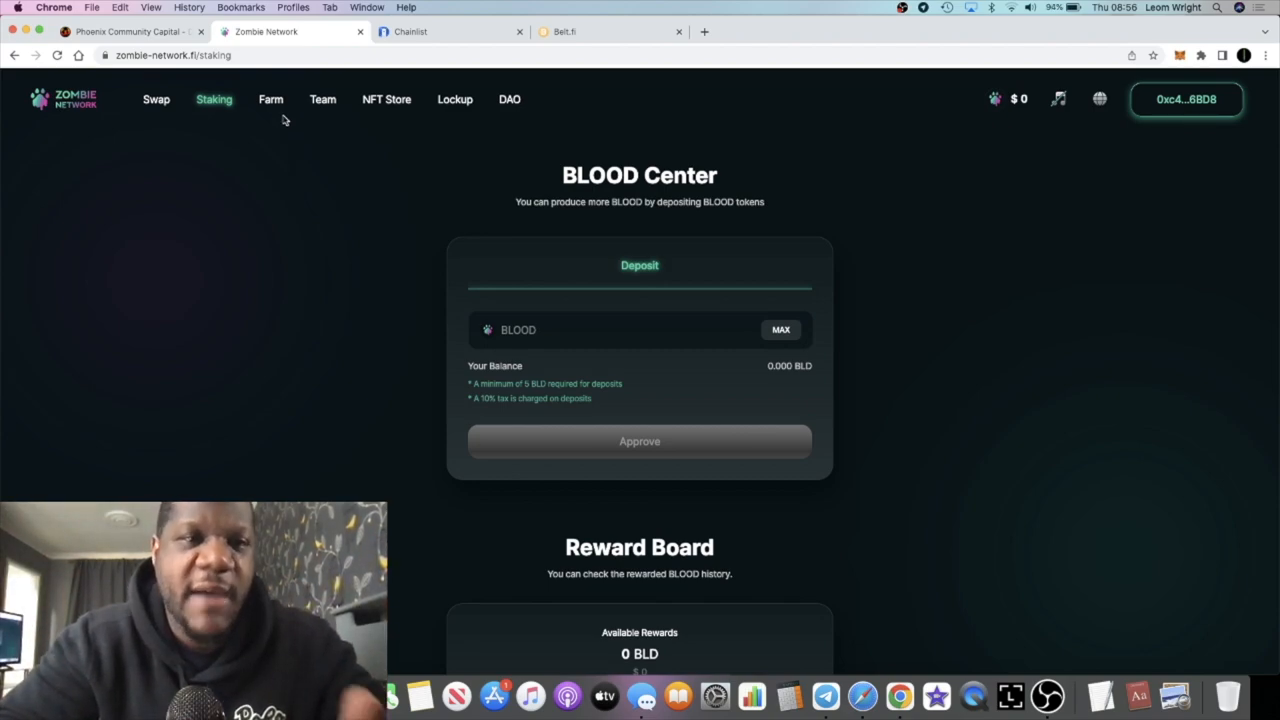
mouse_move(371, 108)
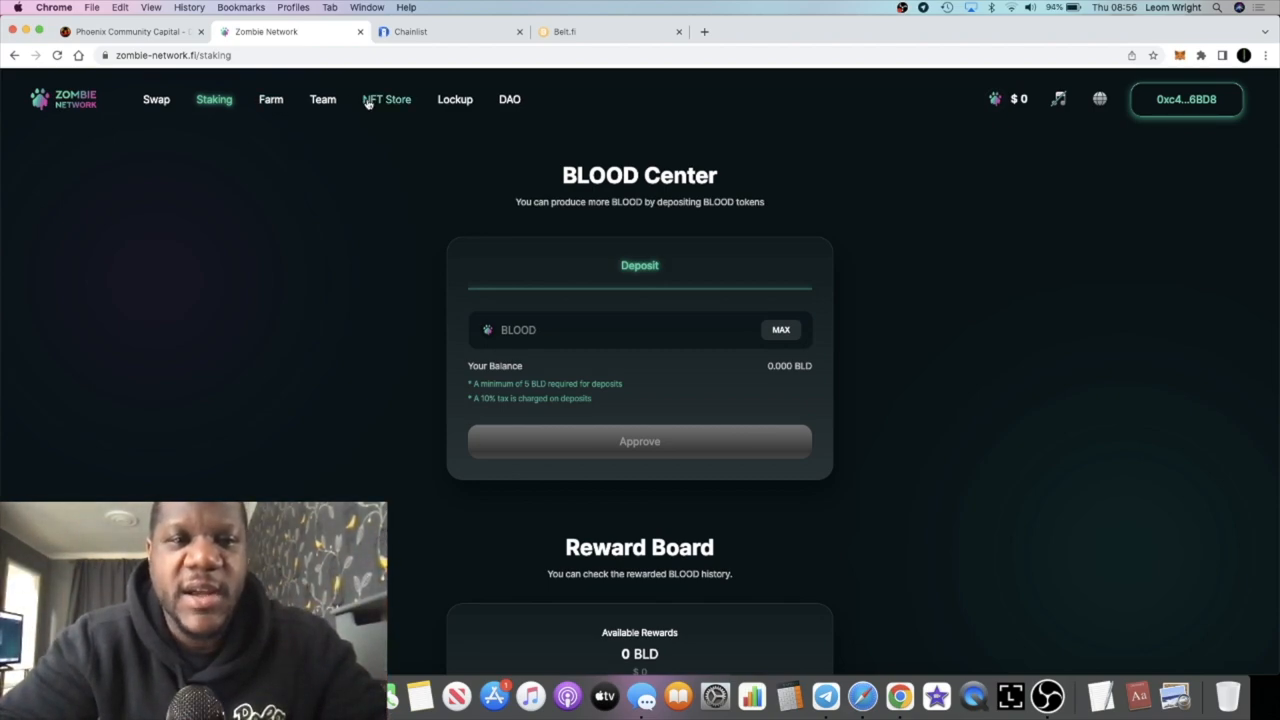
Visit the NFT Store, then return to Lock Up showing 985.221 BLD locked.
click(386, 99)
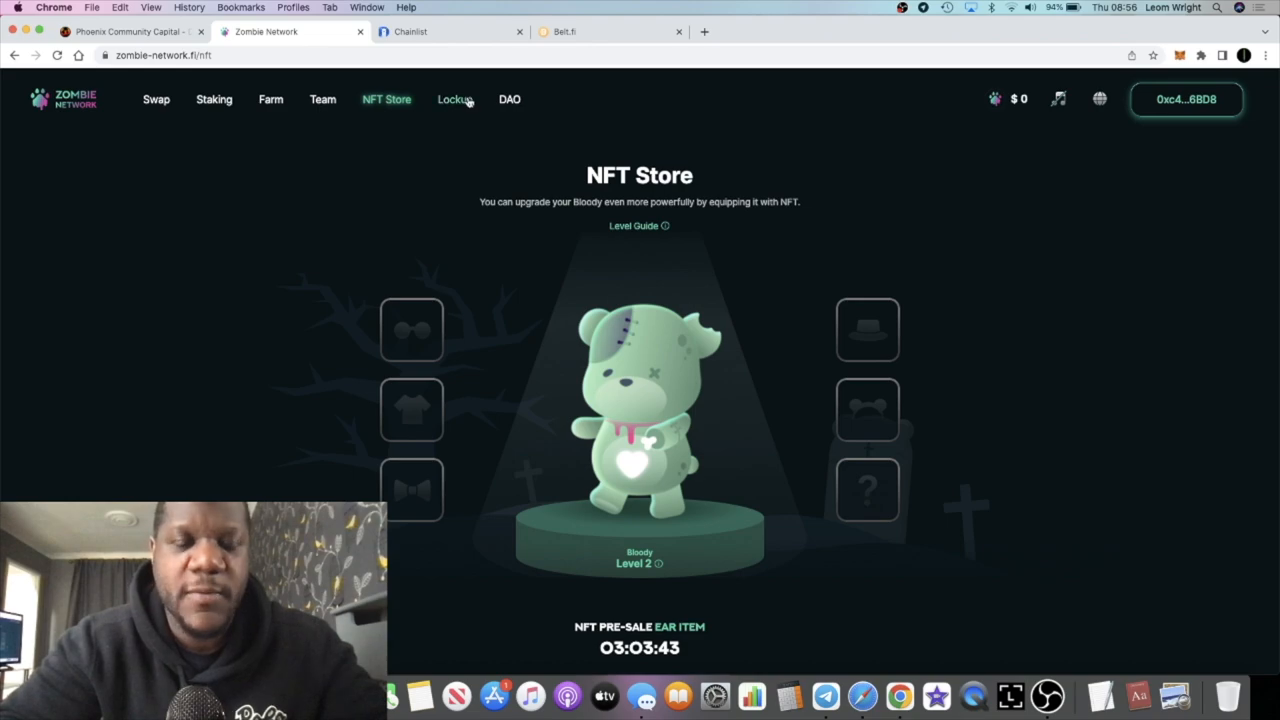
click(454, 99)
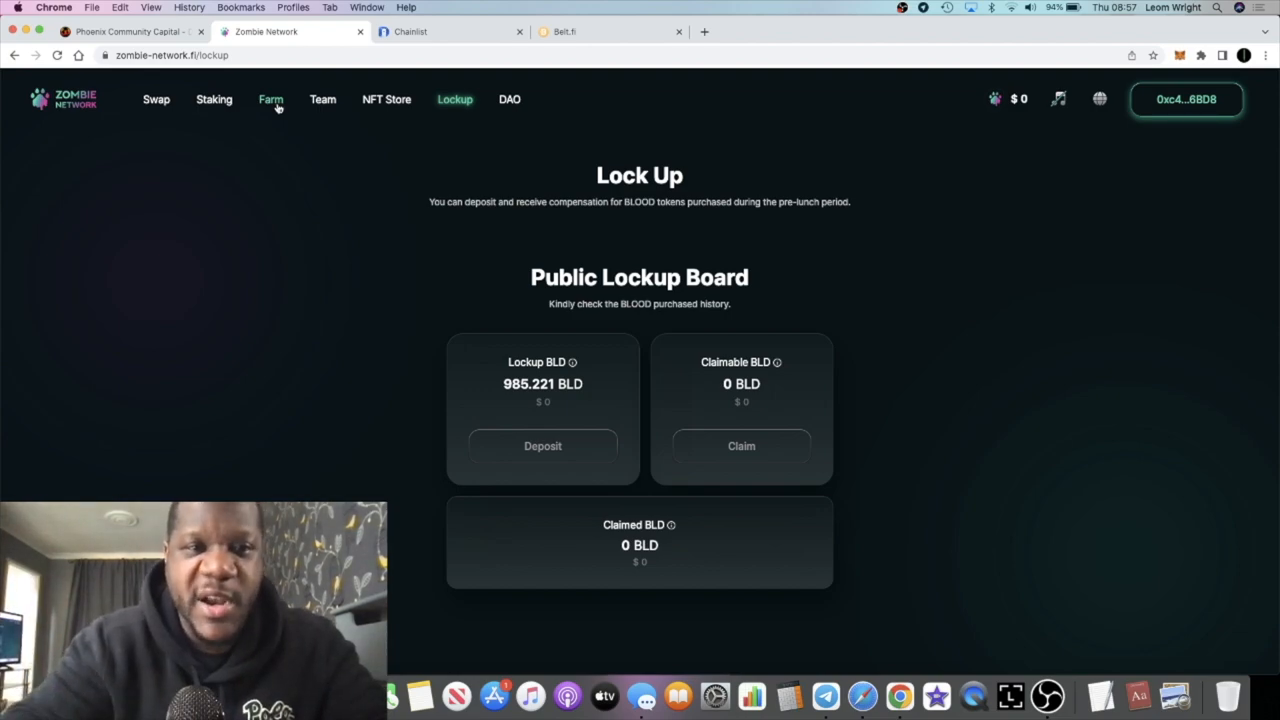
Try Buy and Deposit on the BLOOD Reservoir farm, then check its zero-reward Reward Board.
click(269, 99)
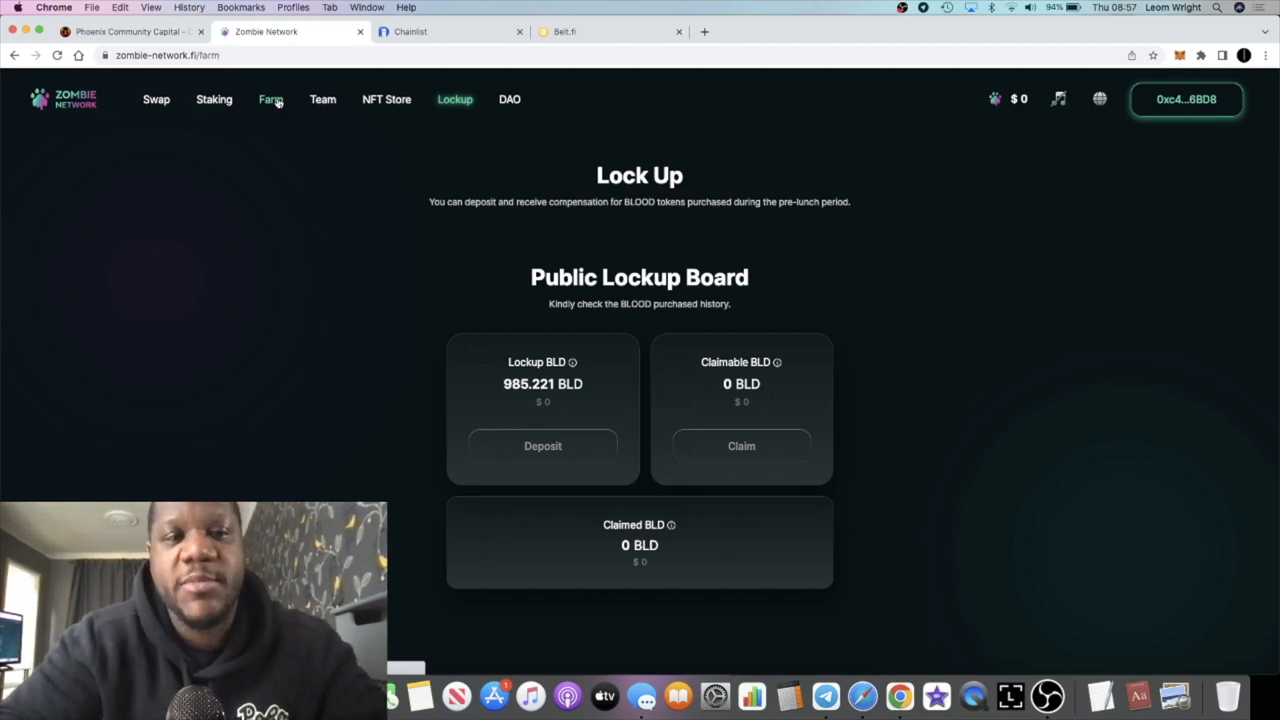
click(270, 99)
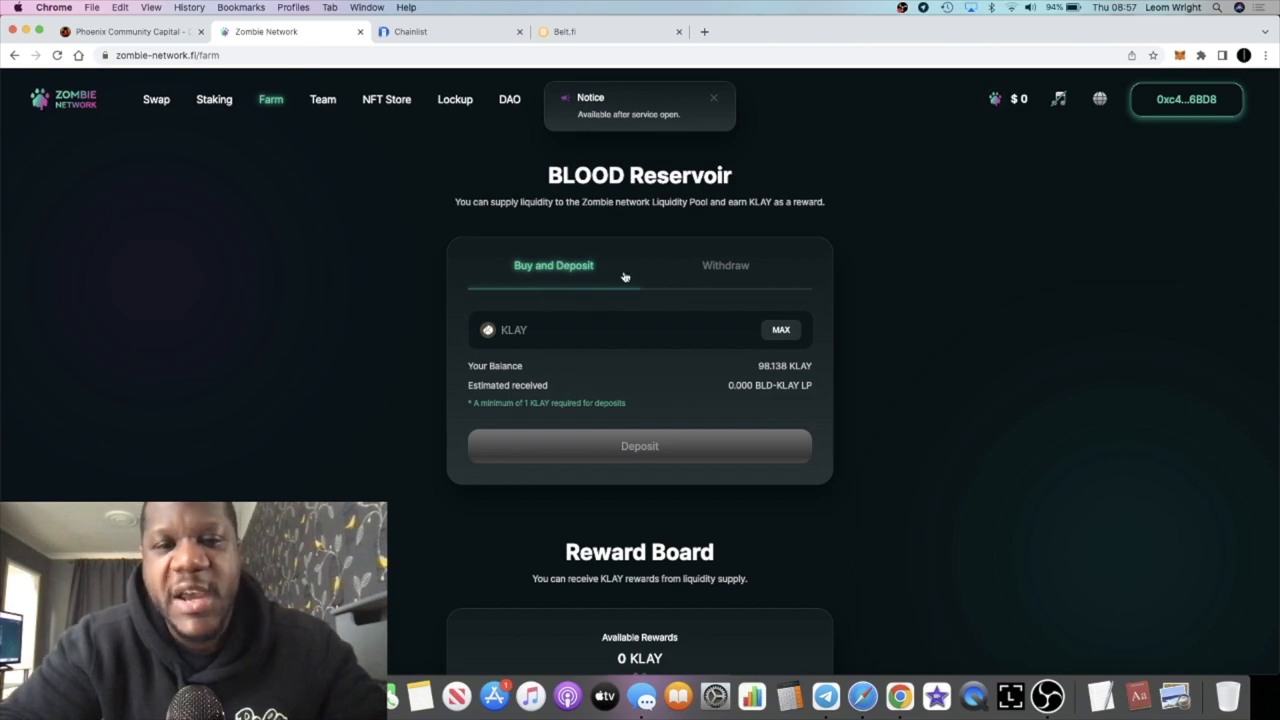
mouse_move(659, 374)
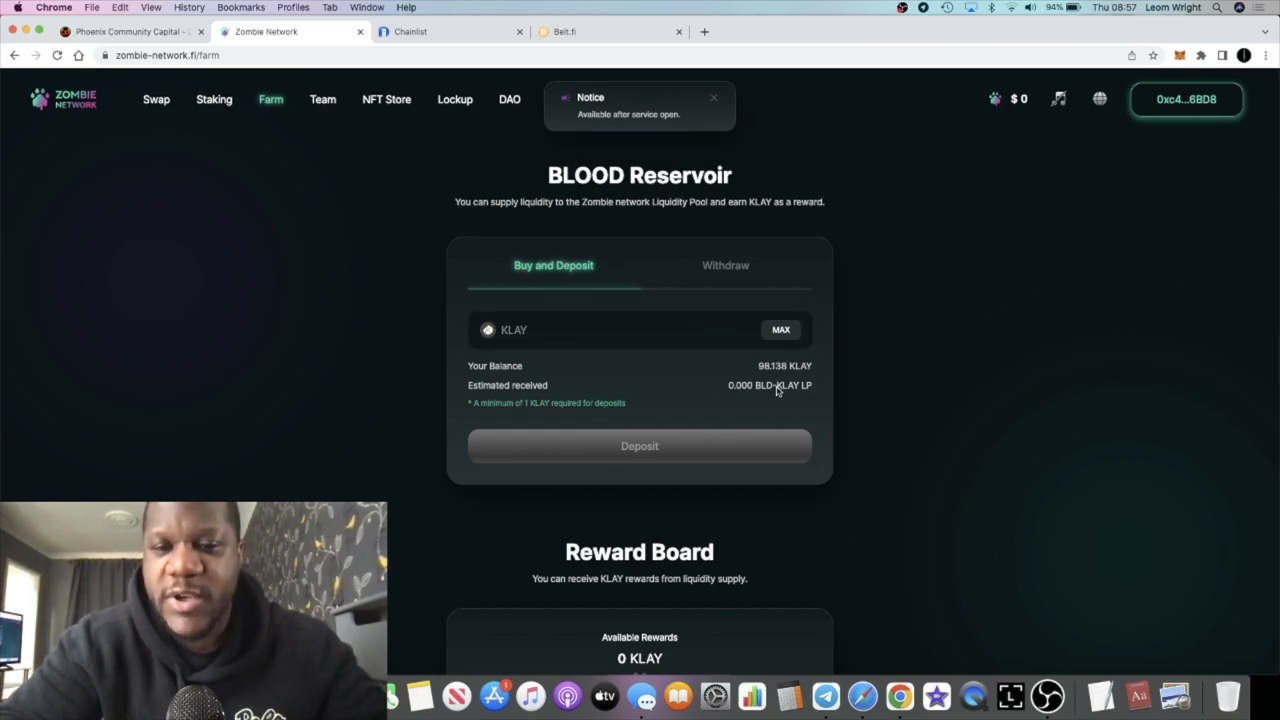
mouse_move(790, 396)
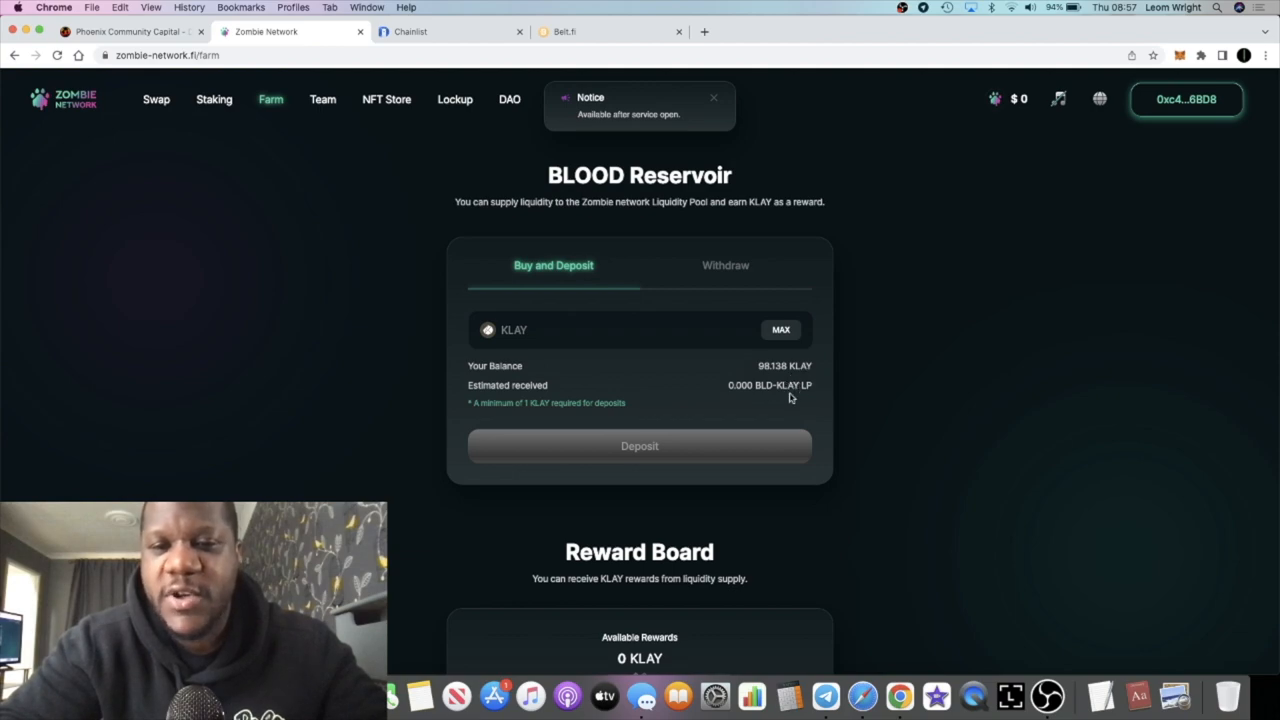
mouse_move(640, 446)
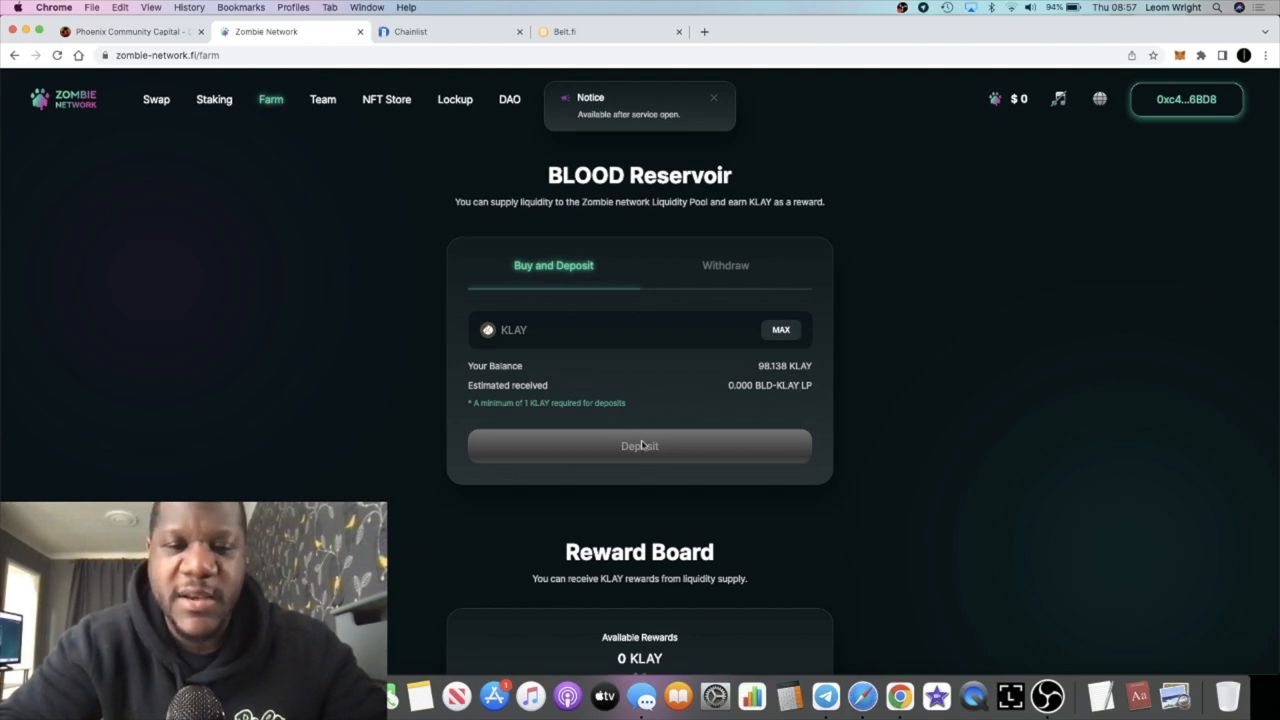
scroll(down, 3)
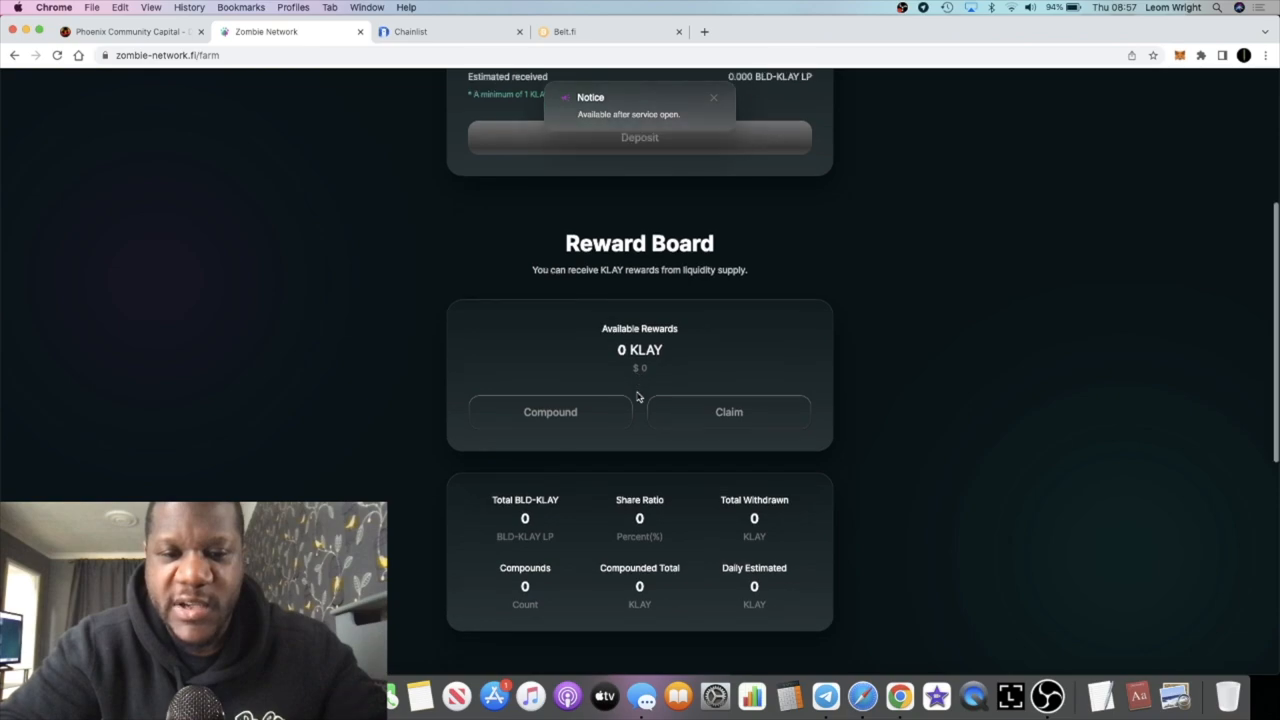
scroll(up, 3)
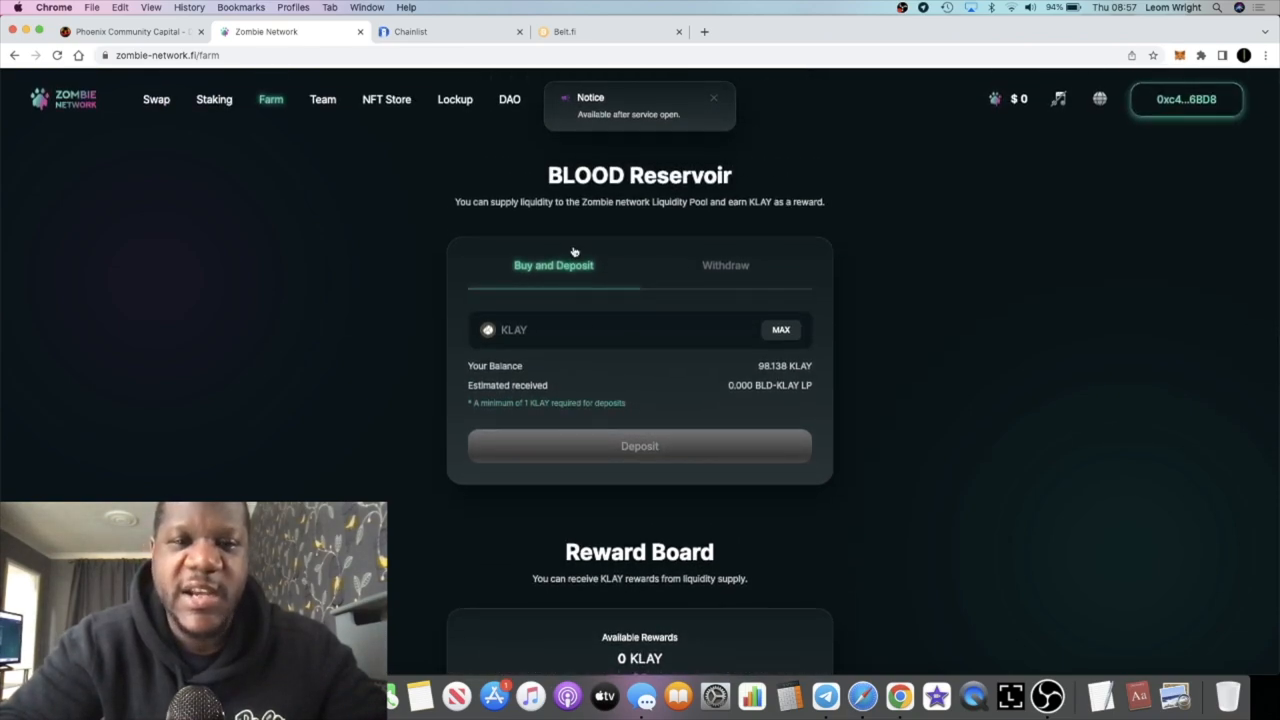
mouse_move(577, 236)
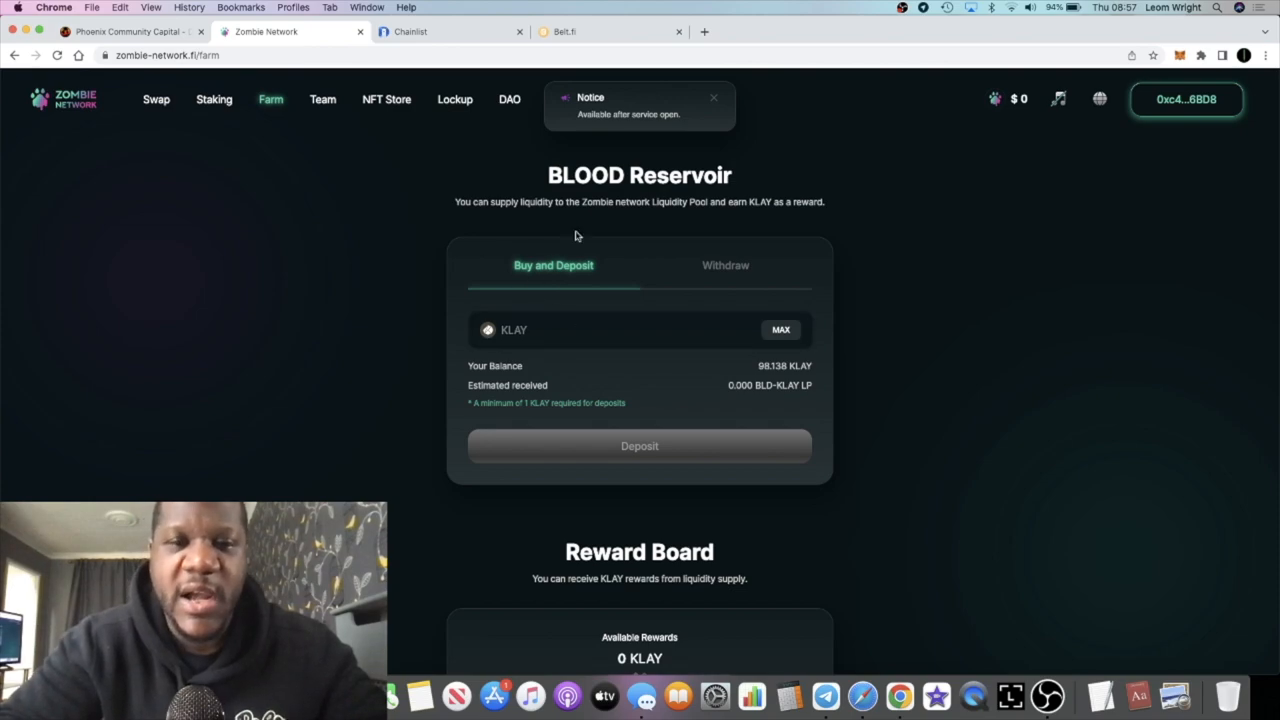
mouse_move(562, 240)
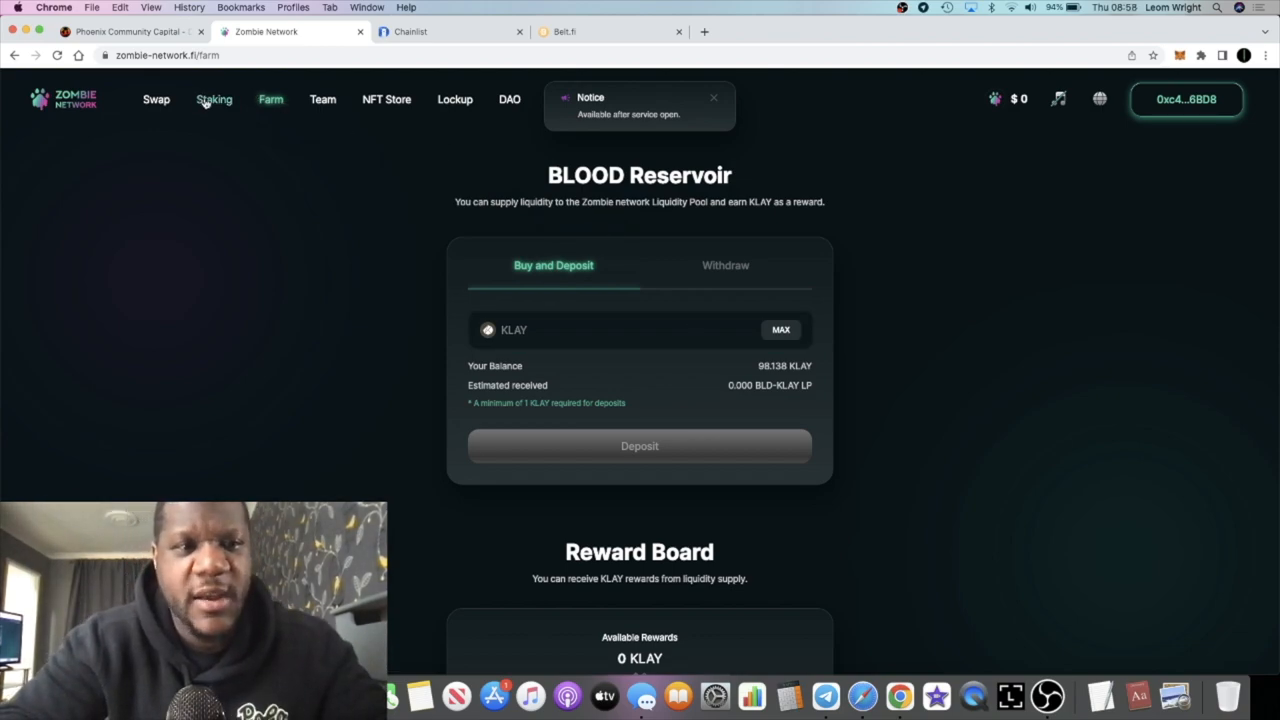
Return to BLOOD Center staking (0.000 BLD balance) and close the service-not-open notice.
click(213, 99)
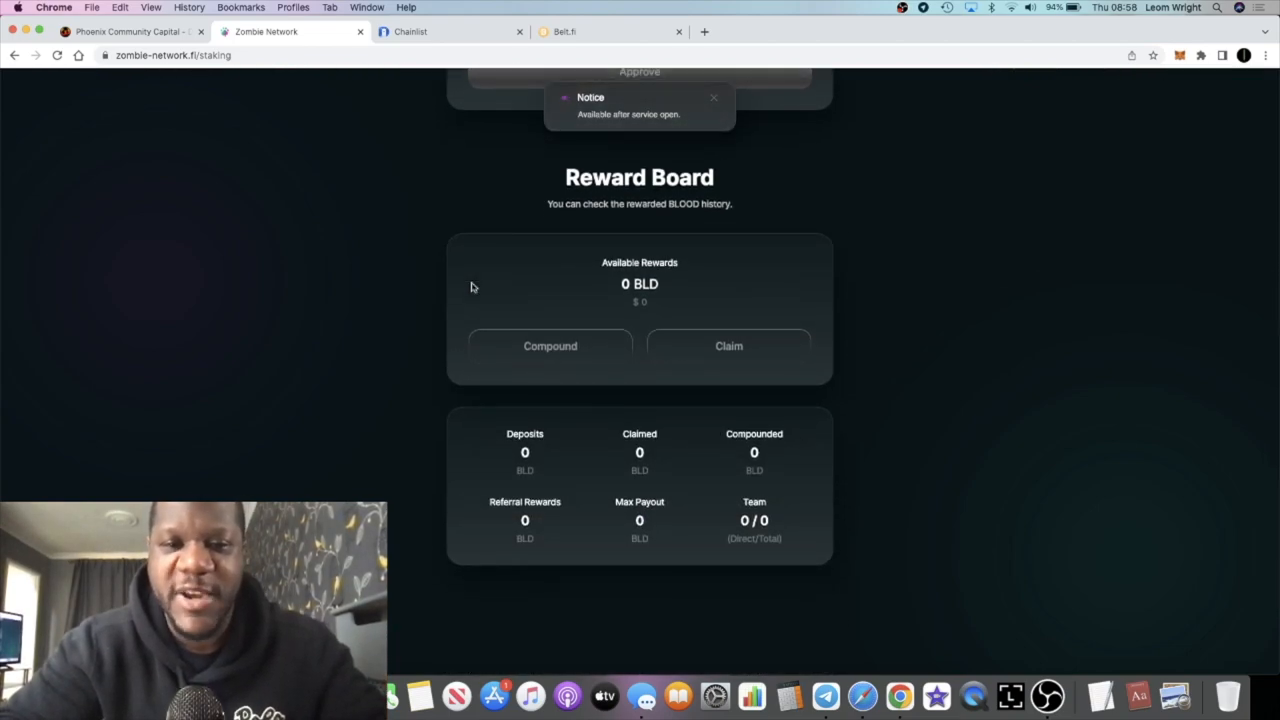
mouse_move(698, 330)
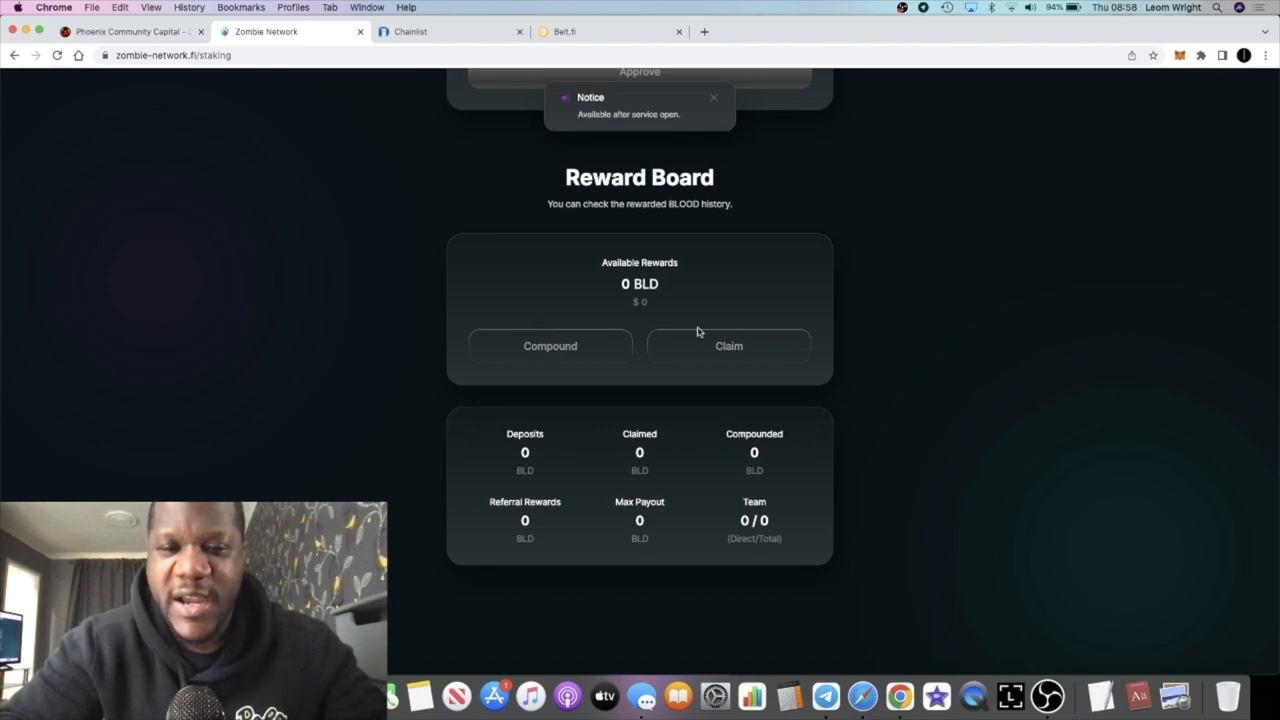
scroll(up, 3)
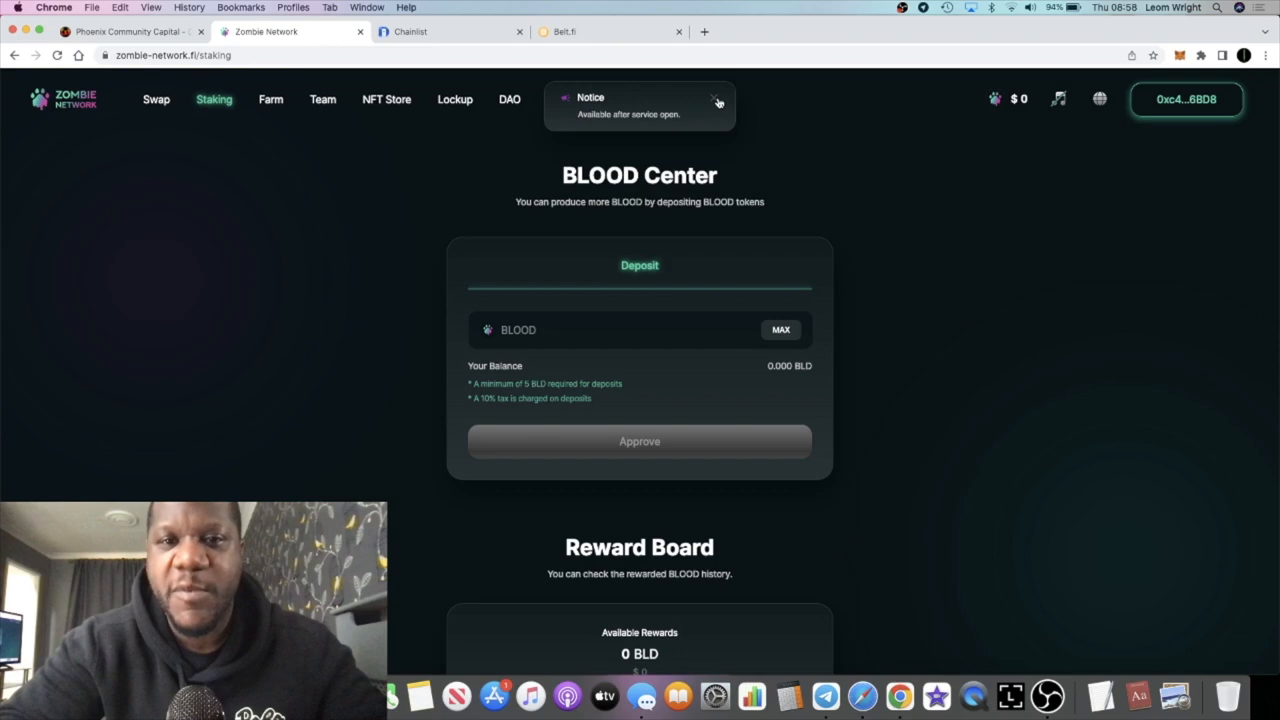
click(718, 103)
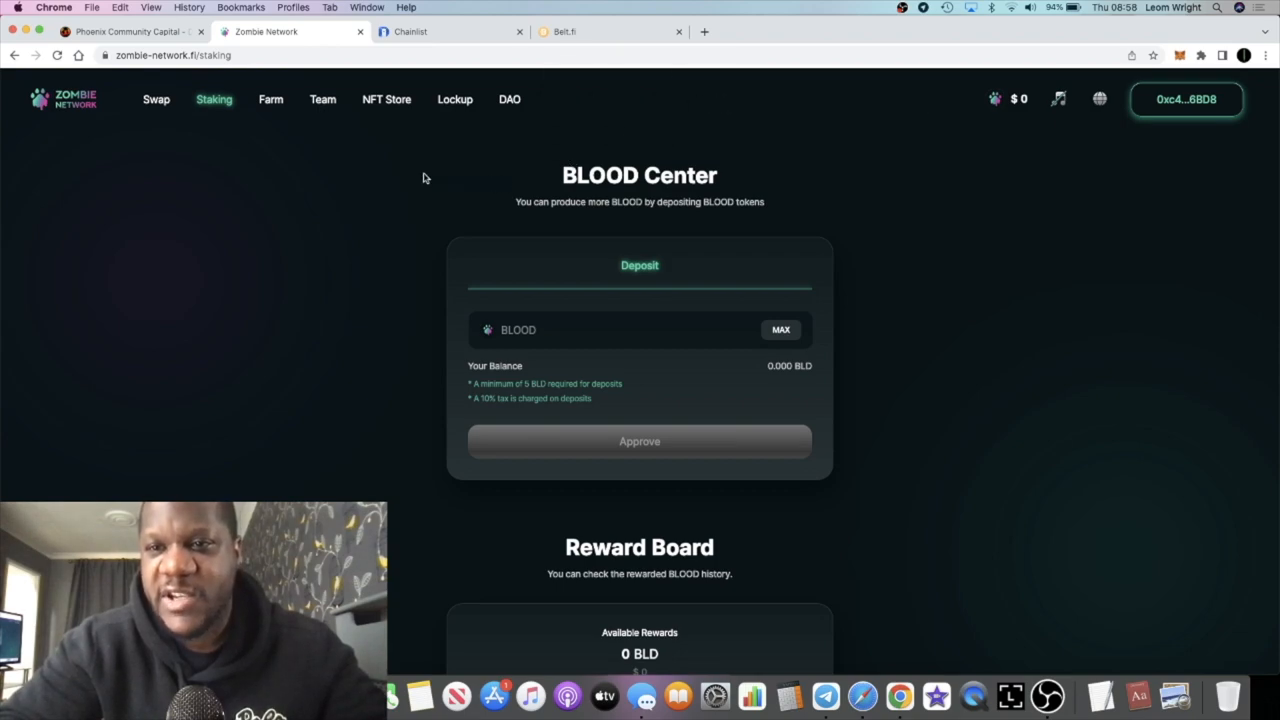
mouse_move(127, 119)
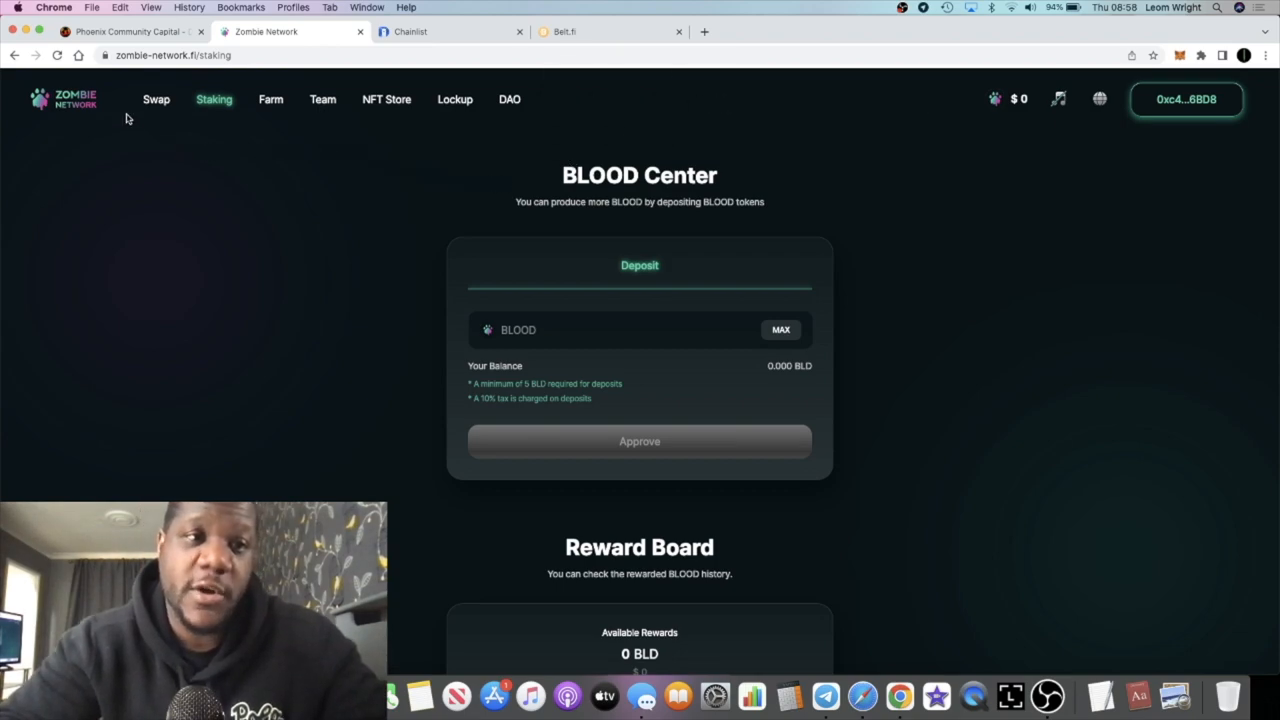
mouse_move(824, 697)
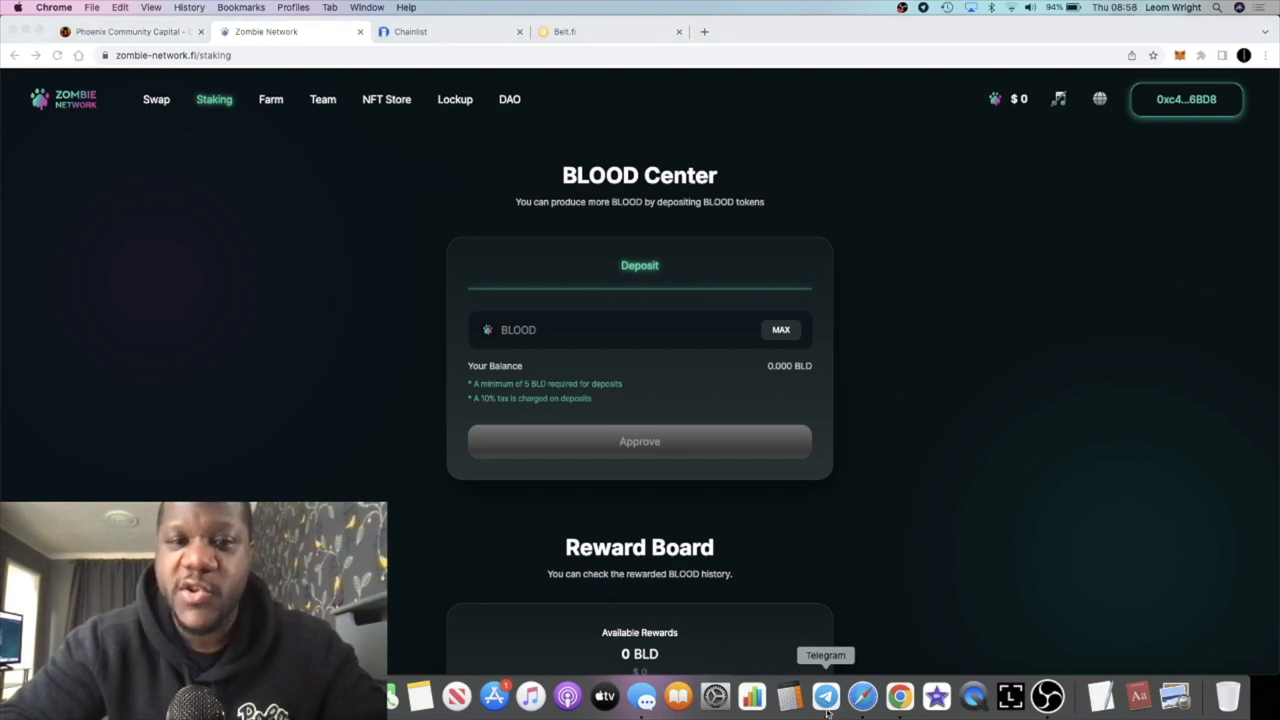
Read ZombieNetwork Official (ENG) messages about vesting and adding liquidity at 20–22pm KST.
click(827, 696)
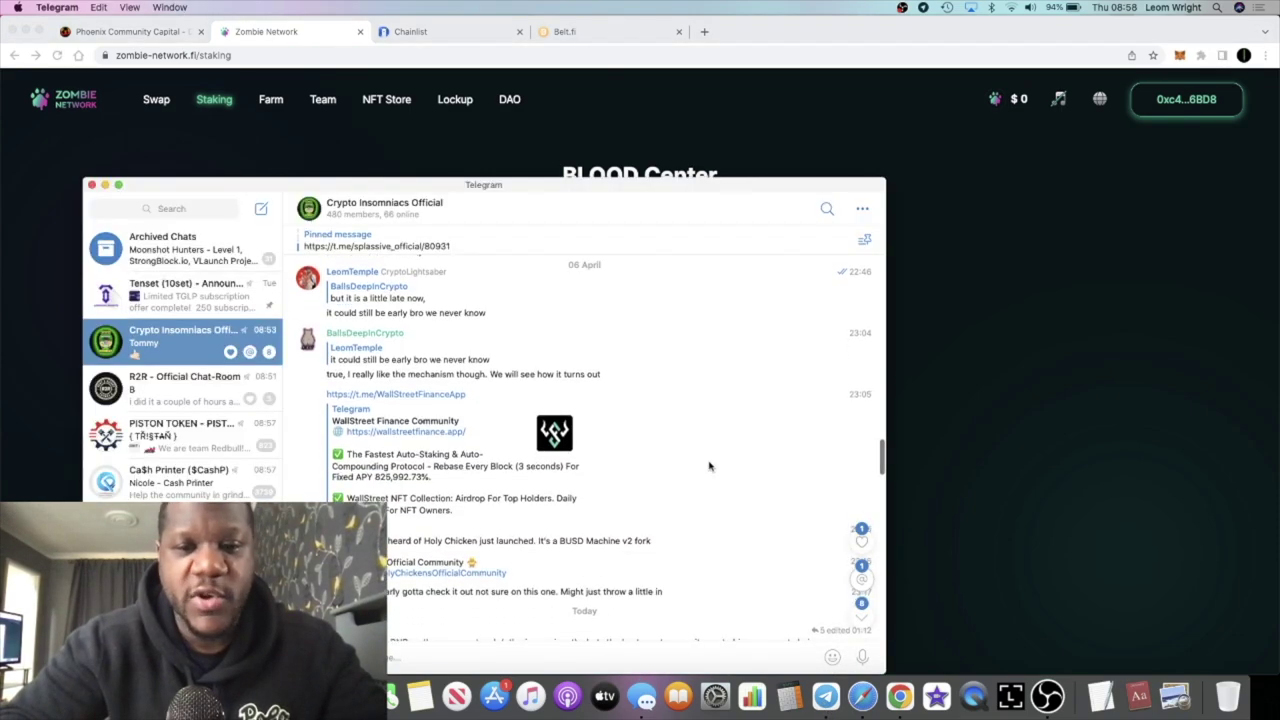
scroll(down, 3)
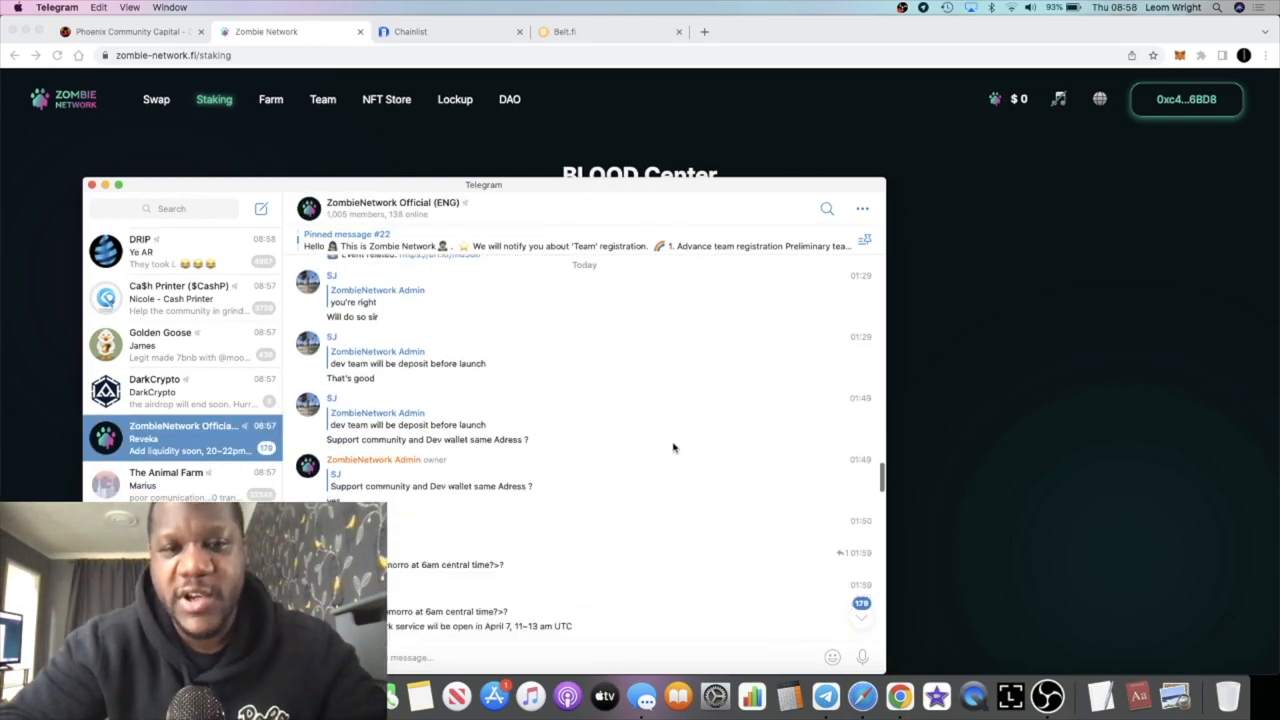
scroll(down, 3)
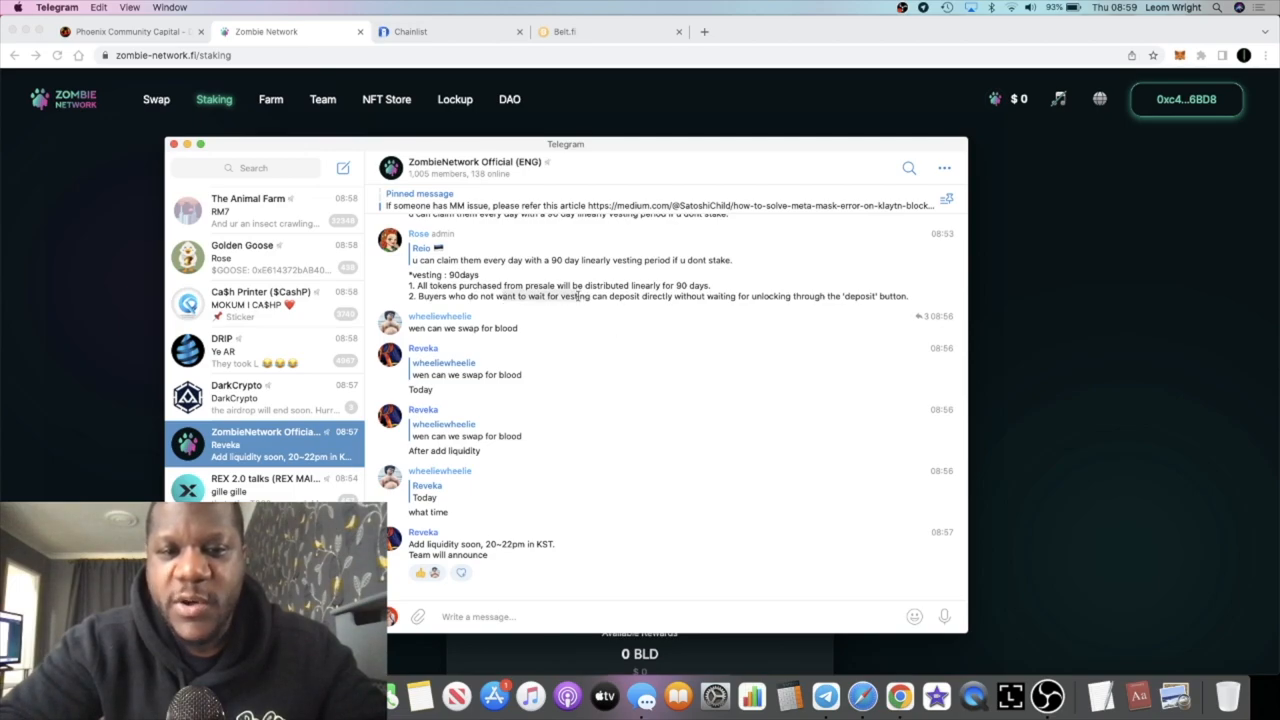
mouse_move(683, 303)
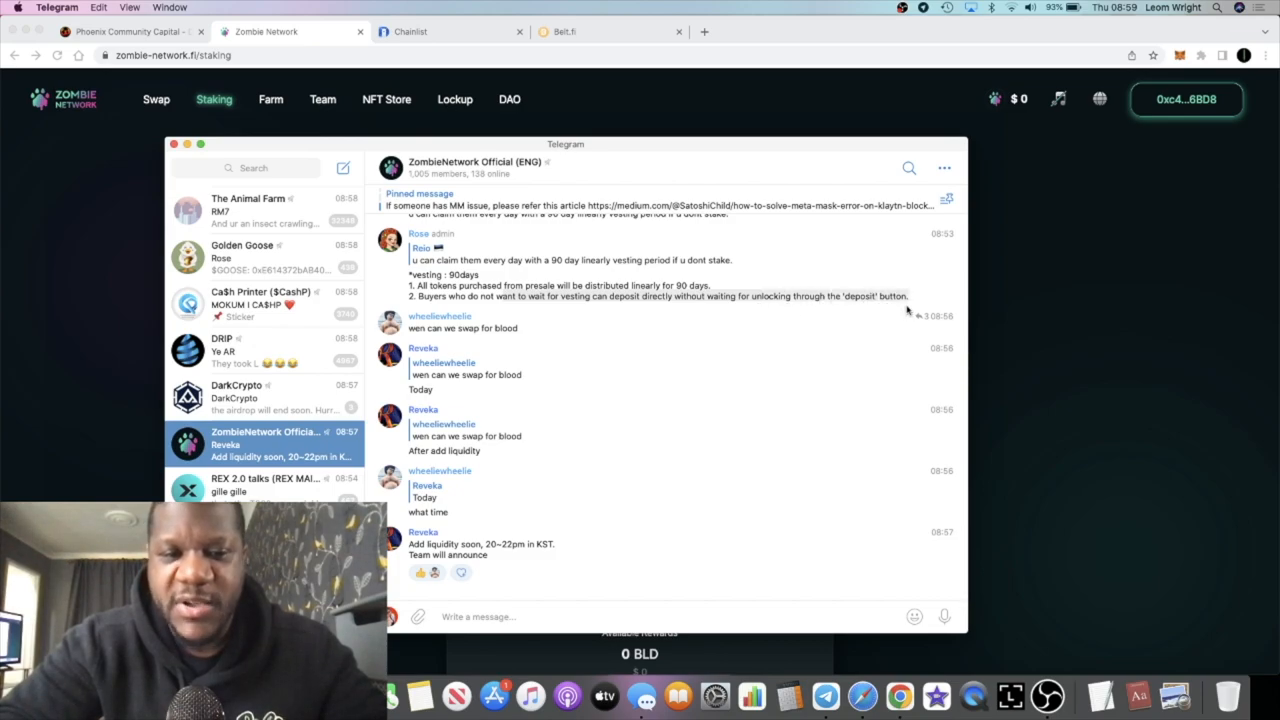
mouse_move(736, 380)
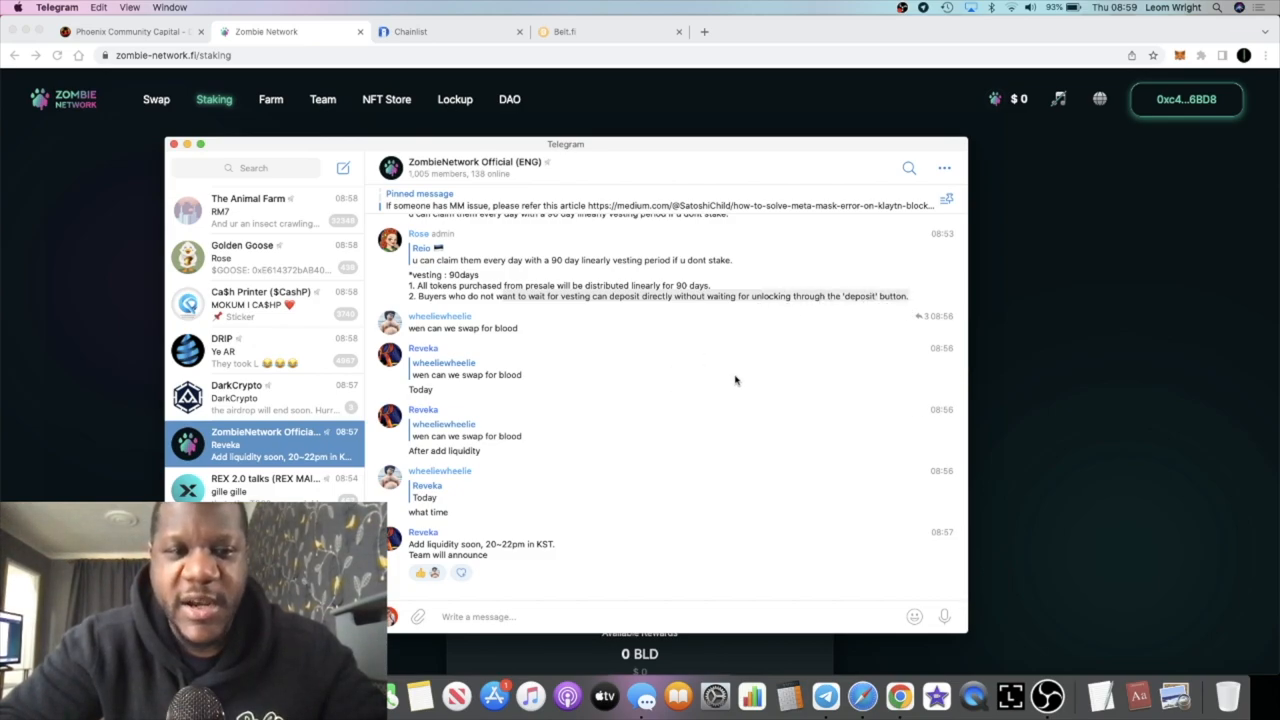
mouse_move(1013, 400)
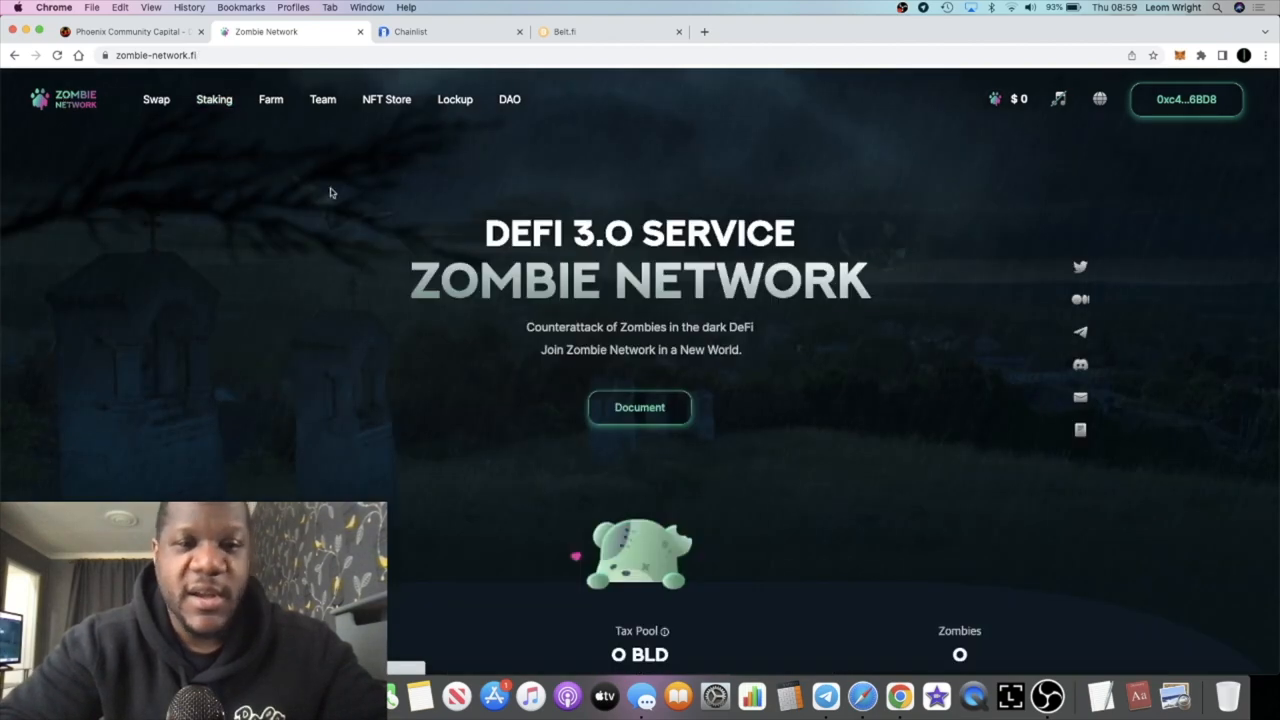
Scroll the zombie-network.fi homepage through its features and roadmap, then back to the top.
scroll(down, 3)
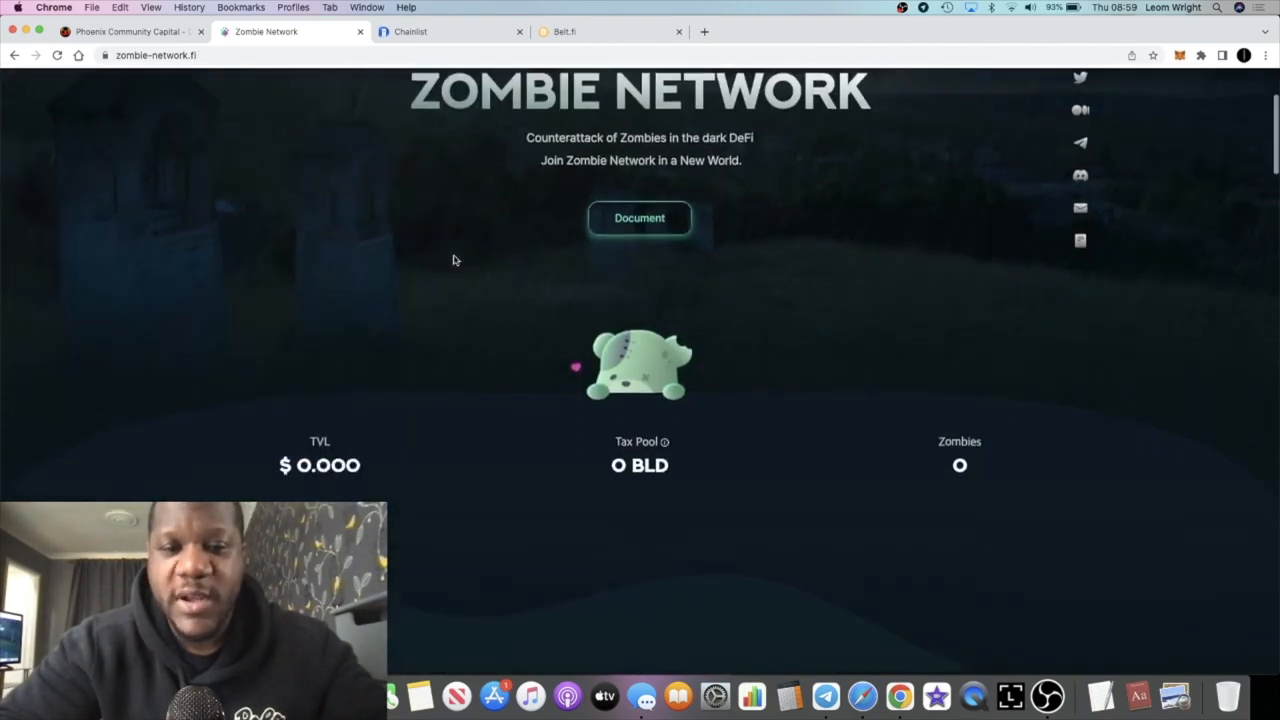
scroll(down, 3)
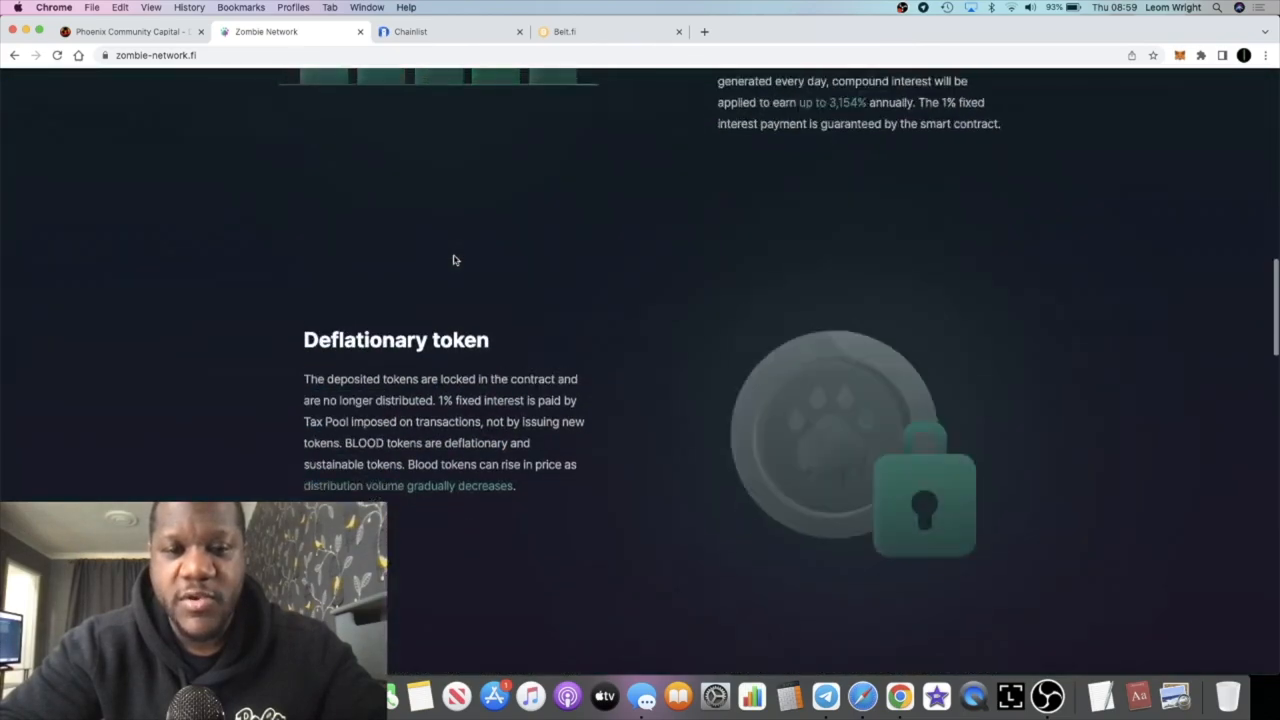
scroll(down, 3)
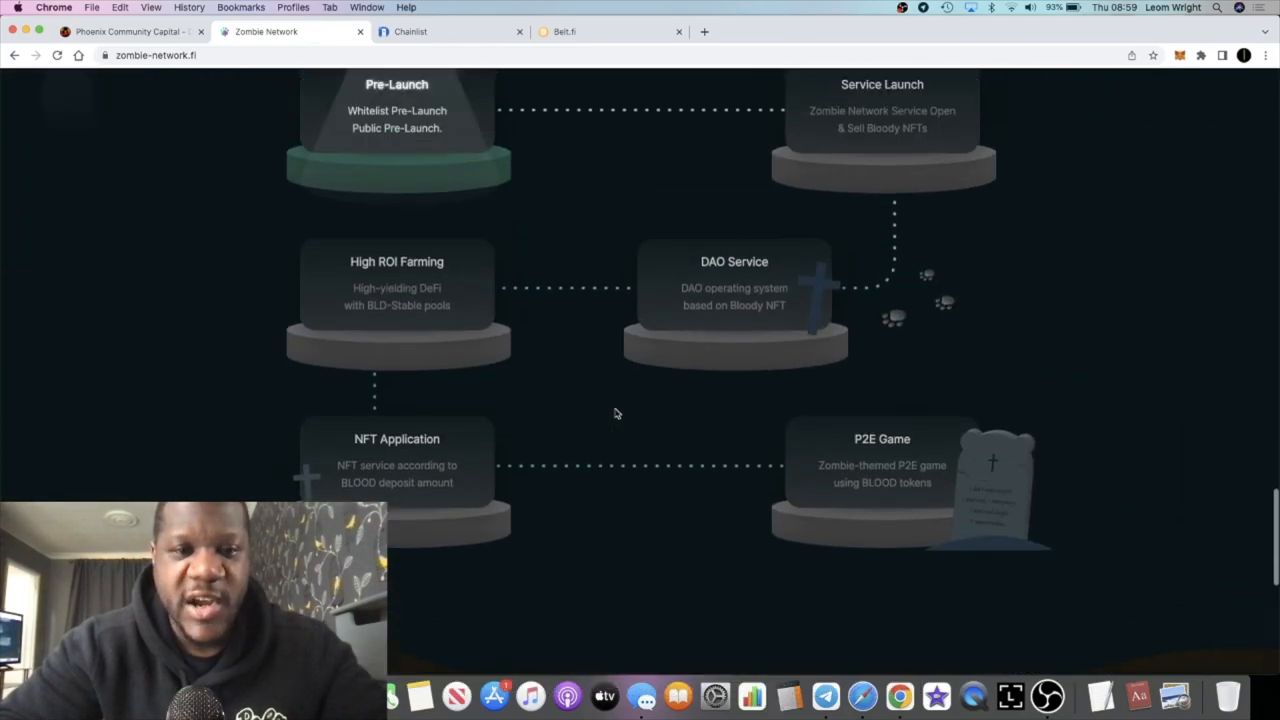
scroll(up, 3)
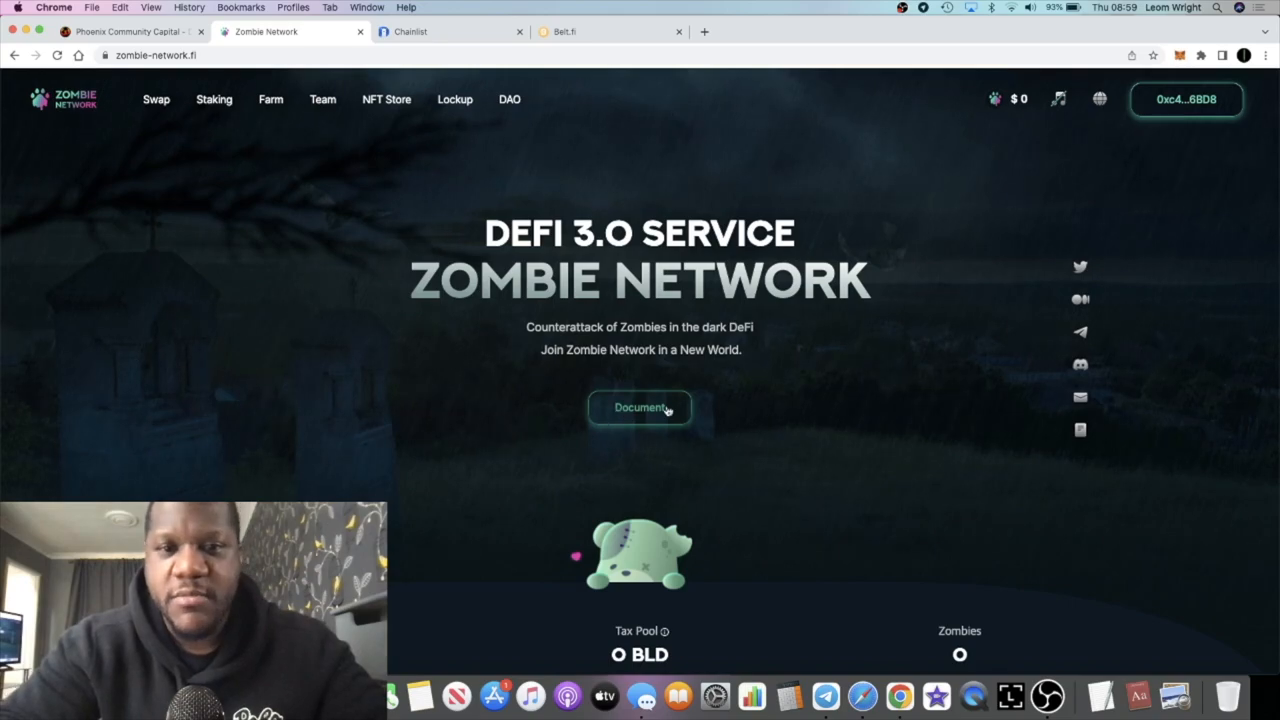
mouse_move(613, 389)
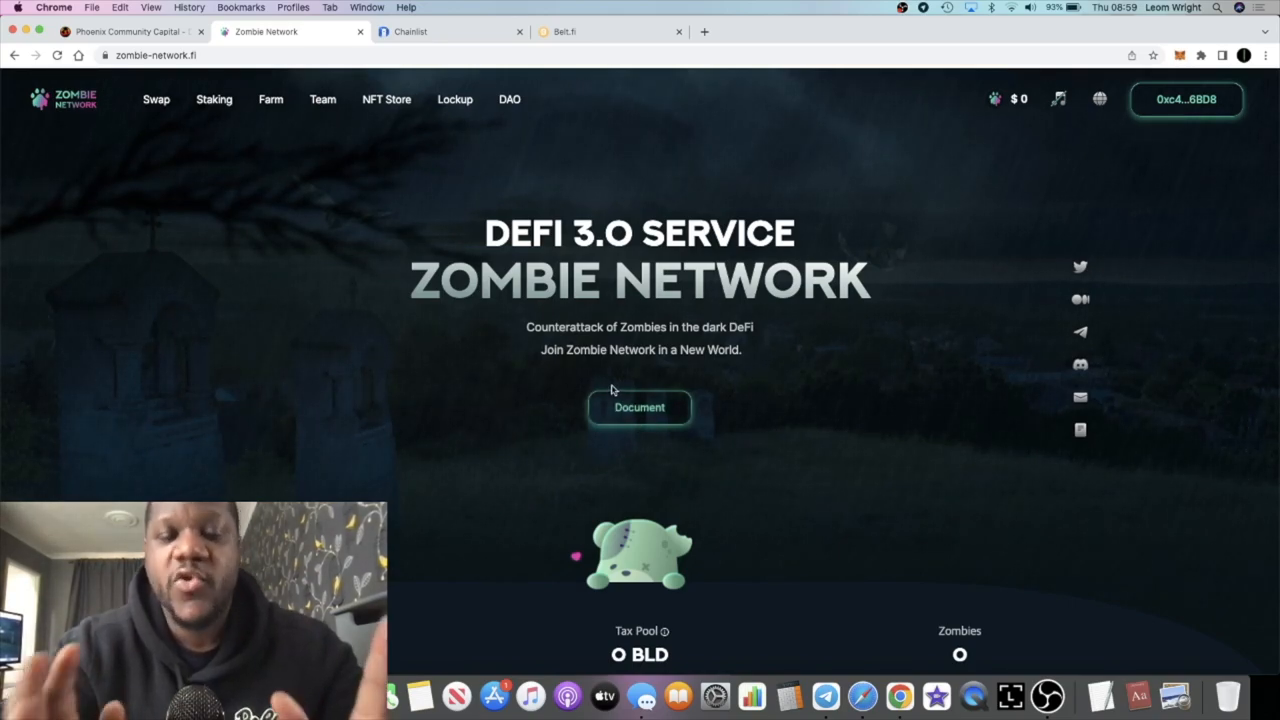